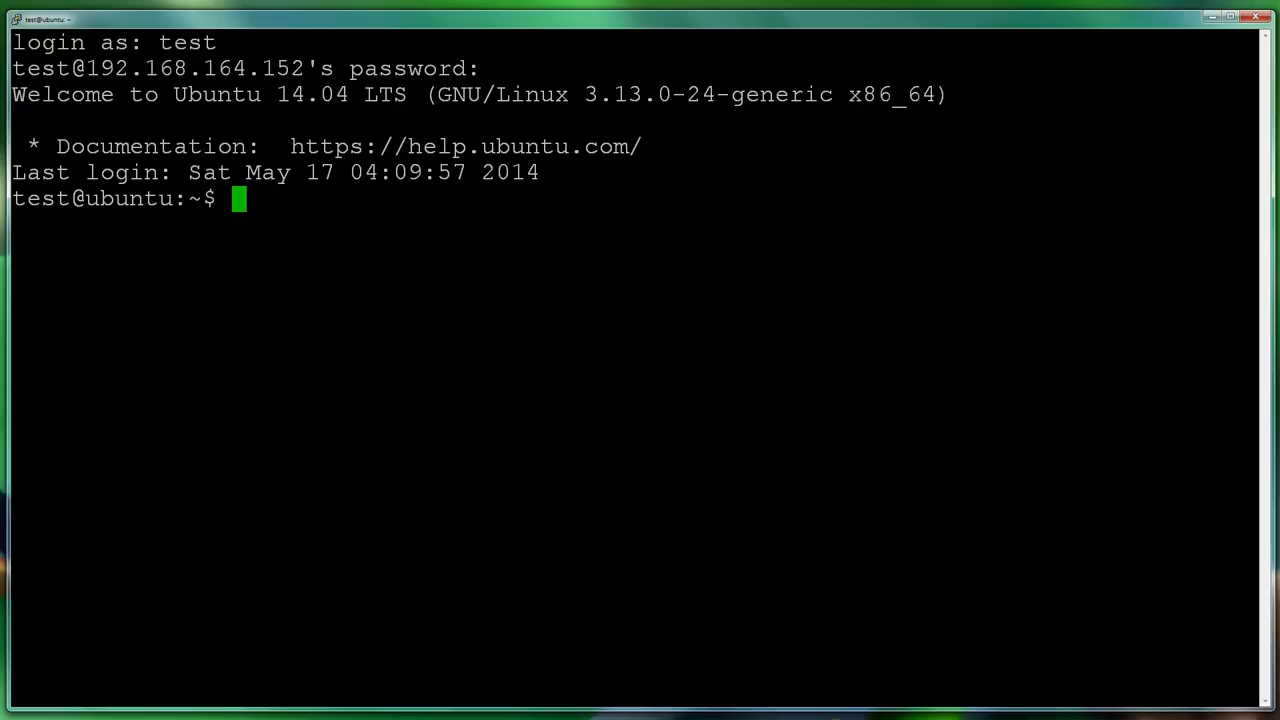
Step: Run sudo apt-get update and confirm the sudo password to refresh the package lists
type("sudo apt=")
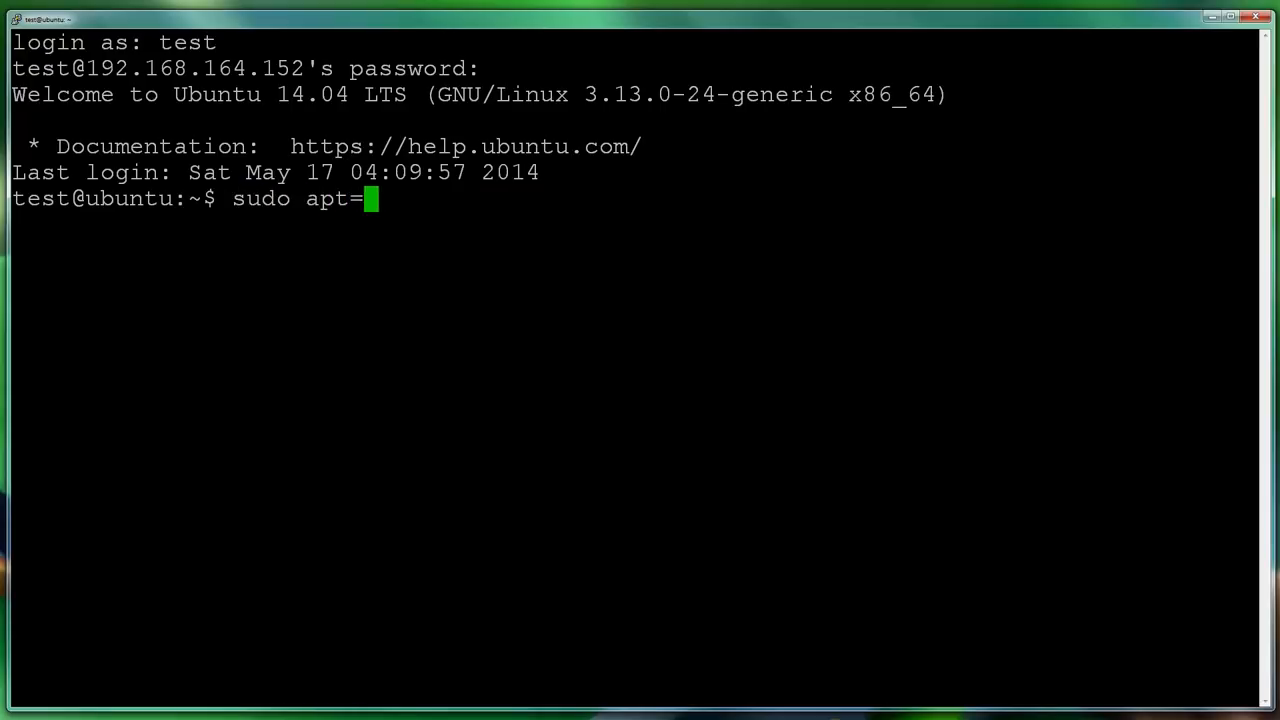
type("get update")
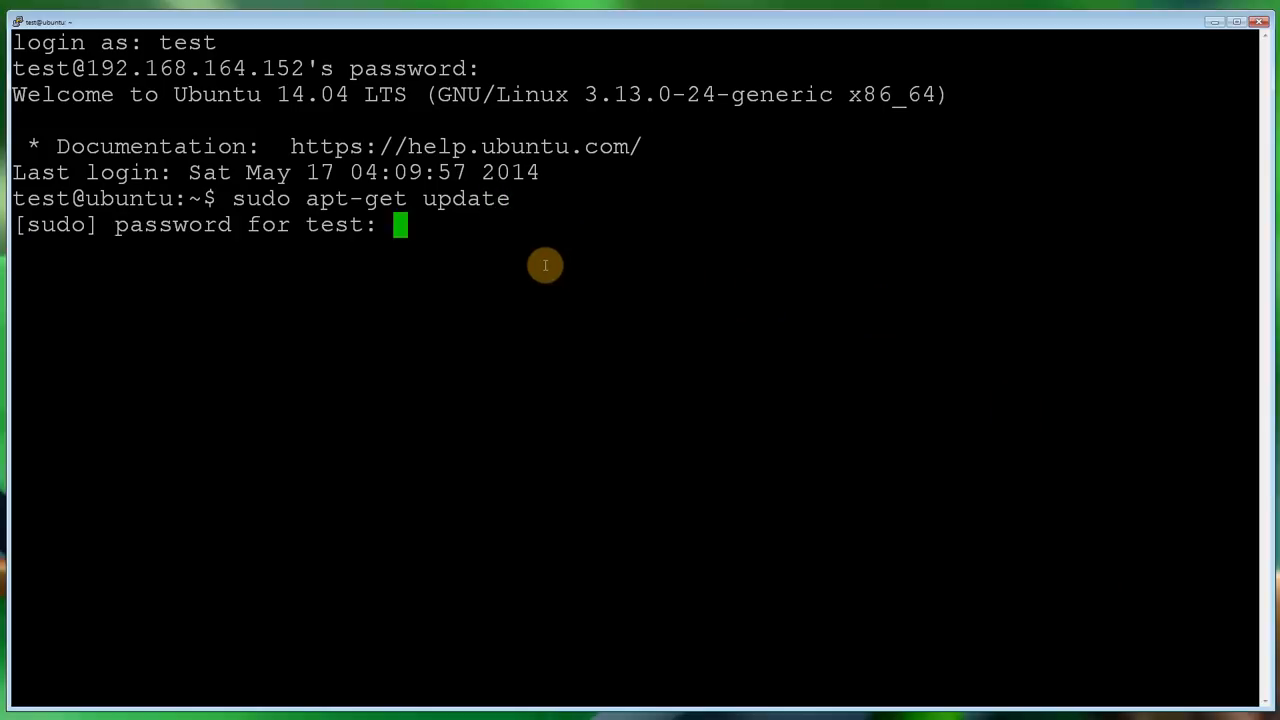
mouse_move(588, 198)
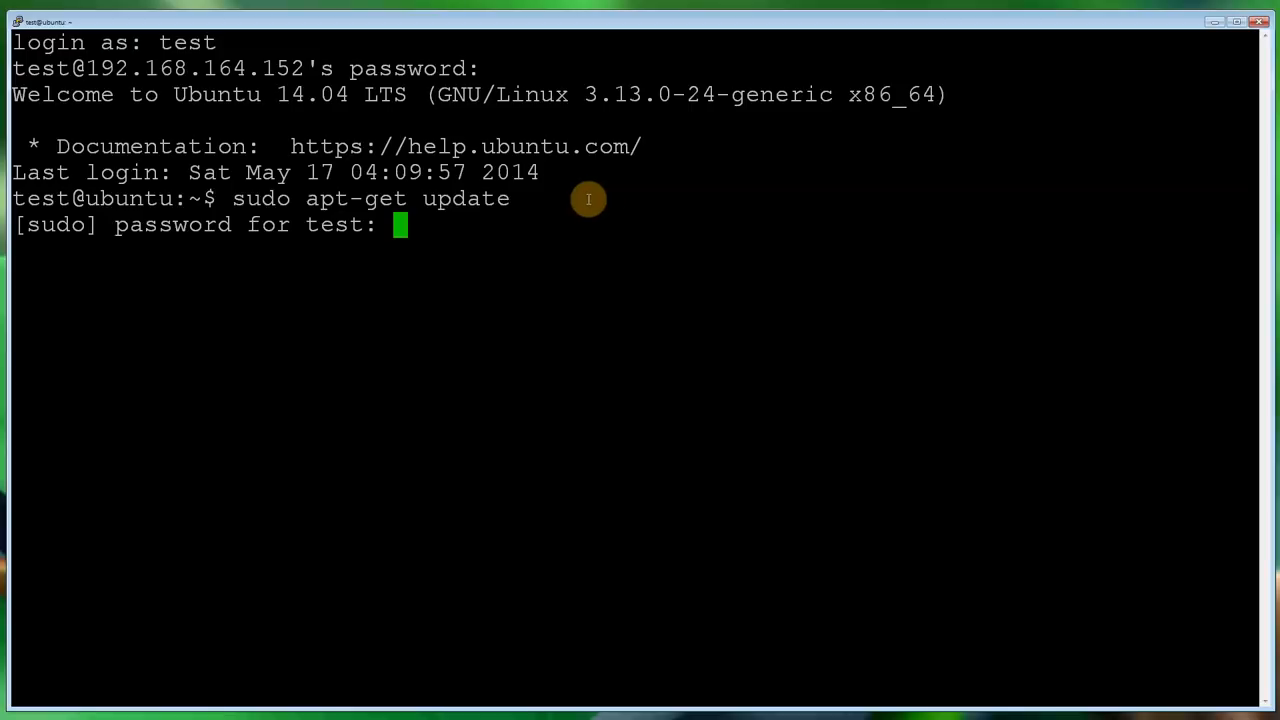
key("Return")
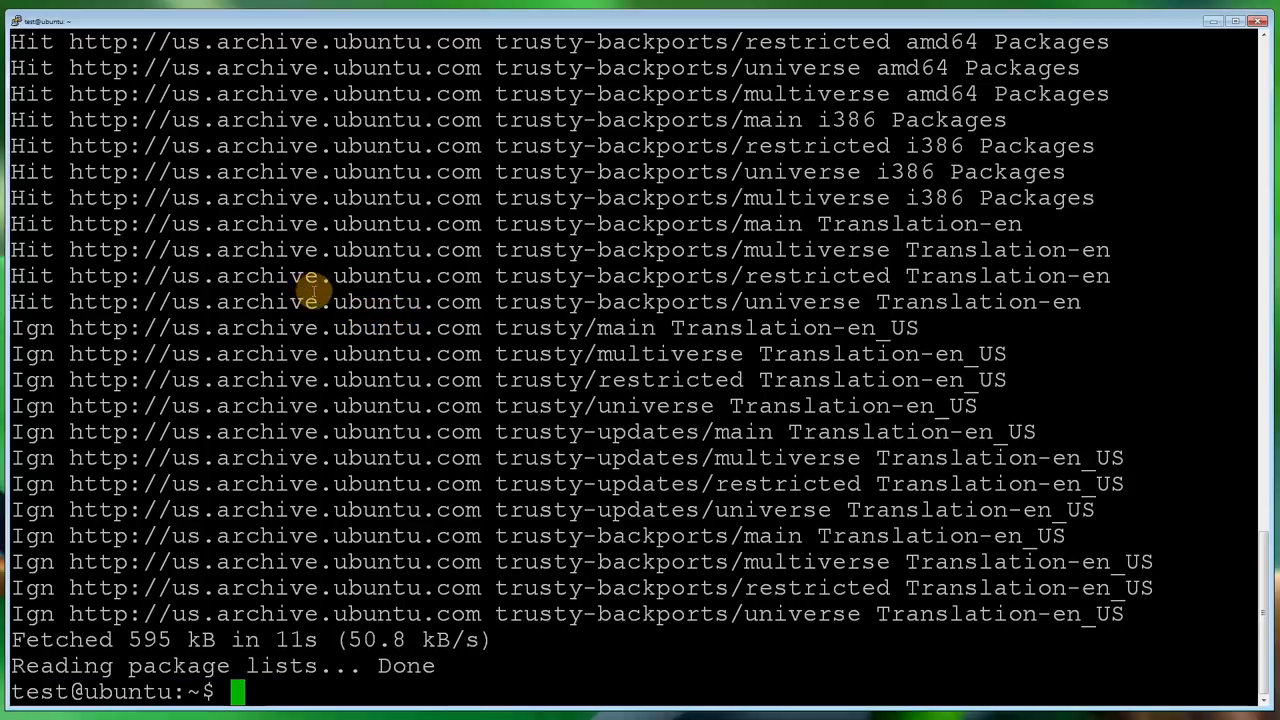
mouse_move(364, 352)
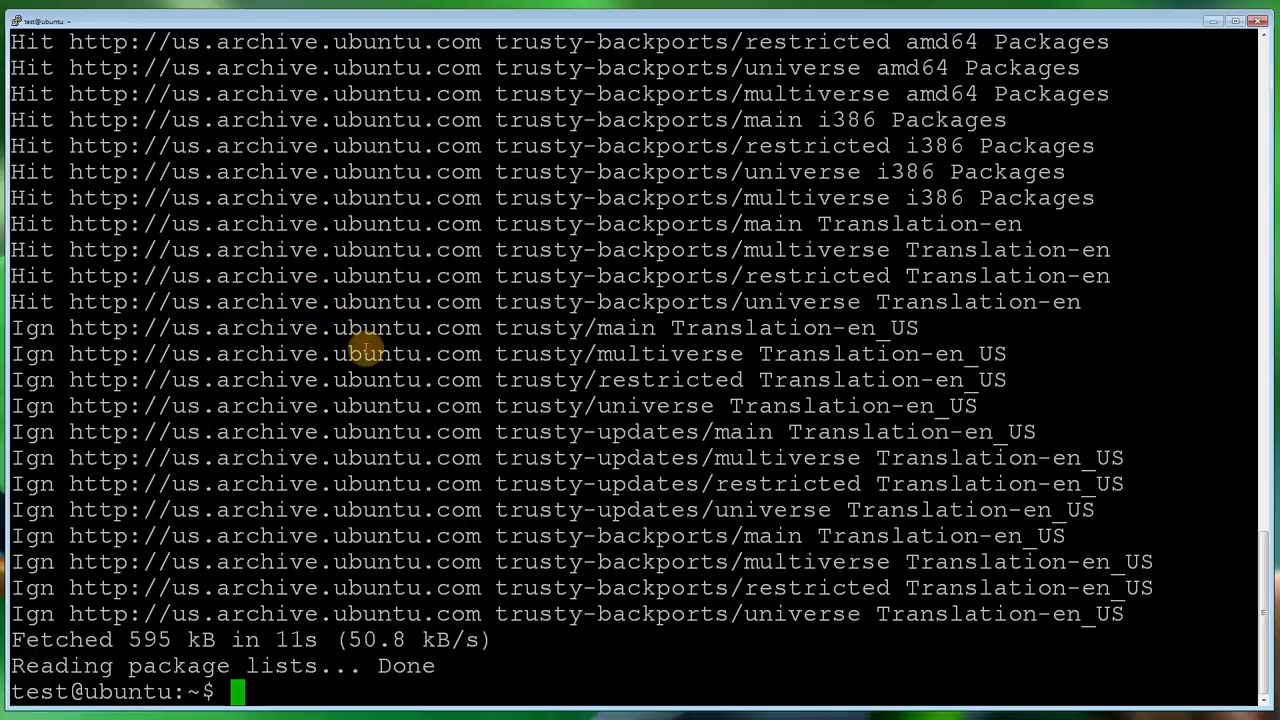
mouse_move(358, 352)
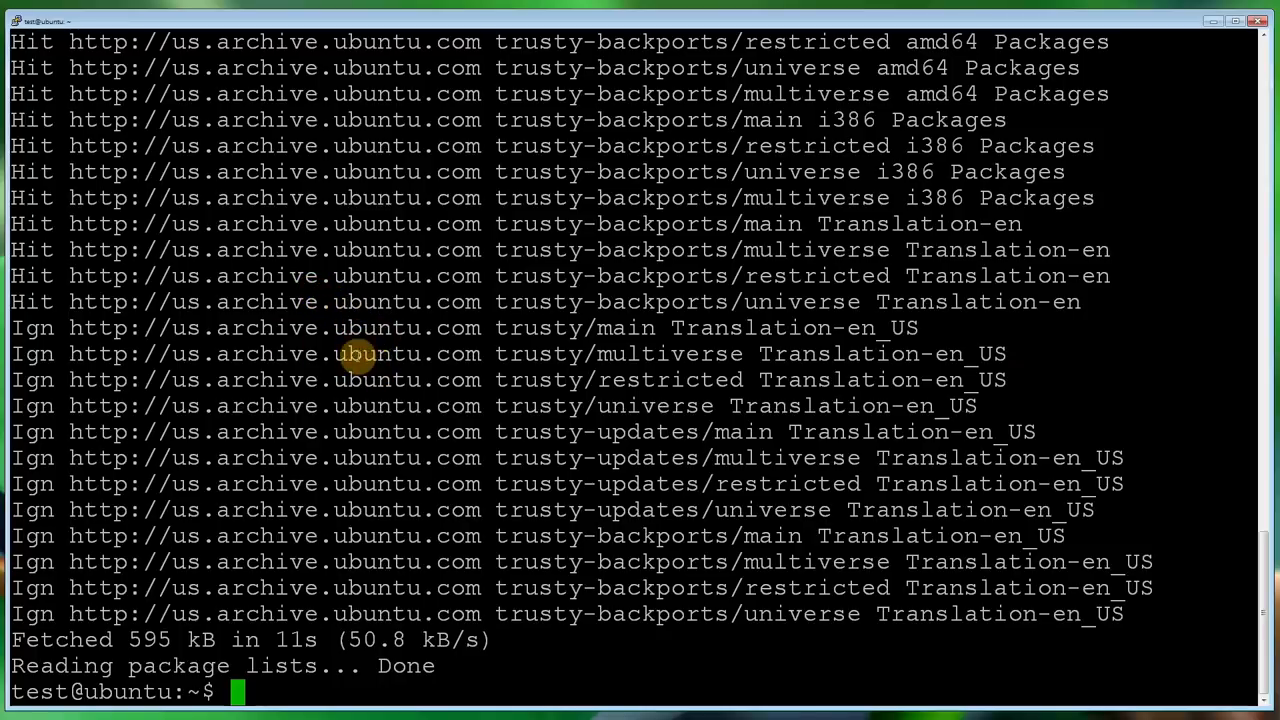
mouse_move(322, 332)
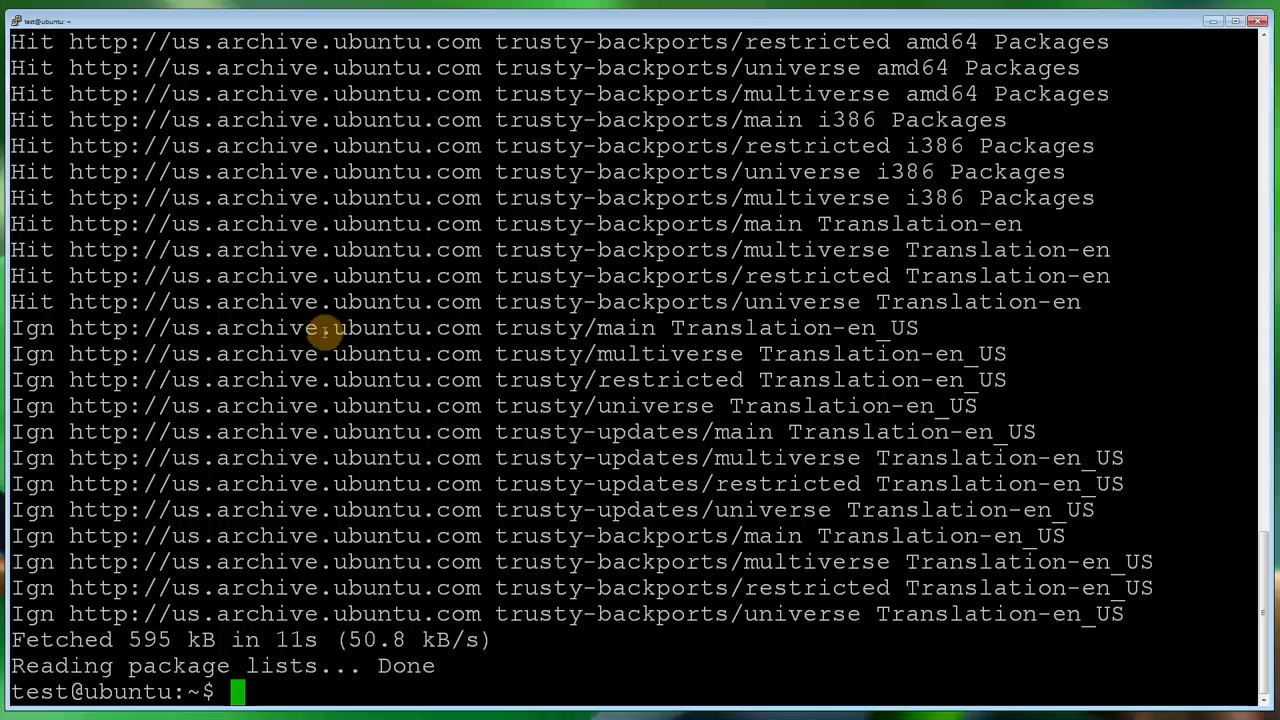
mouse_move(336, 380)
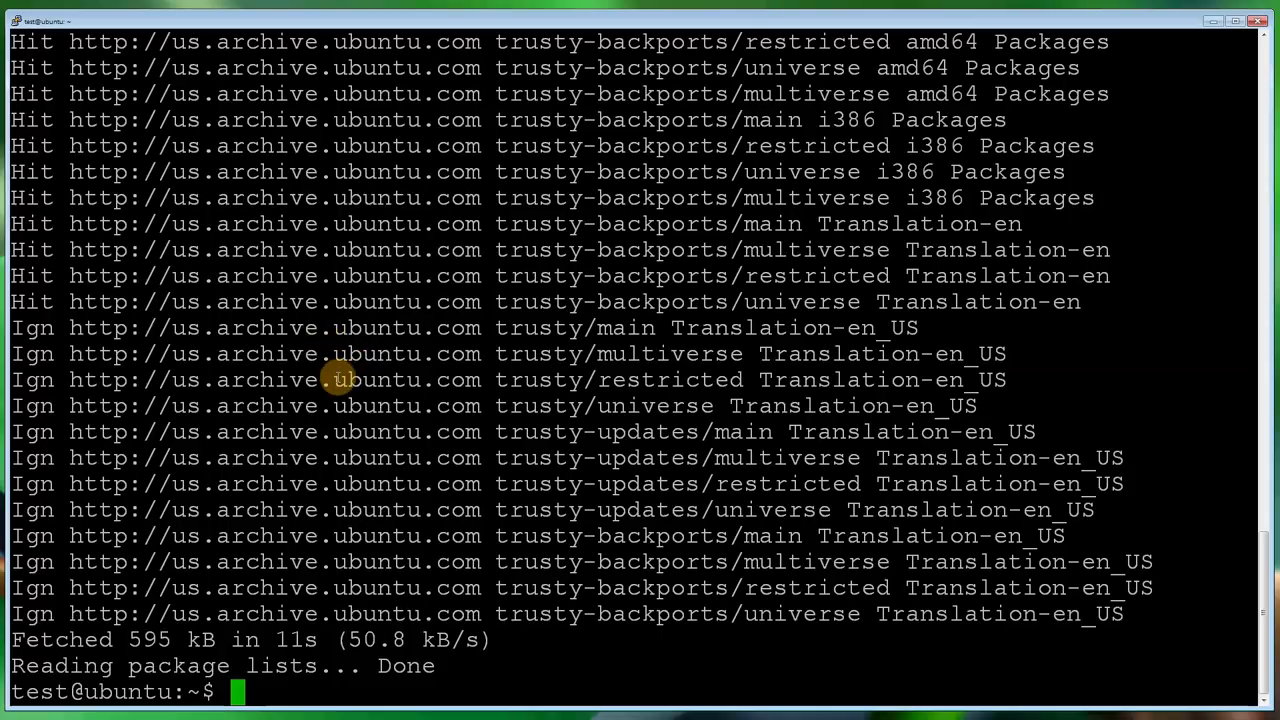
Step: Run sudo apt-get upgrade, which reports nothing to upgrade, and begin the next sudo command
type("sudo")
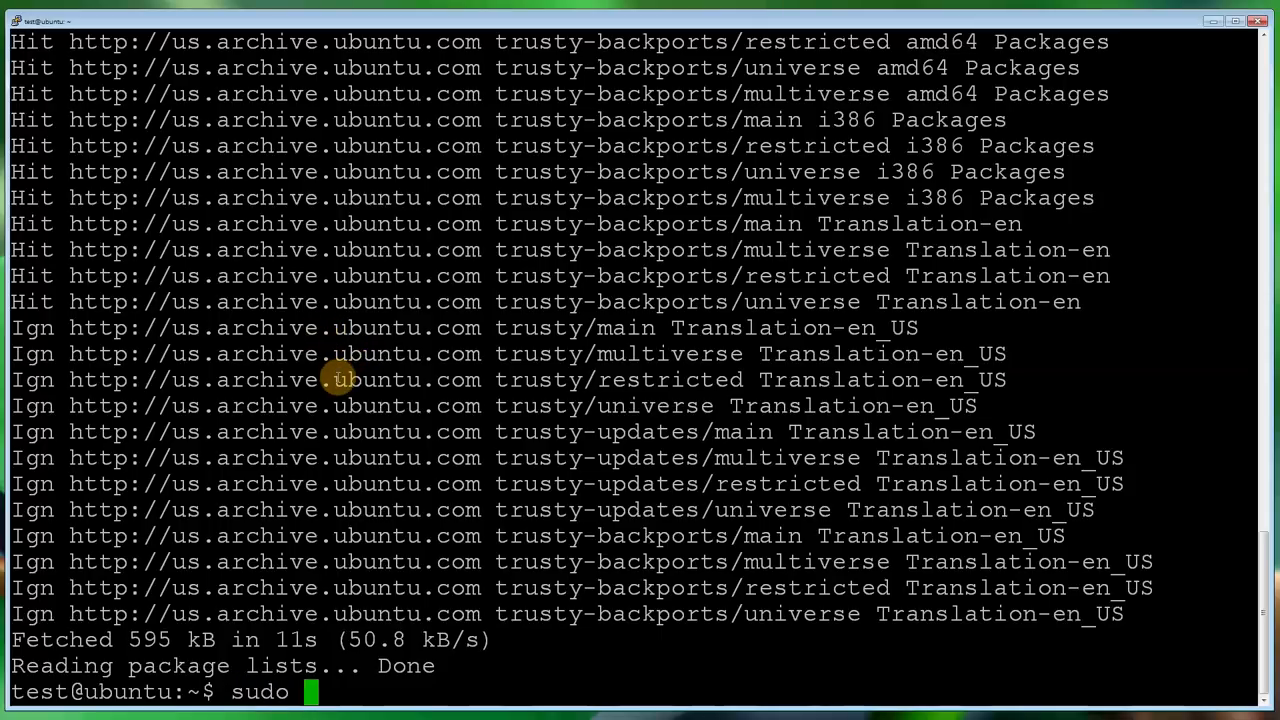
type("apt-")
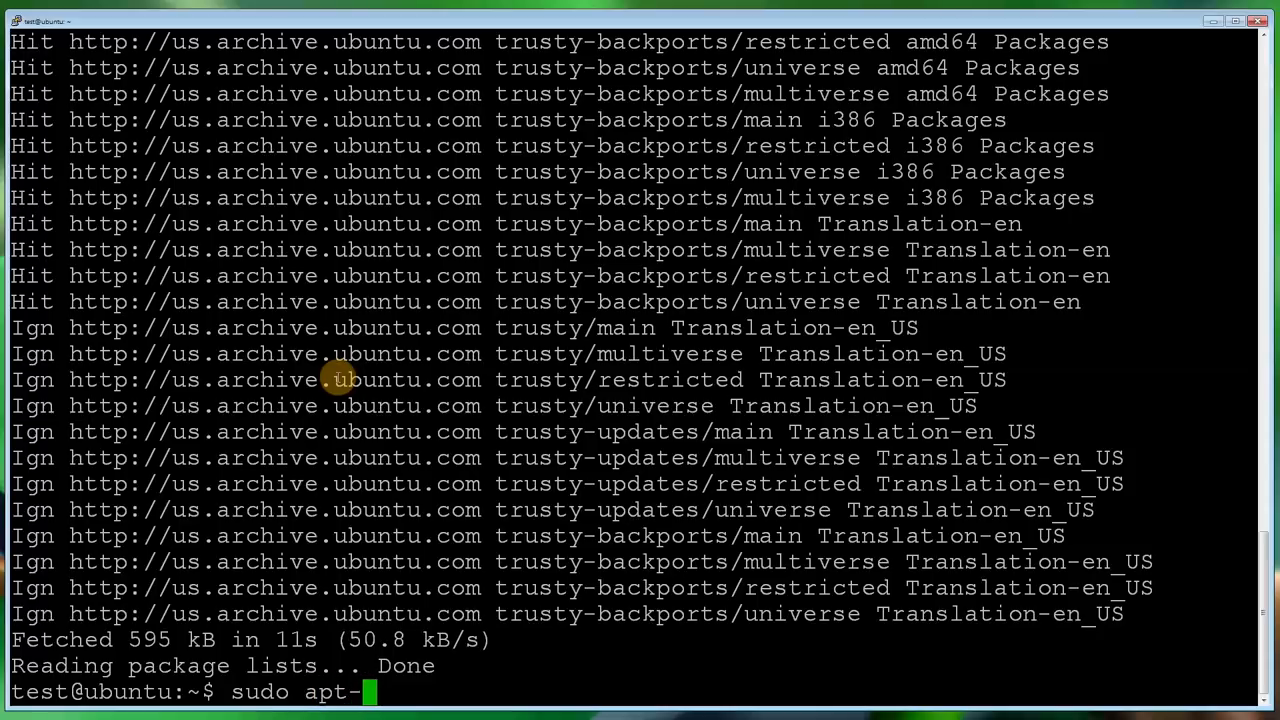
type("get")
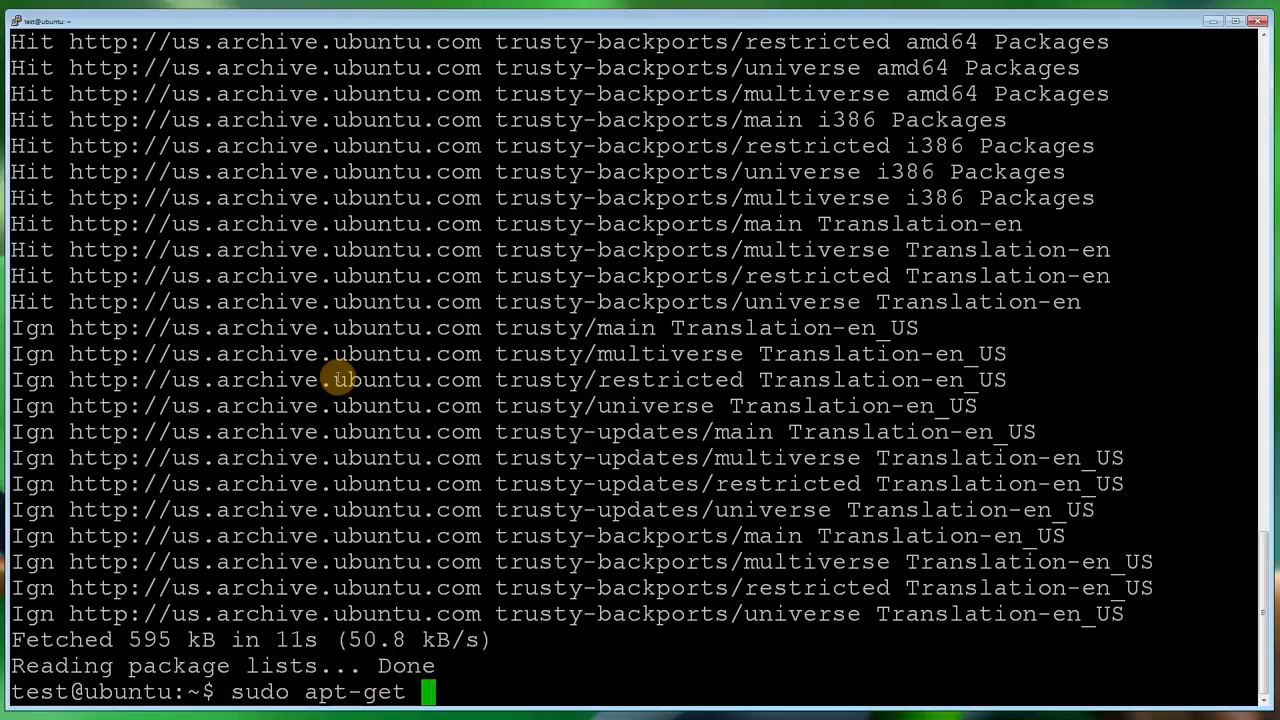
type("upgr")
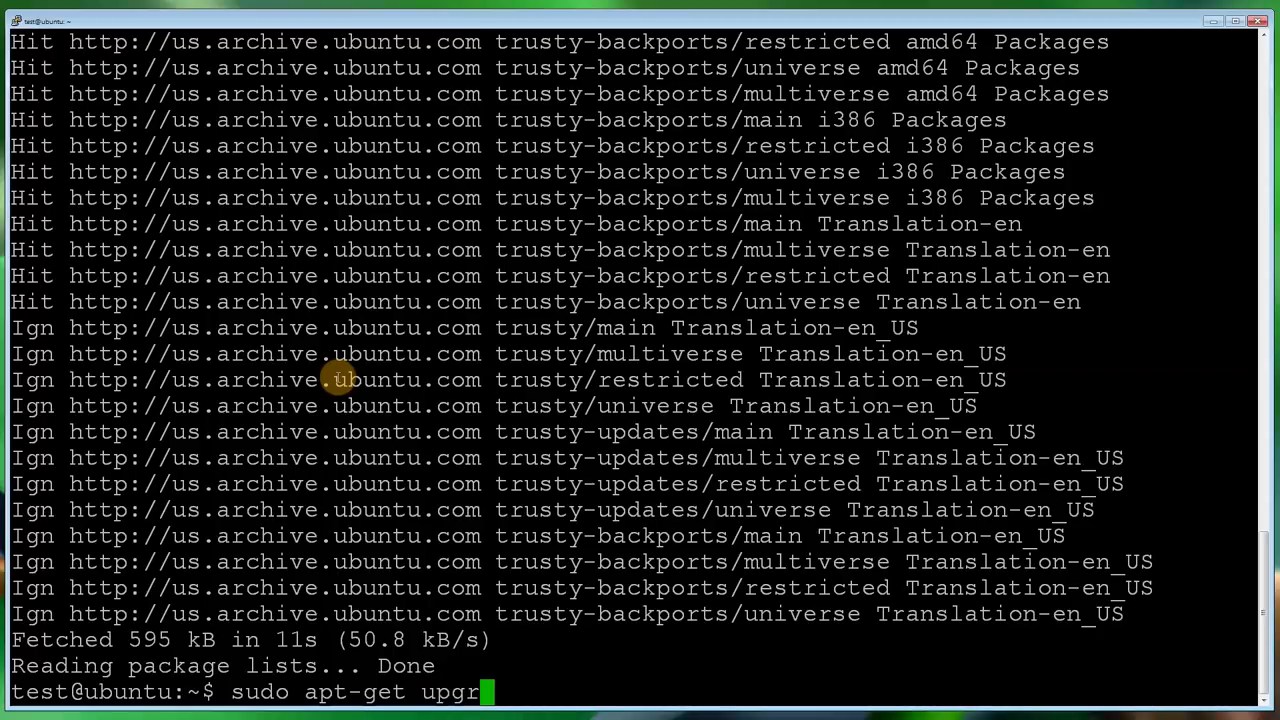
type("ade")
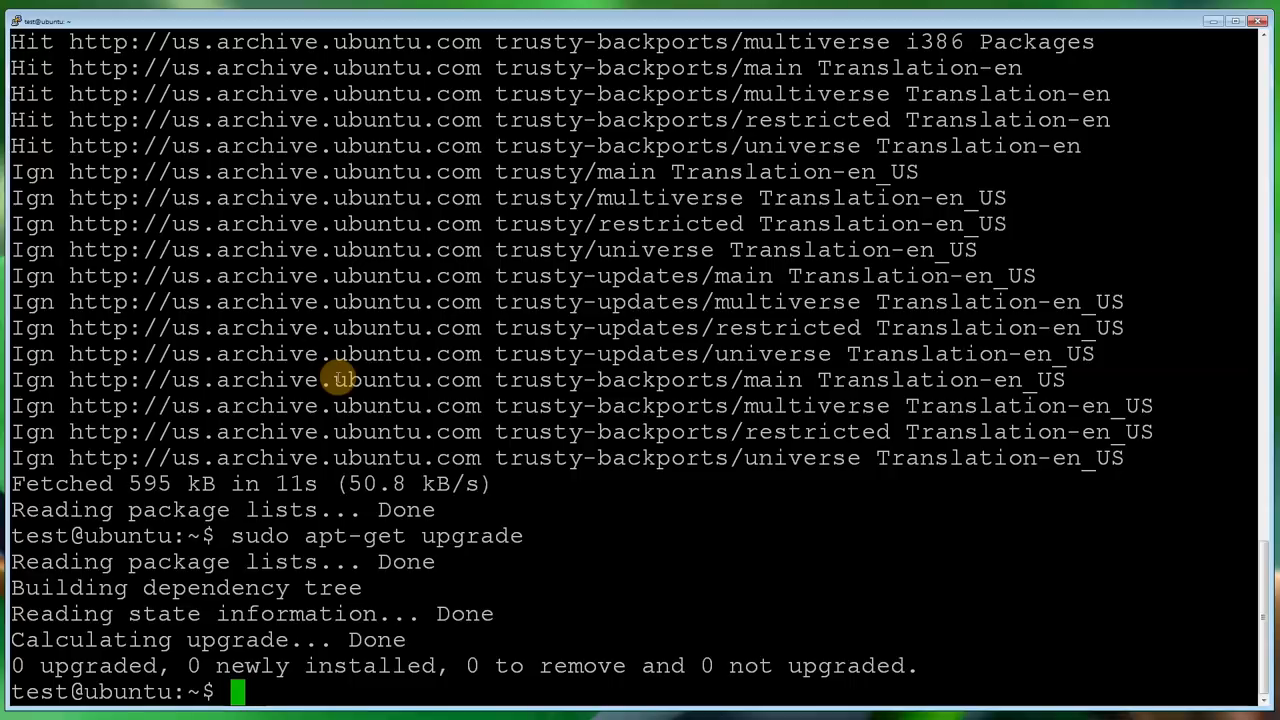
type("sudo")
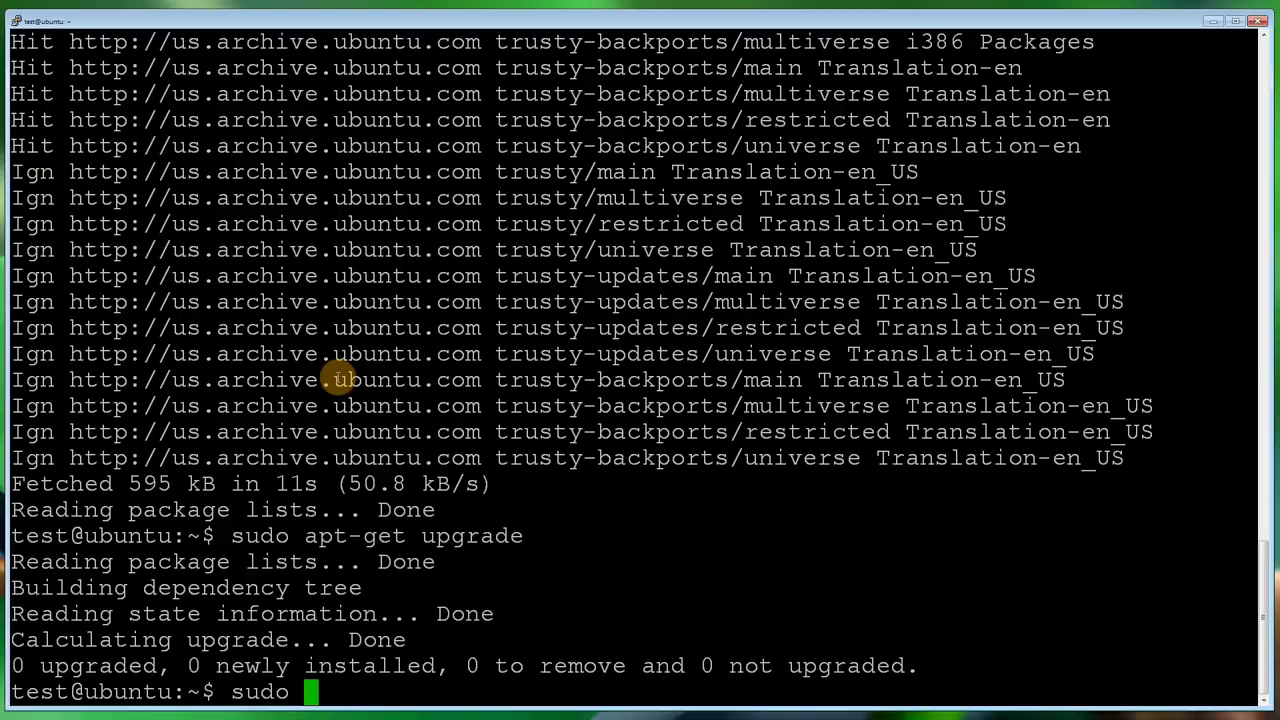
Step: Correct the mistyped start and enter sudo apt-get install lib32gcc1
type("ia")
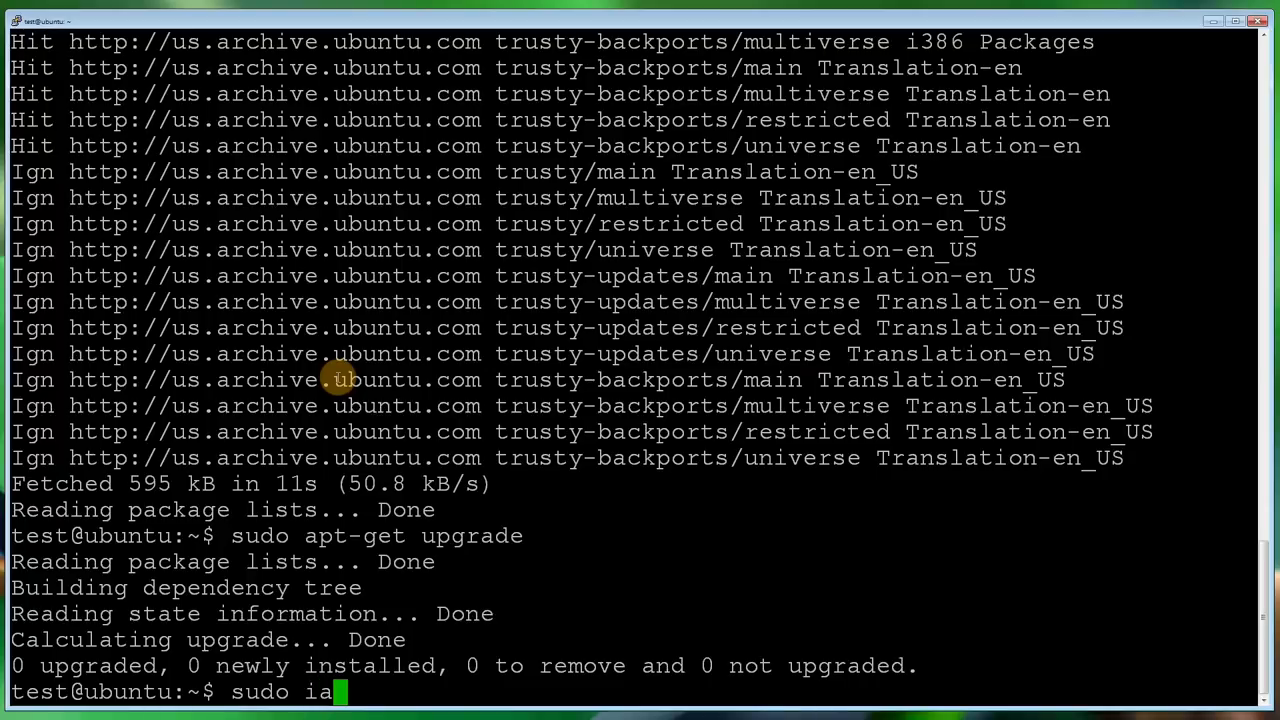
type("32_;ob")
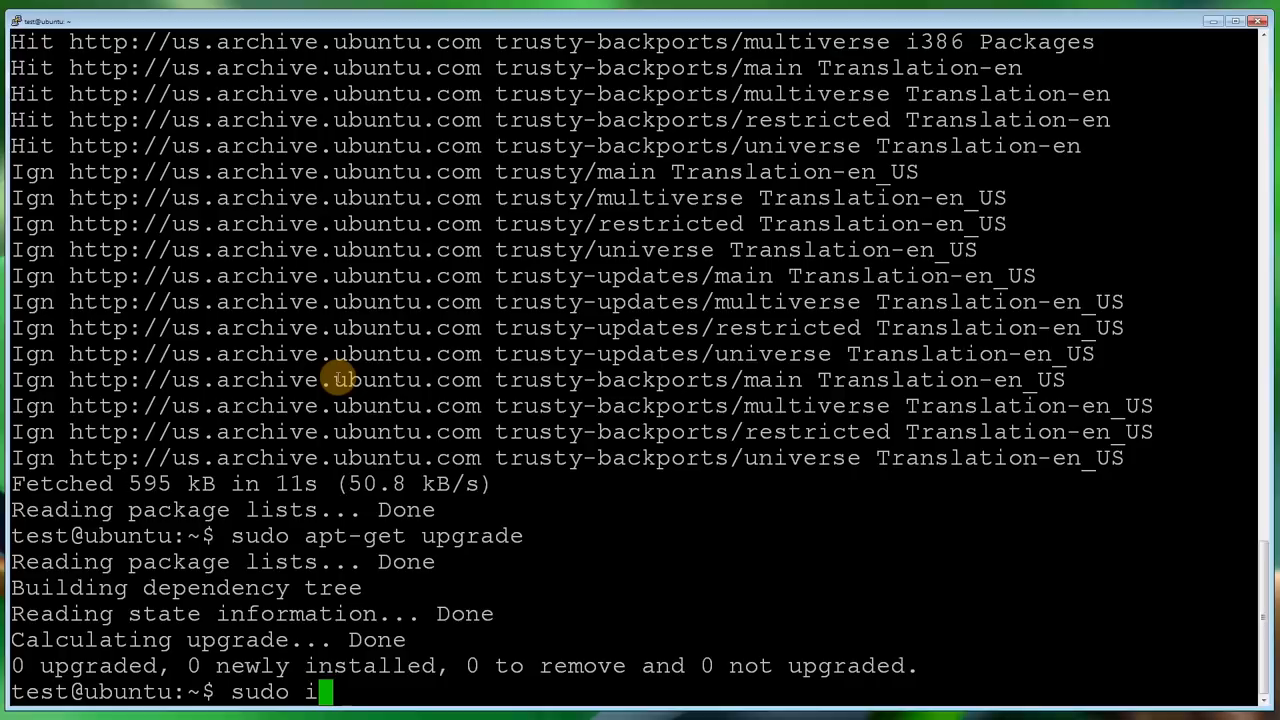
key("BackSpace")
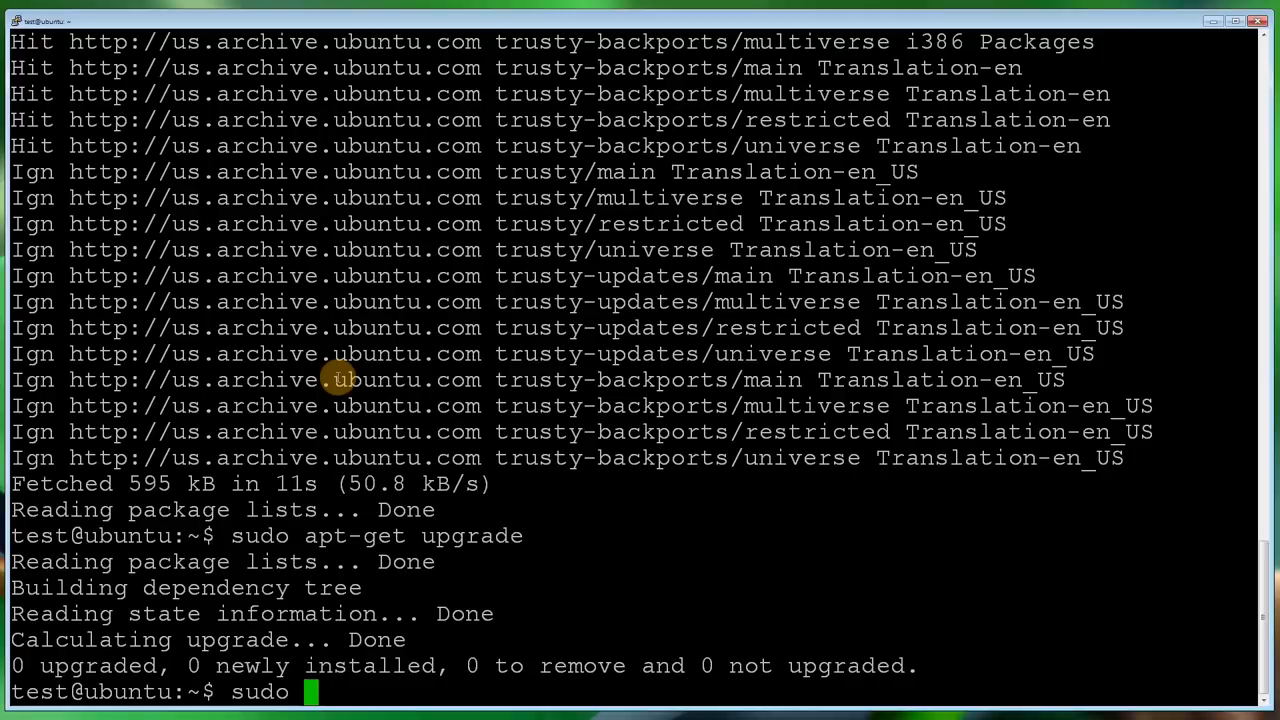
type("apt")
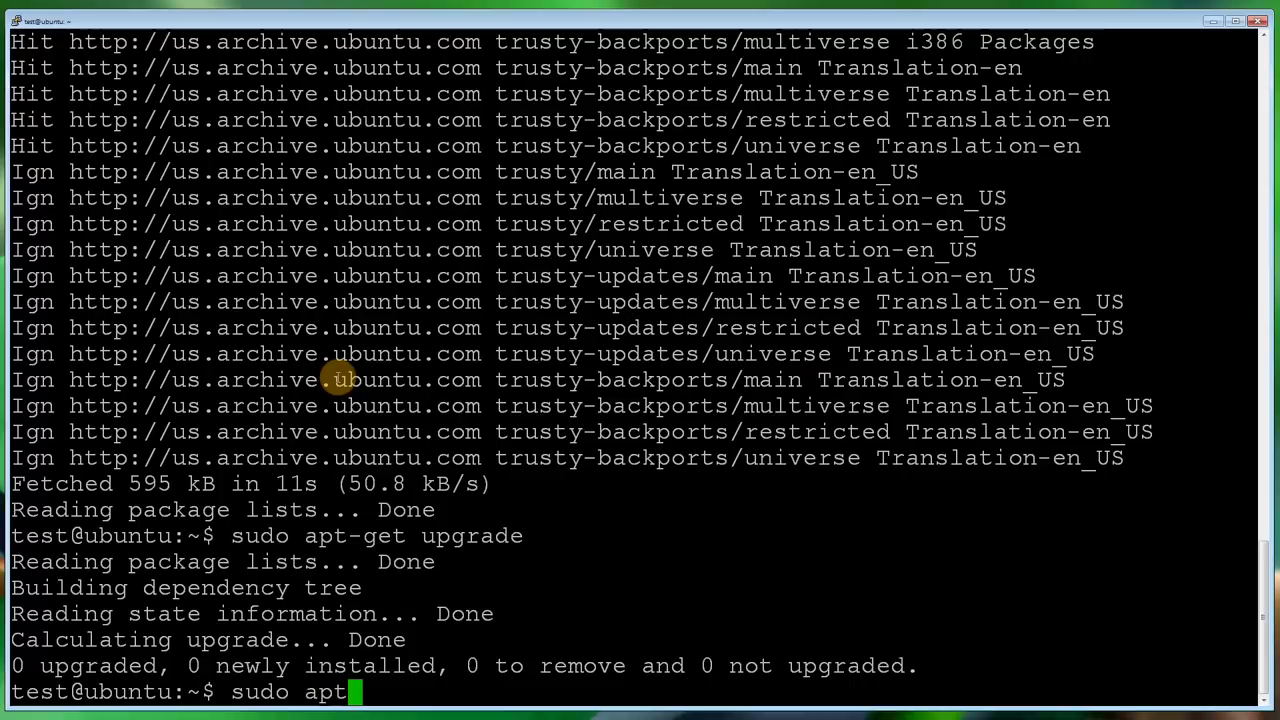
type("-get")
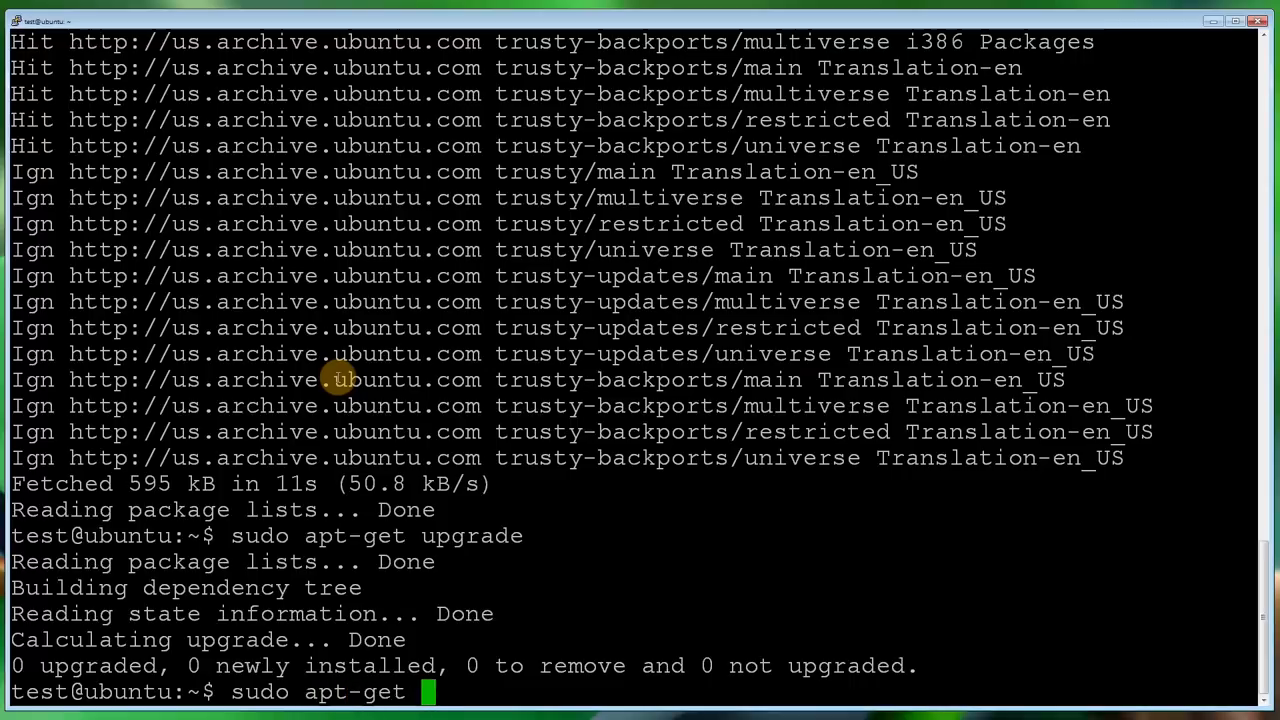
type("install lib")
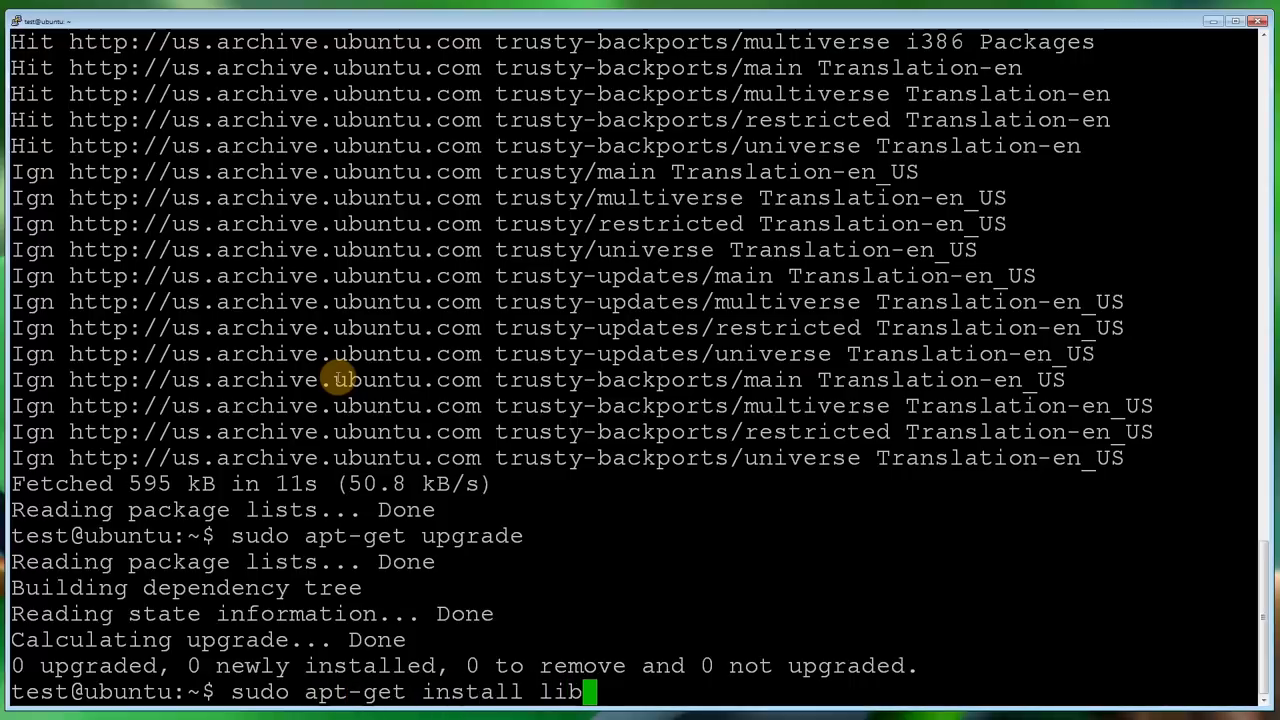
type("32gcc1 ;")
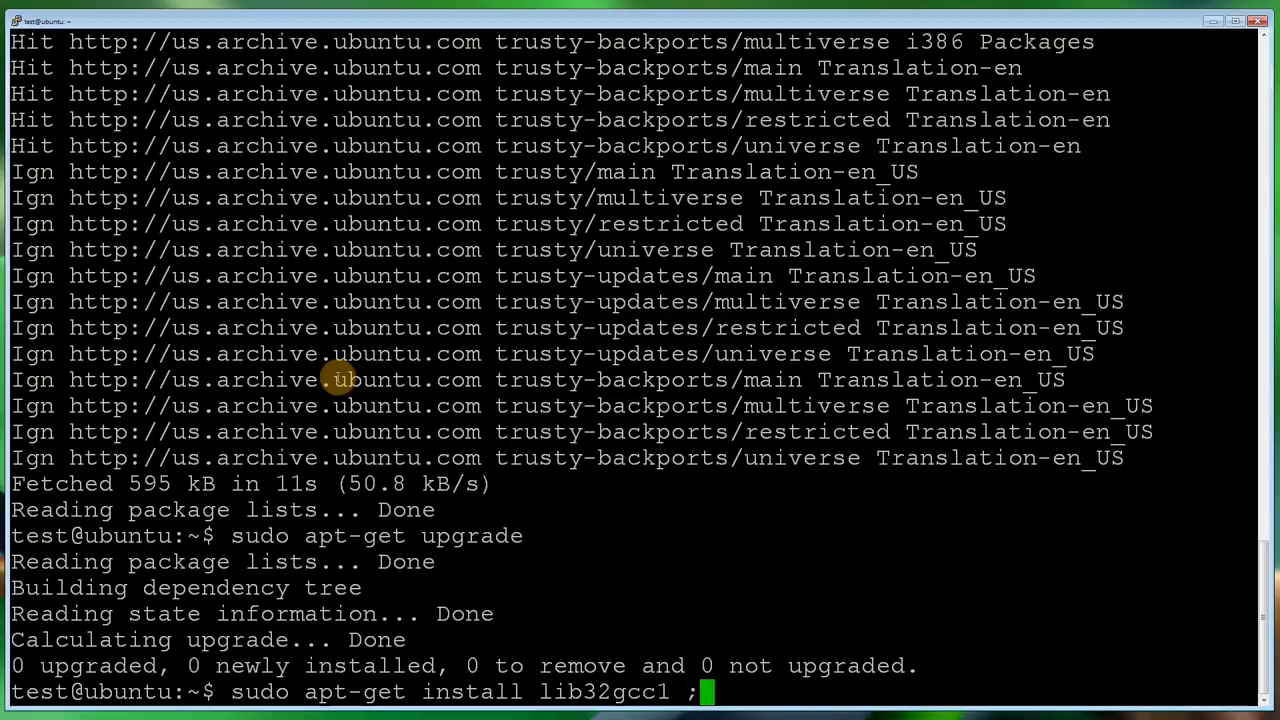
Step: Add libc6-i386 to the command and run the install of both 32-bit libraries
type("ob")
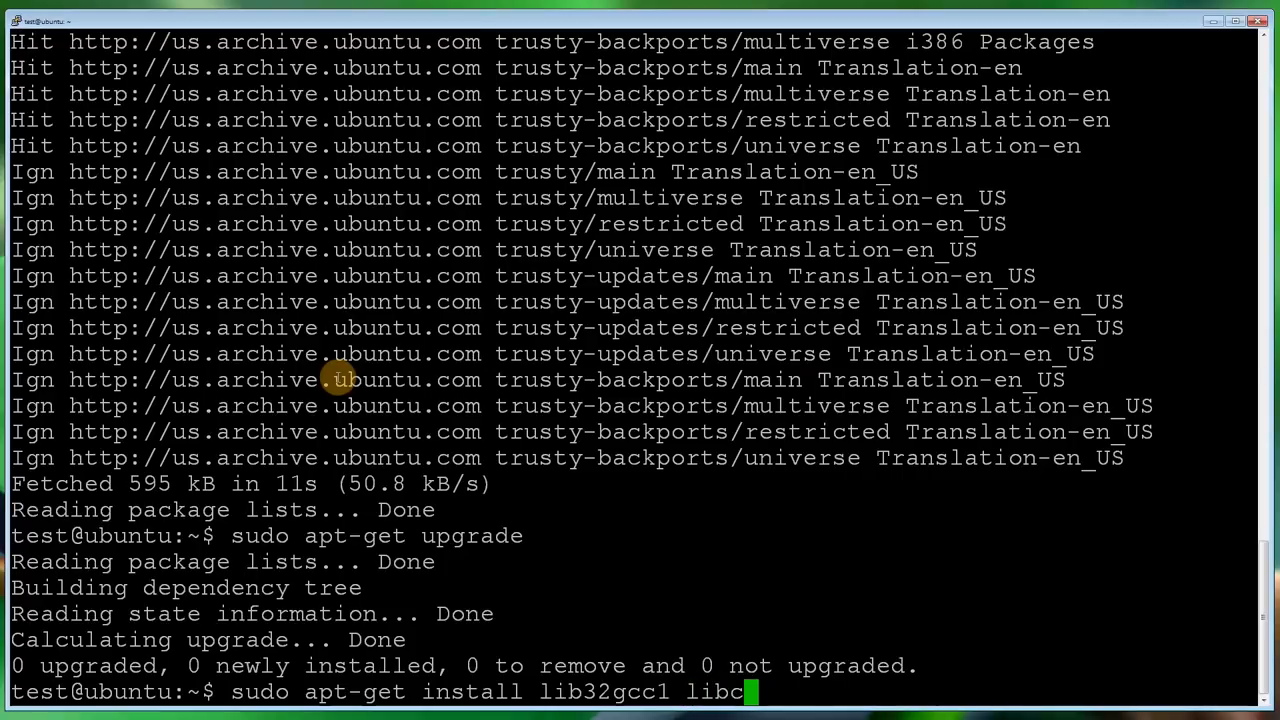
type("6_")
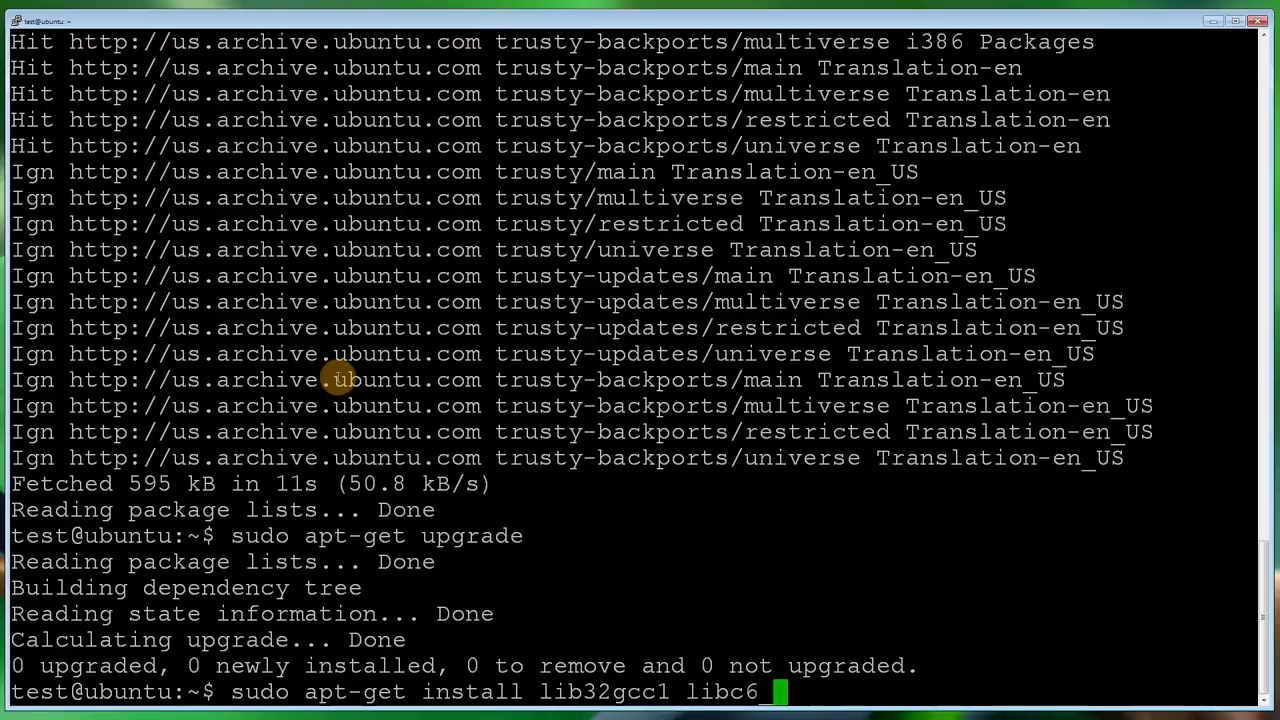
type("-")
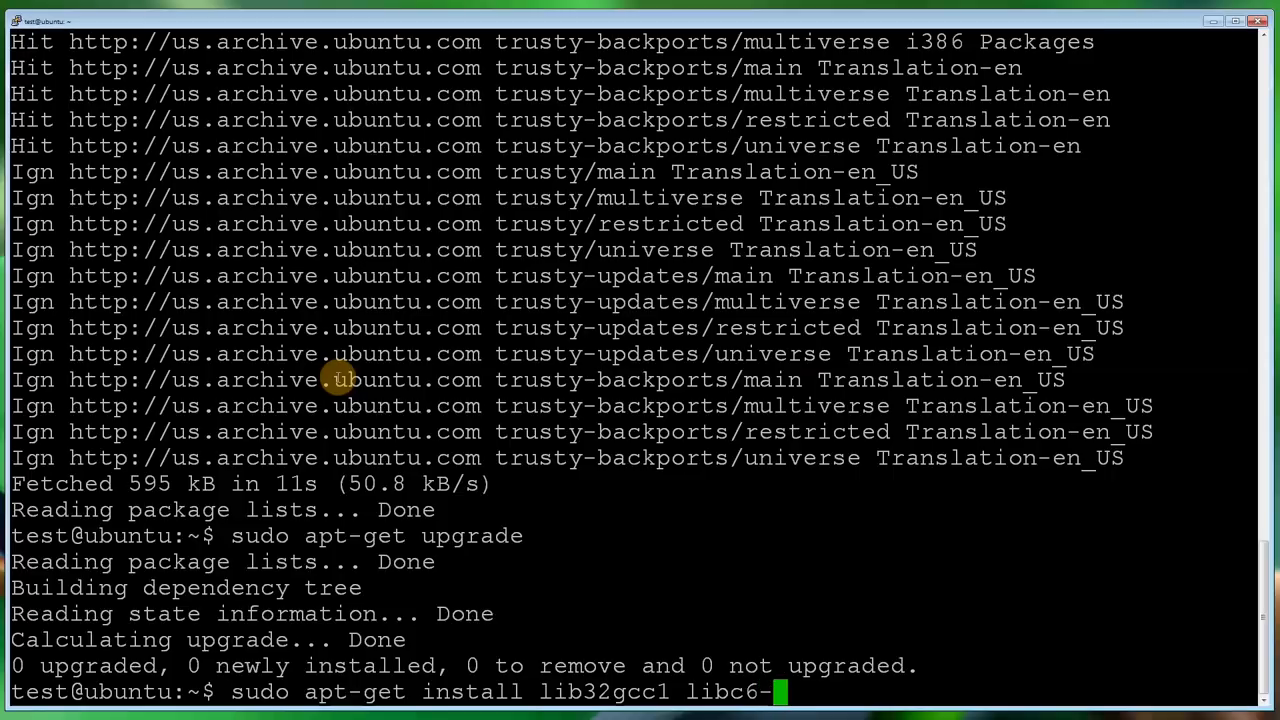
type("i3")
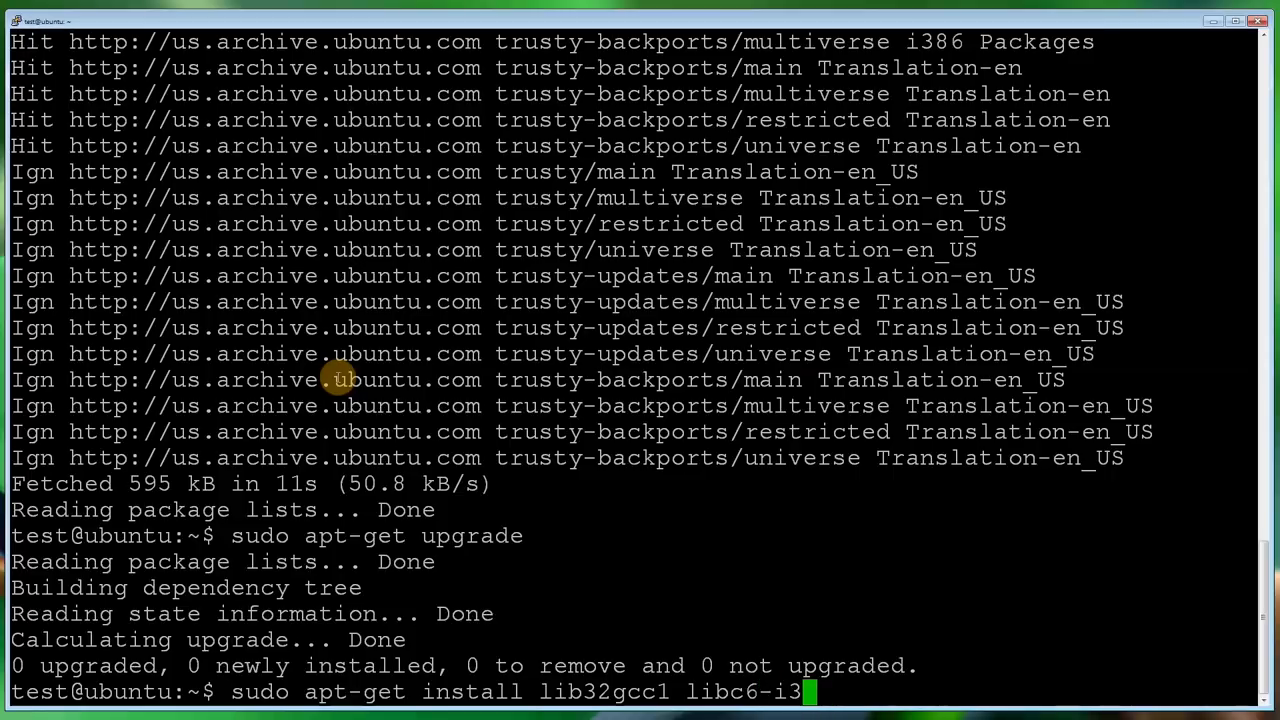
type("86")
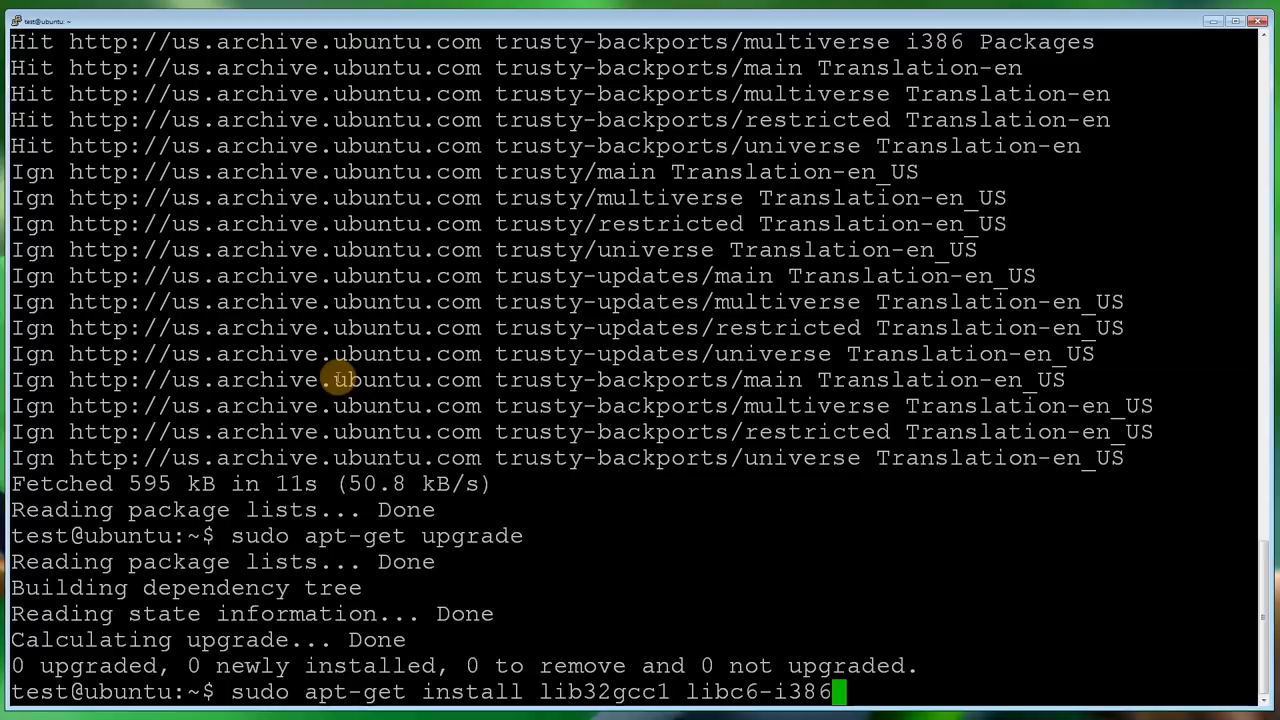
key("Return")
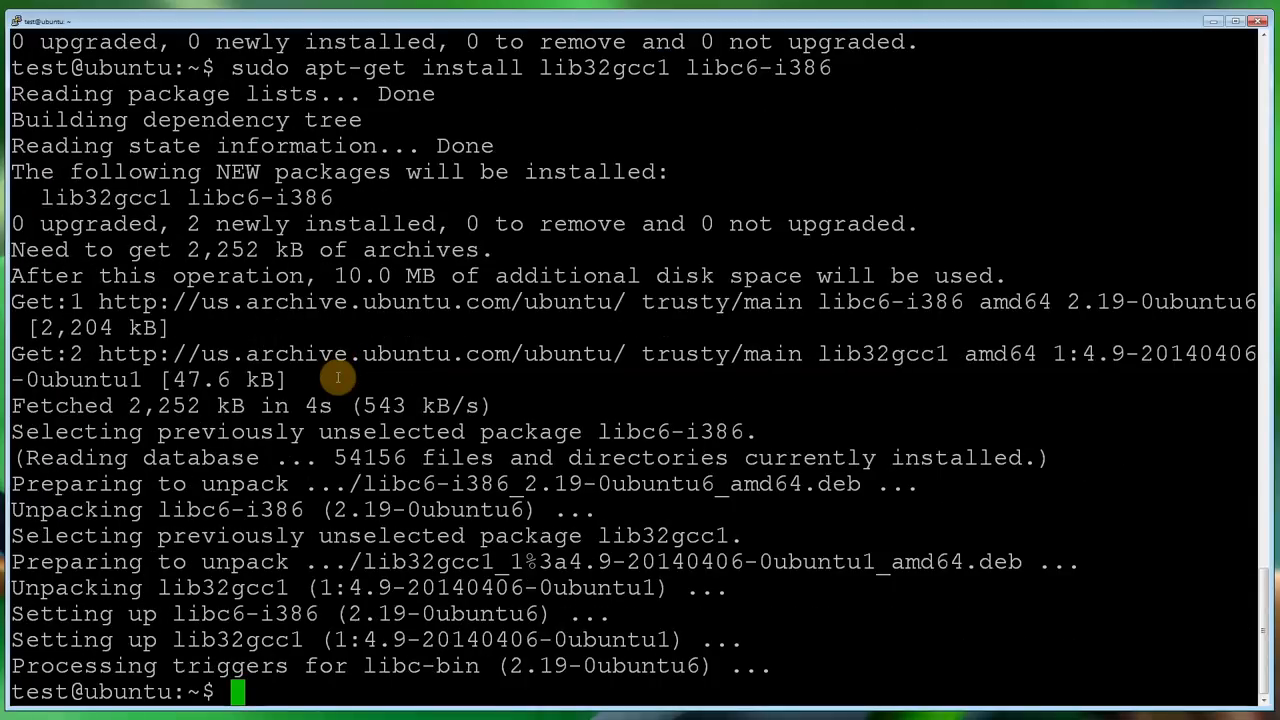
Step: Clear the terminal before creating the new user
type("clear")
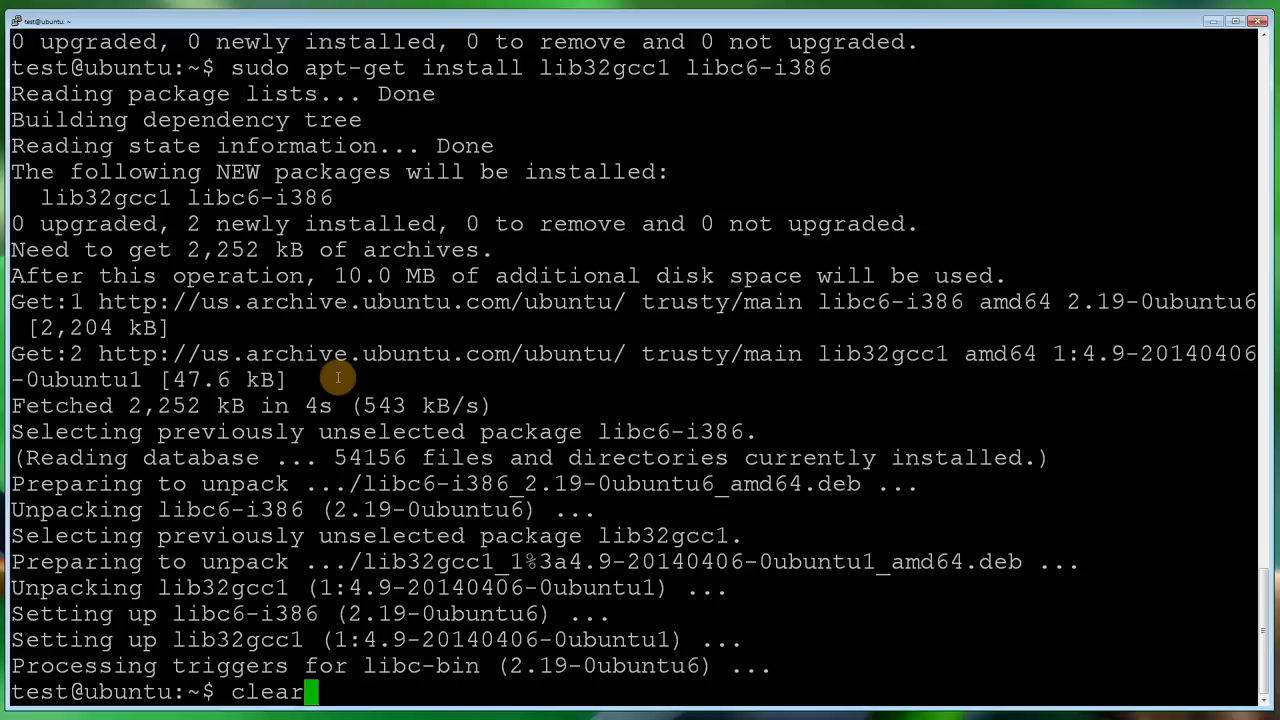
key("Return")
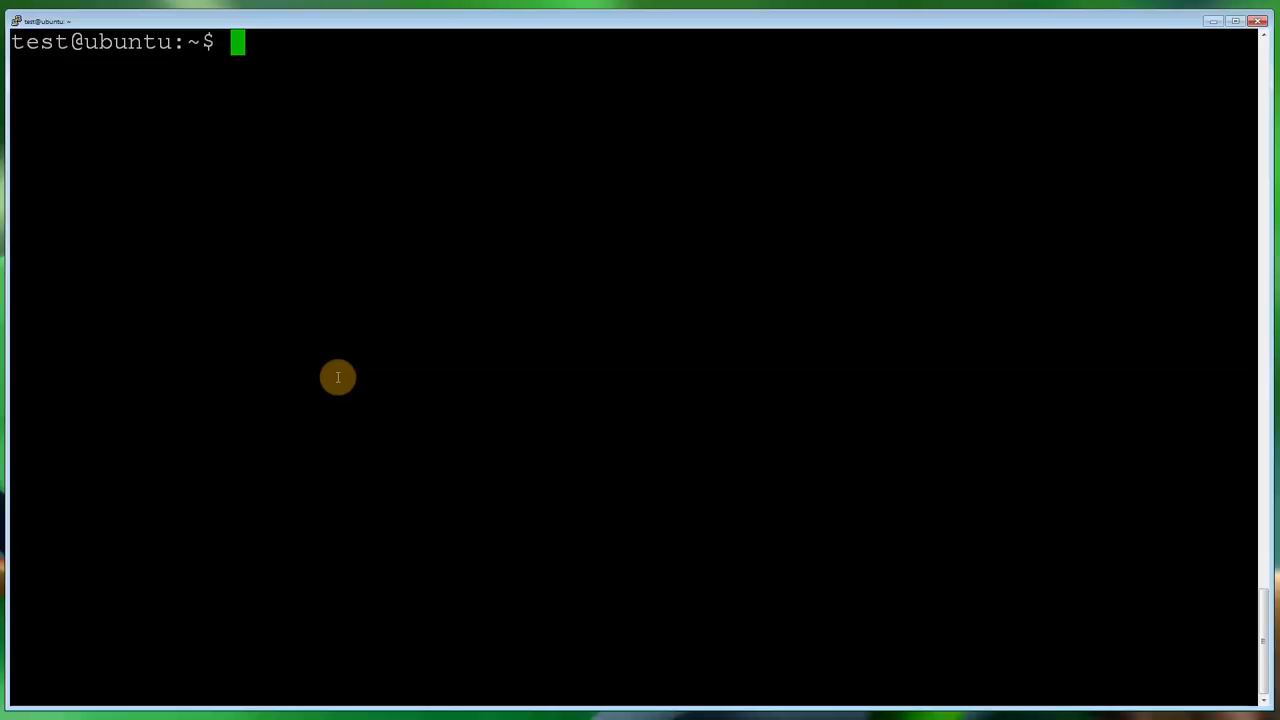
Step: Create the steam user with sudo adduser steam, confirm its details with Y, and clear the screen
type("sudo addus")
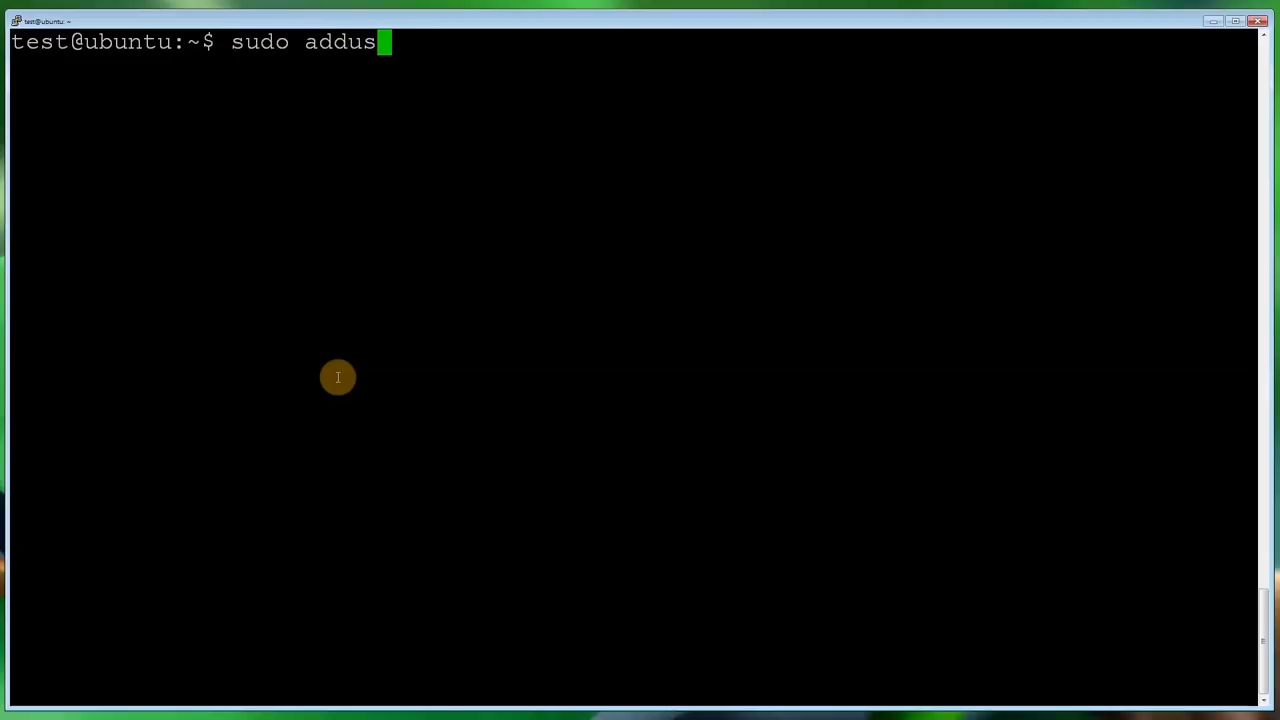
type("er stea")
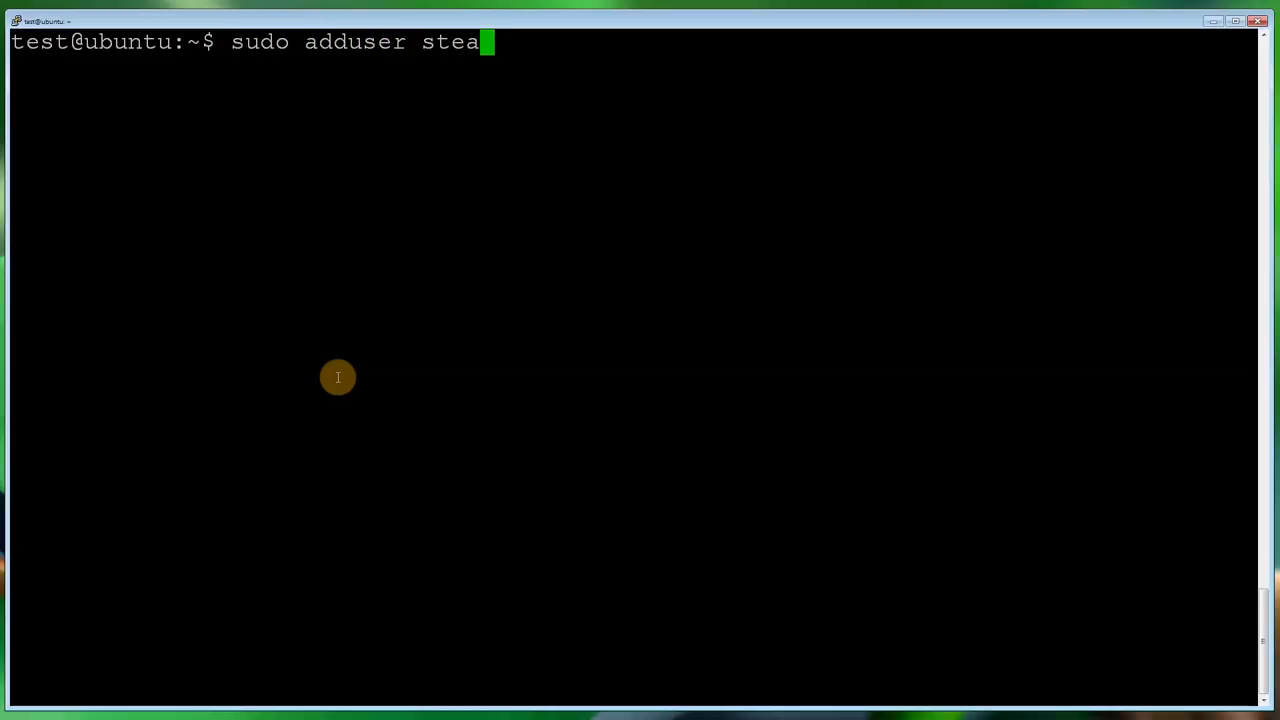
type("m")
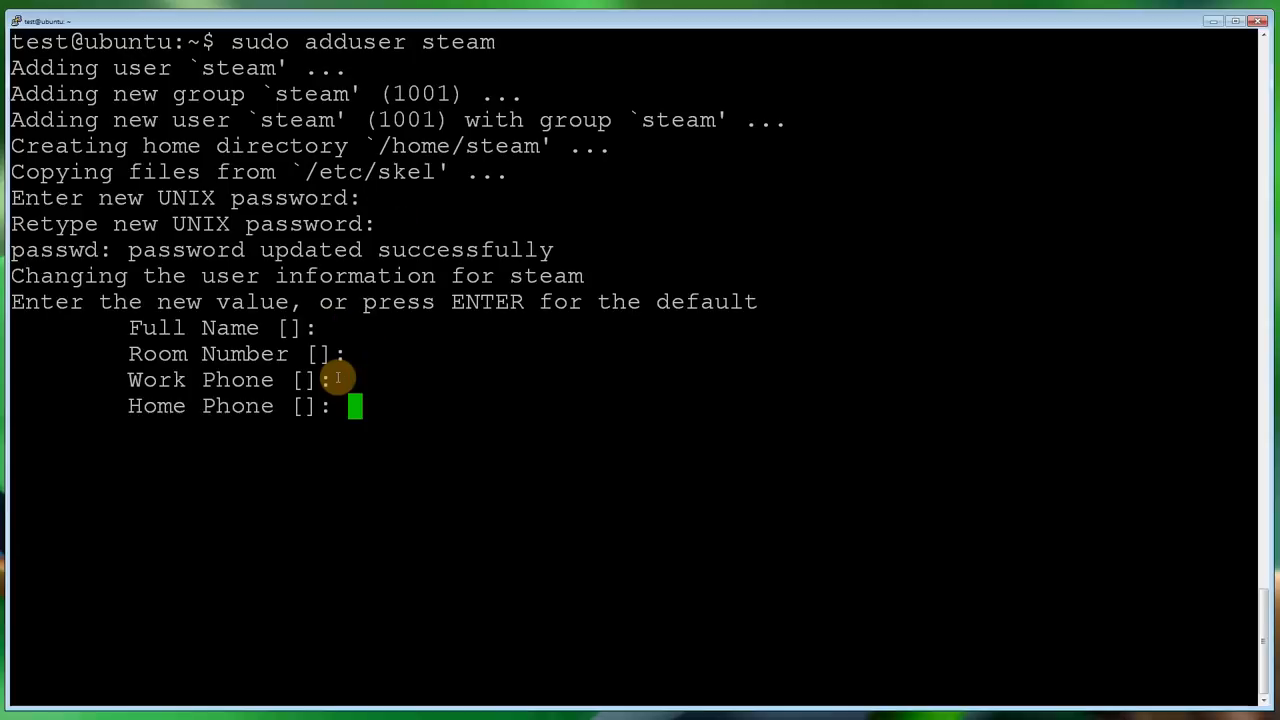
type("Y/n] Y")
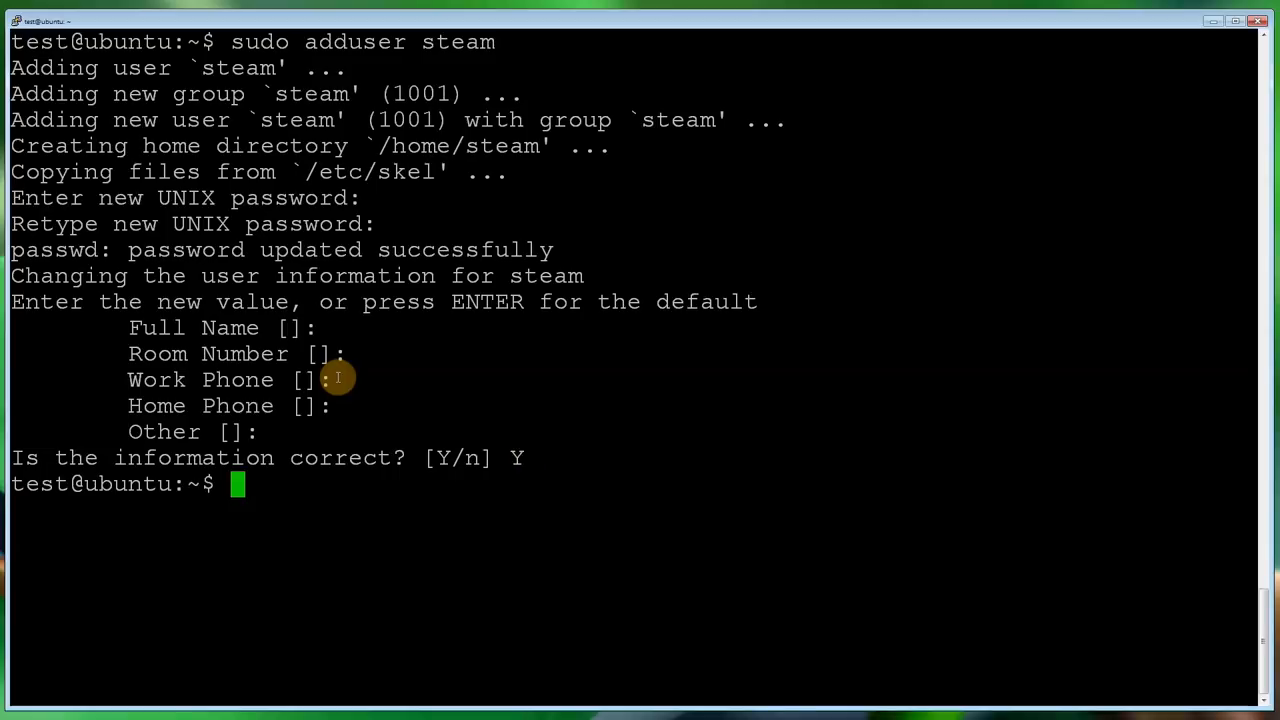
type("c;ea")
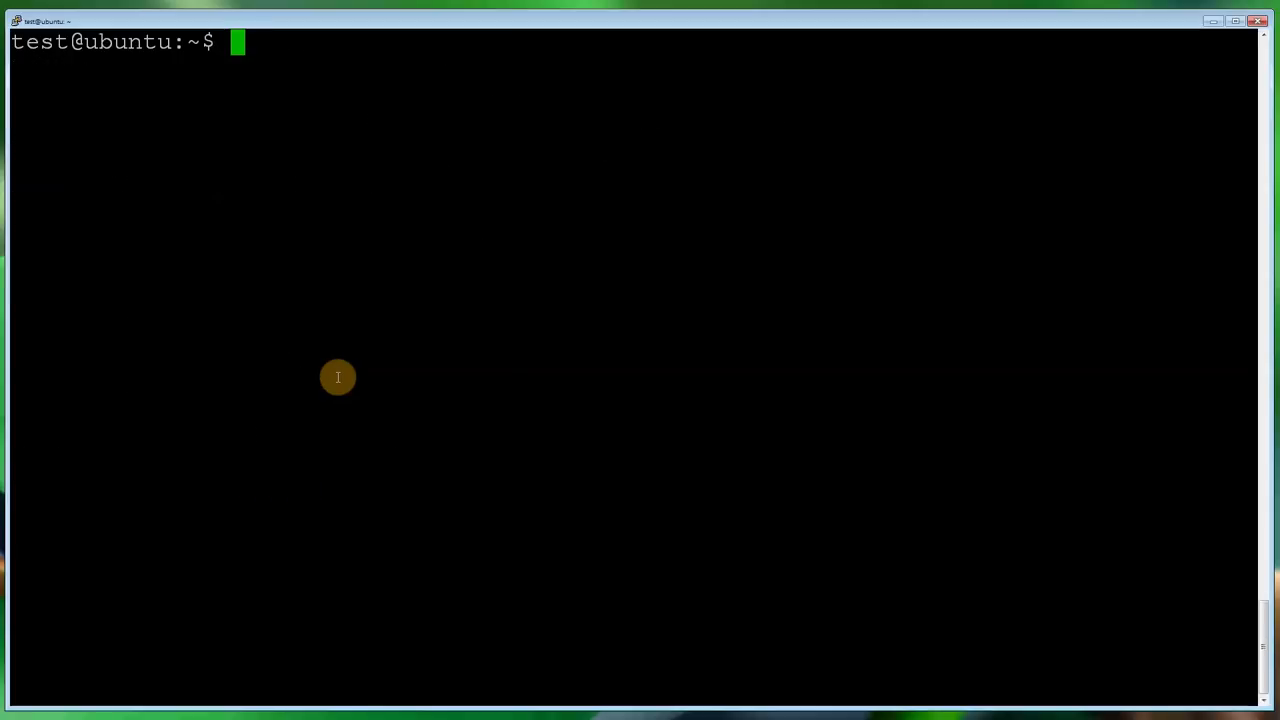
Step: Switch to the steam user with su steam and list the home directories
type("su")
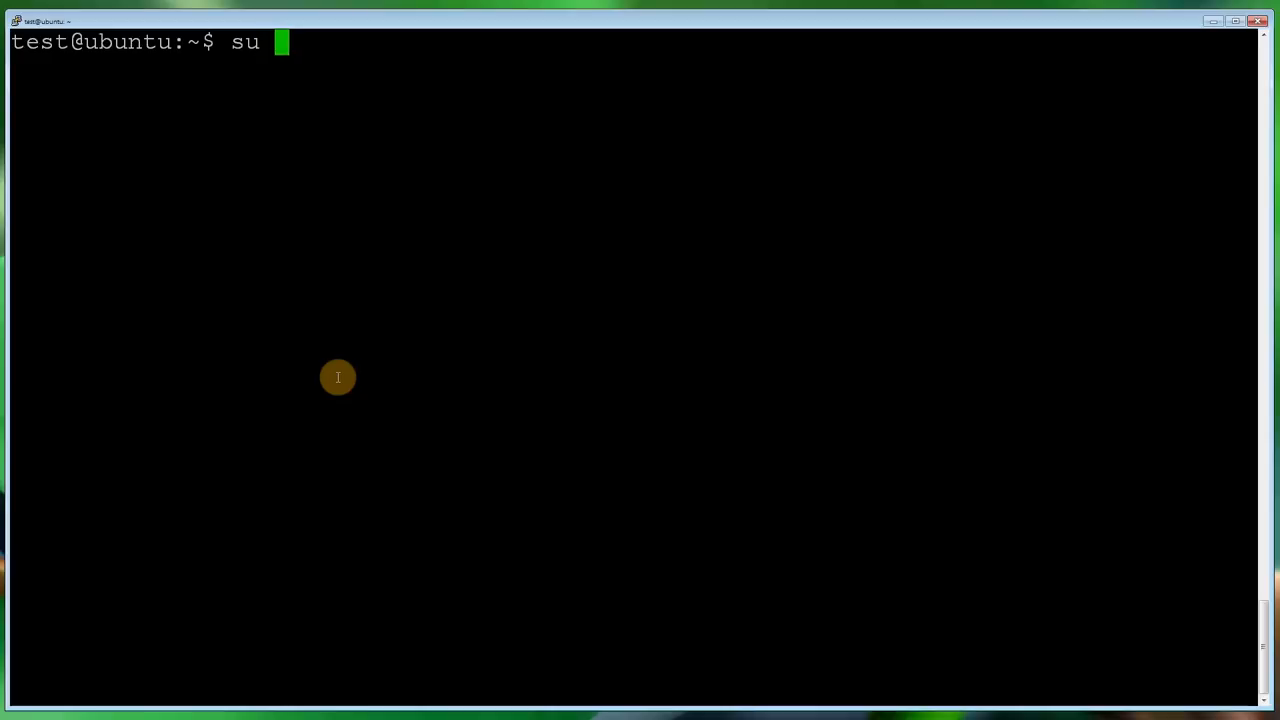
type("steam")
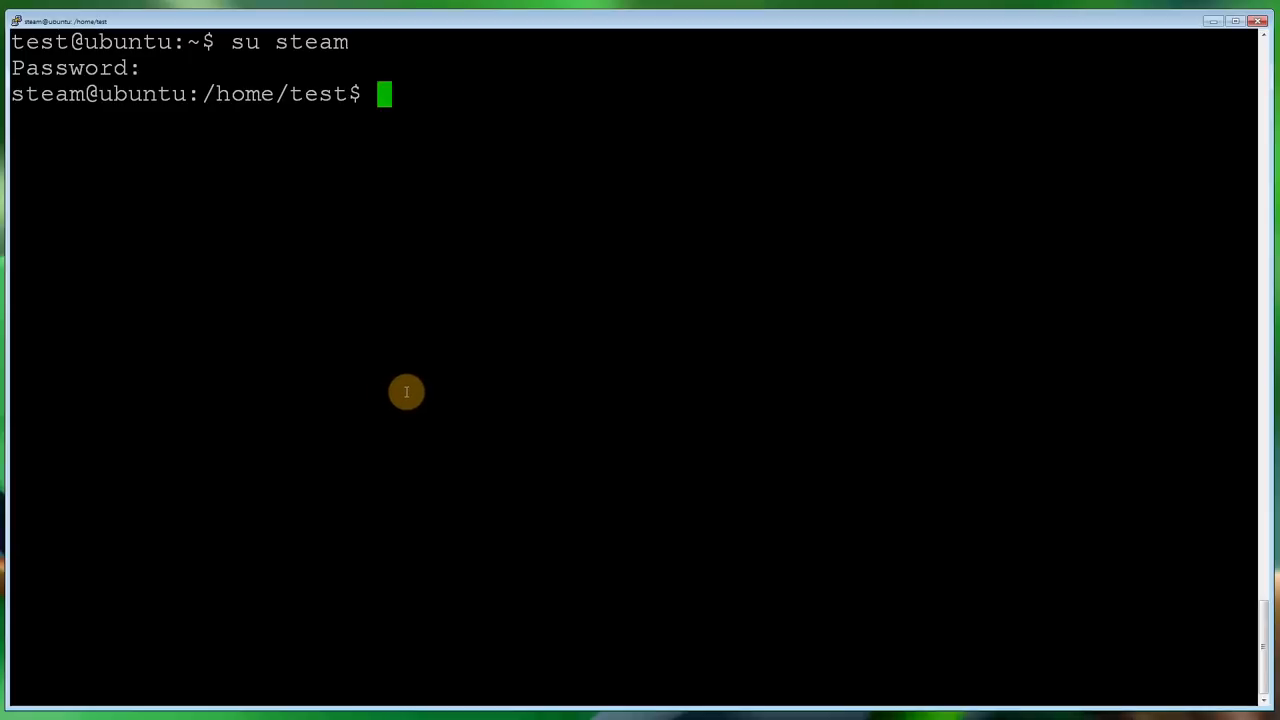
mouse_move(624, 360)
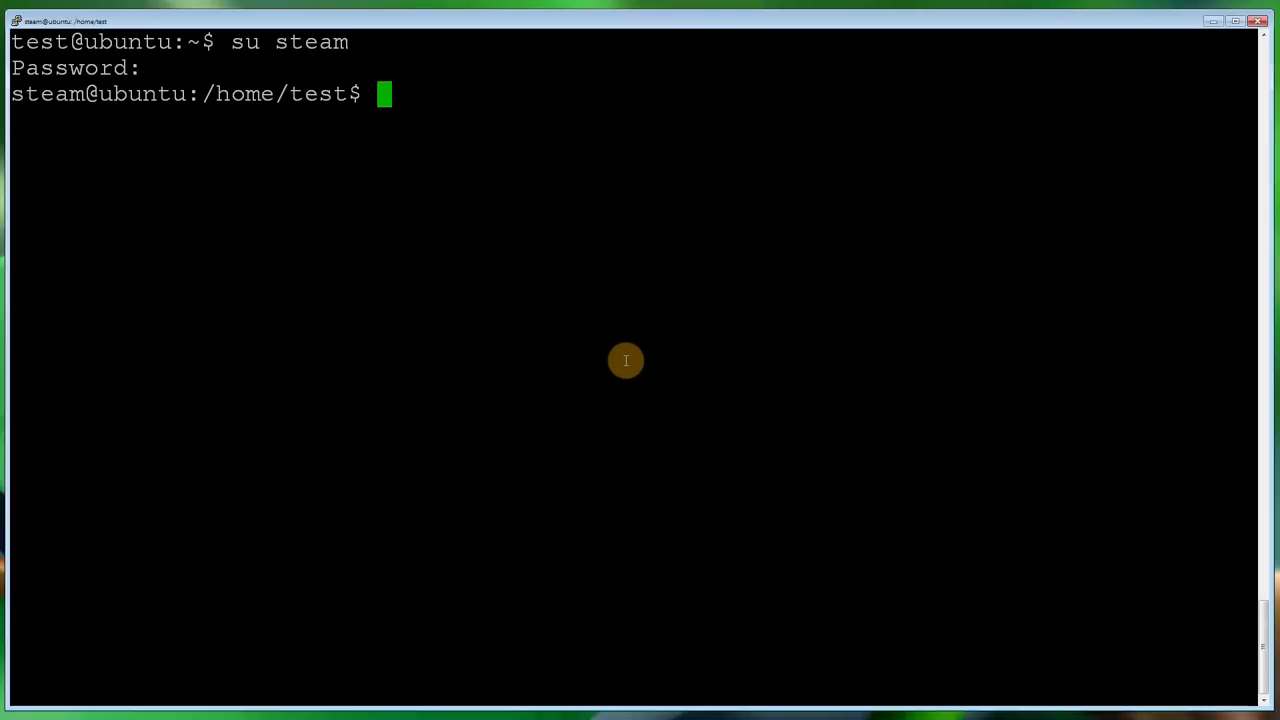
type("cd")
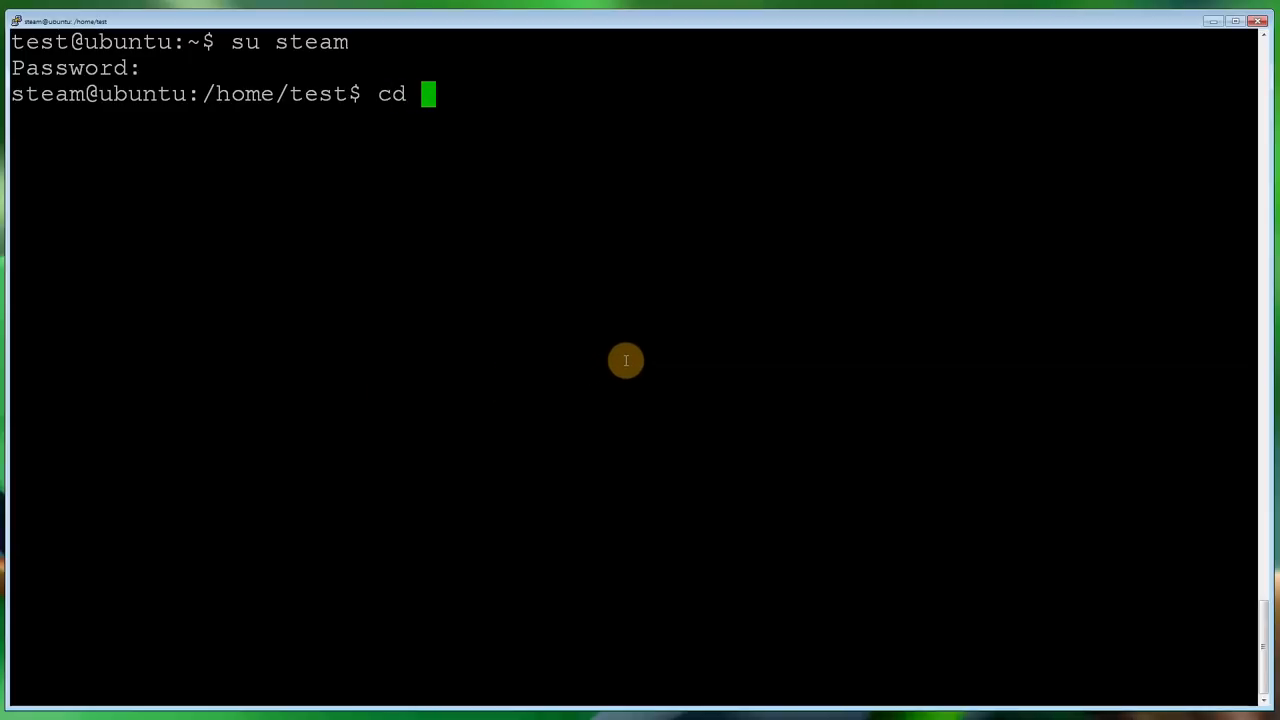
type("..")
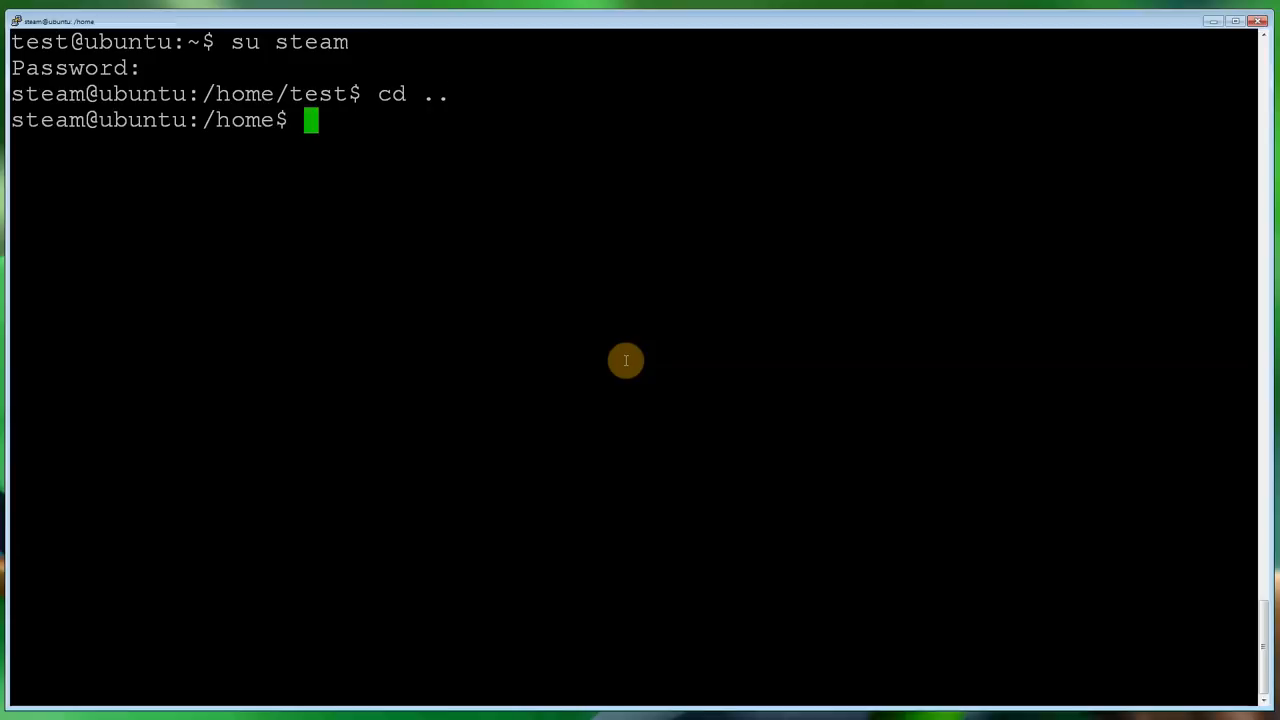
type("ls")
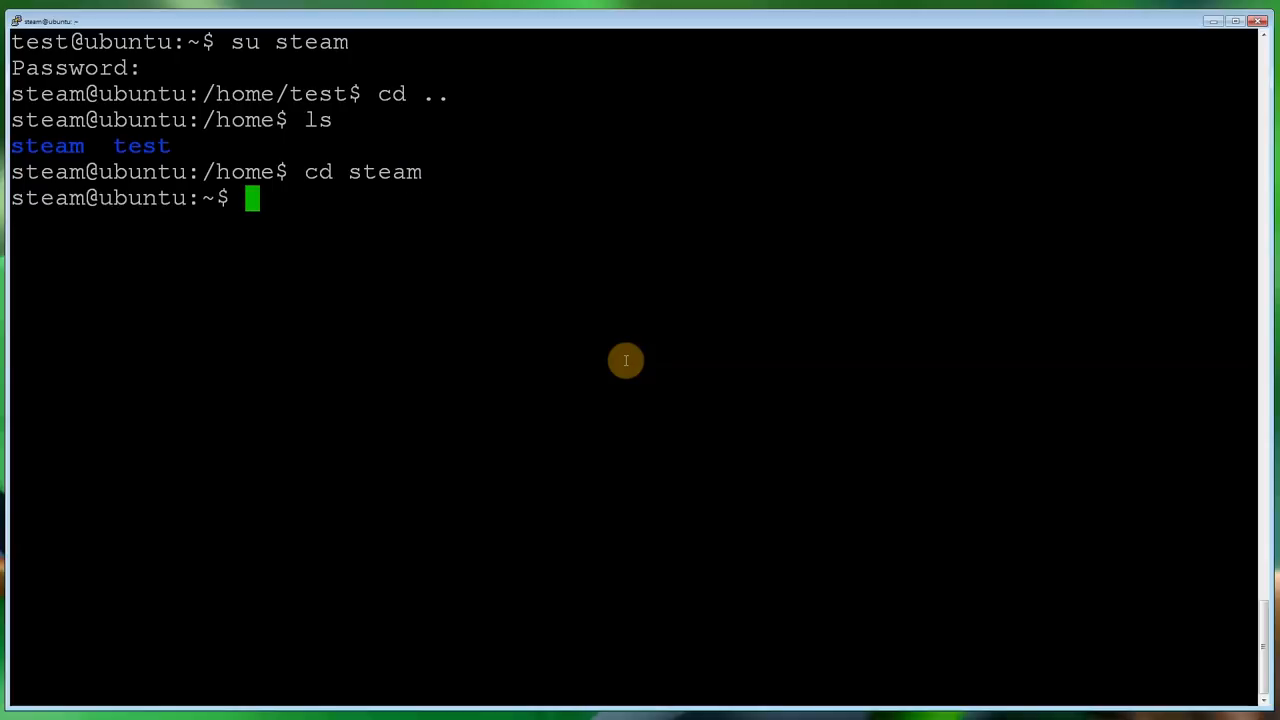
Step: Make the steamcmd folder in steam's home, enter it, and start the wget download command
type("mkdir steamcmd")
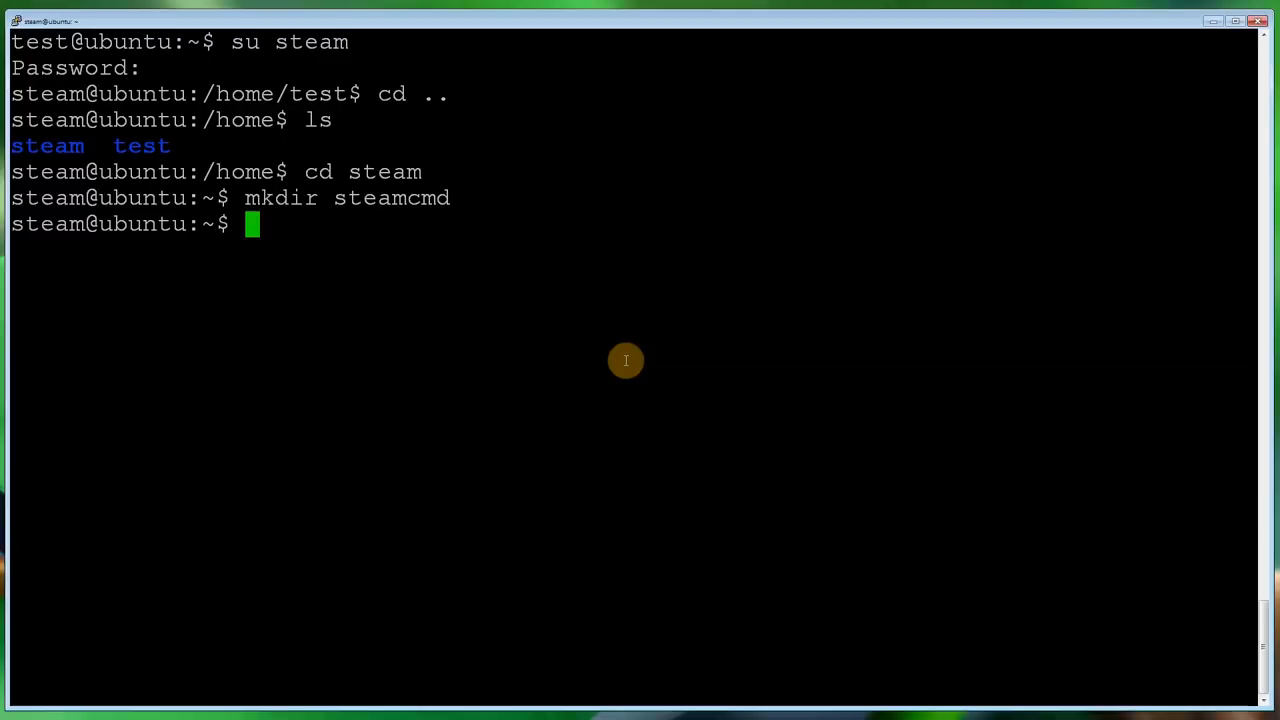
mouse_move(648, 356)
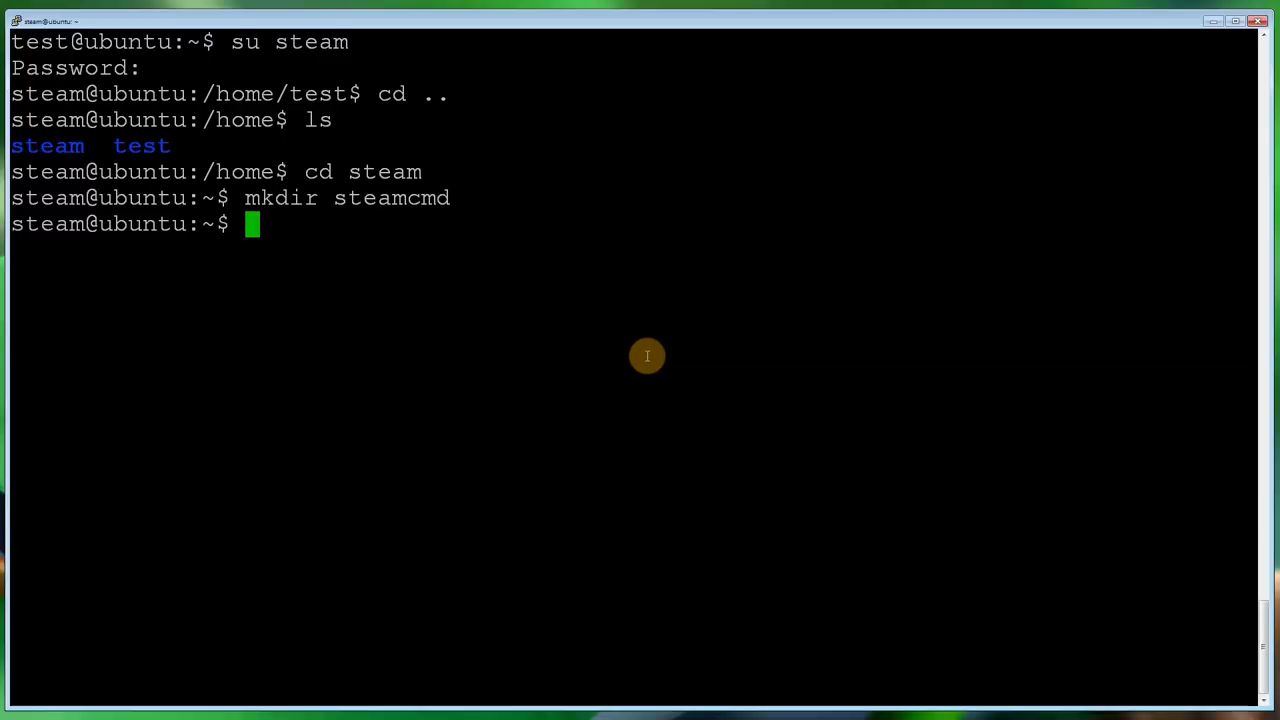
type("cd")
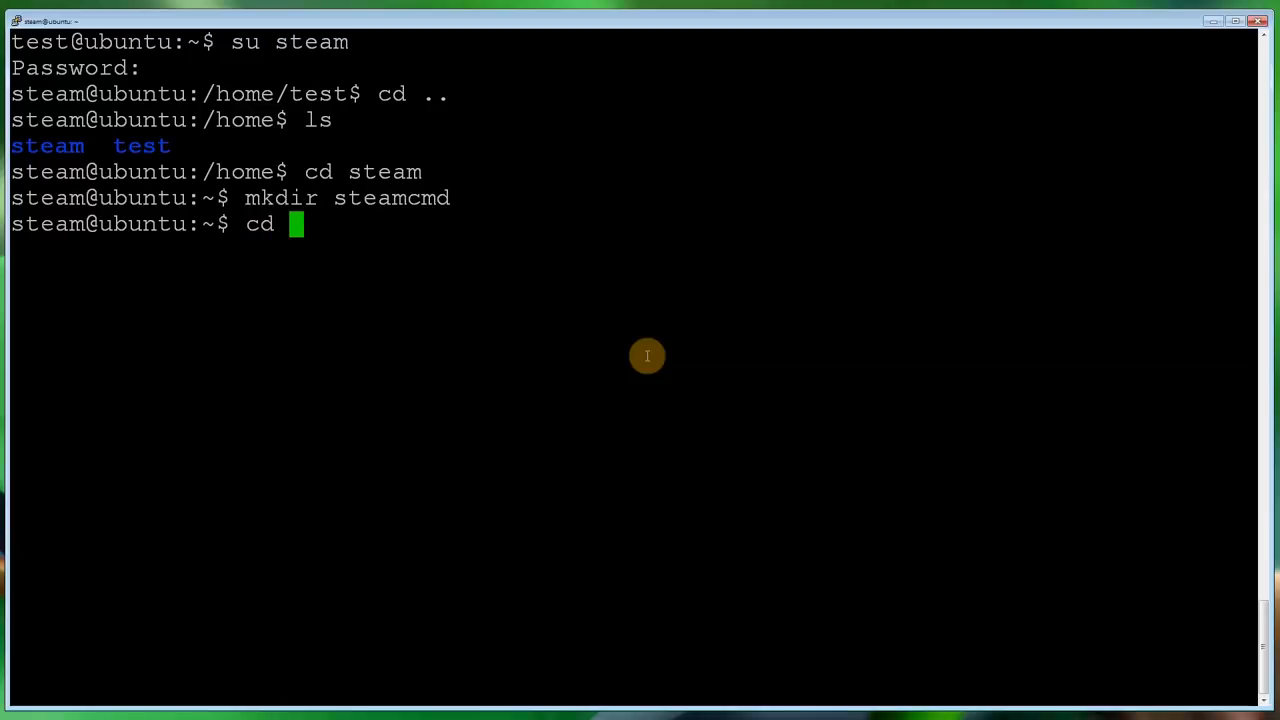
type("steam")
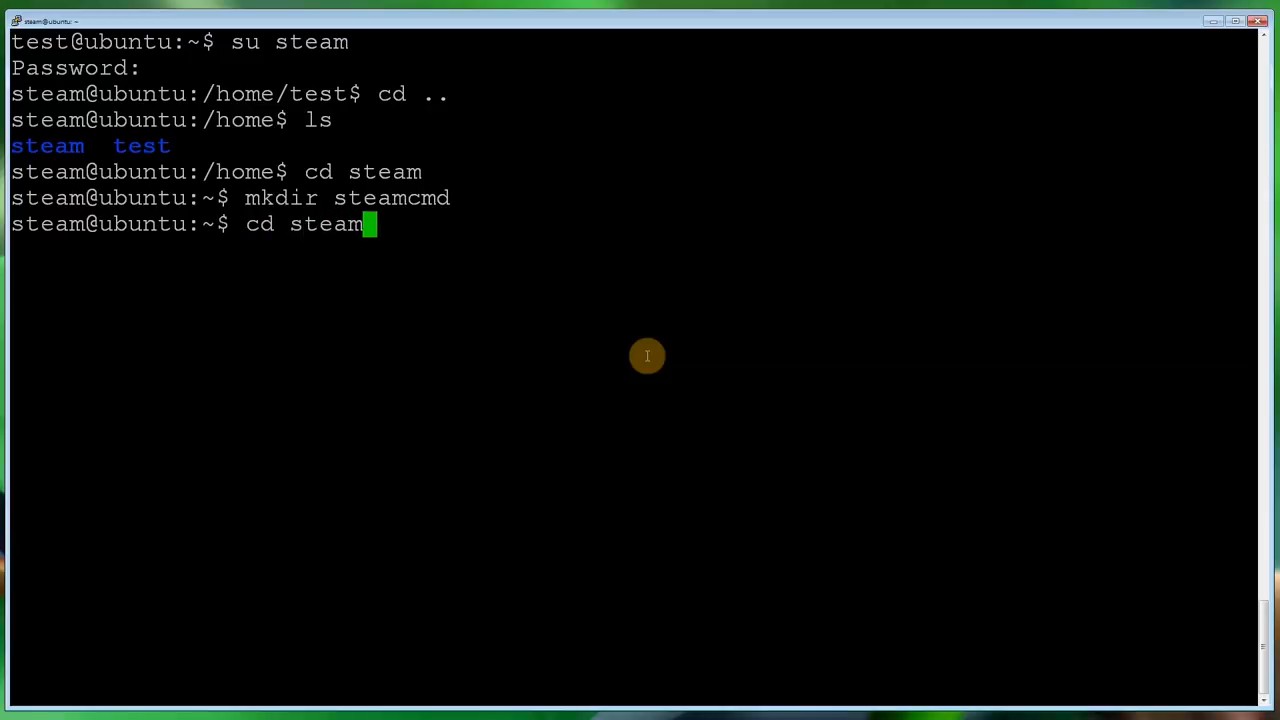
type("cmd")
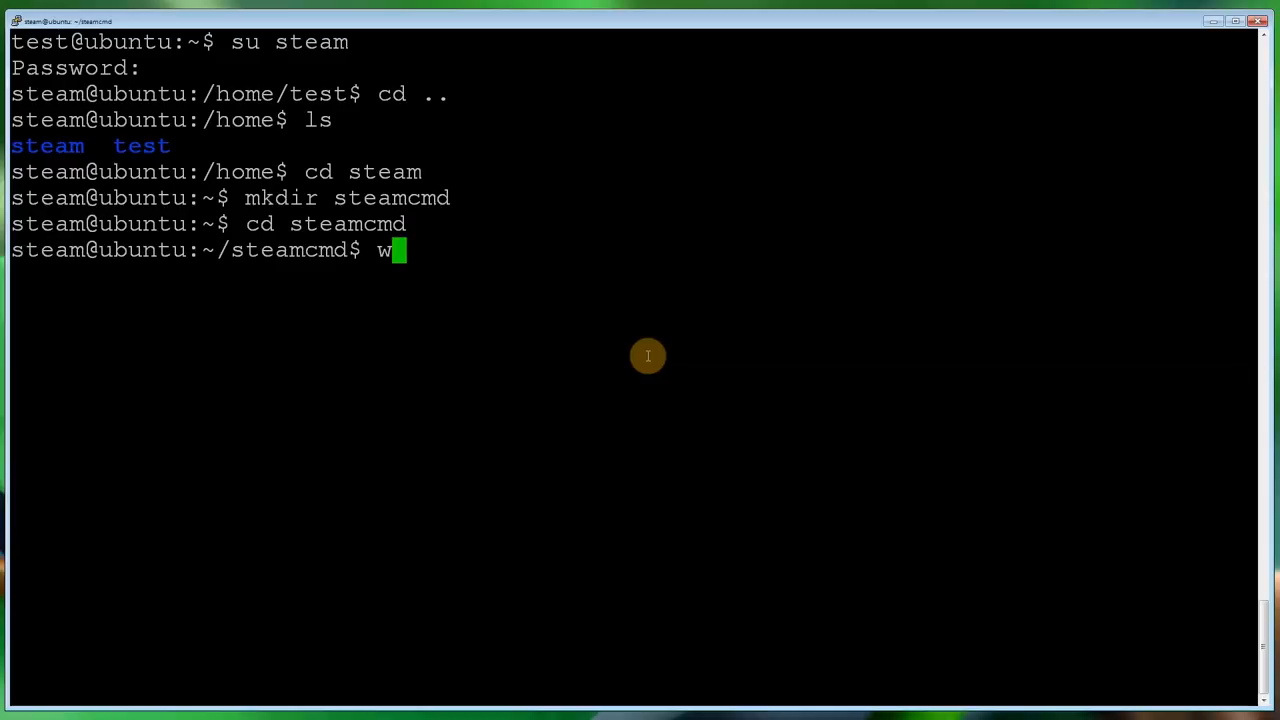
type("get http")
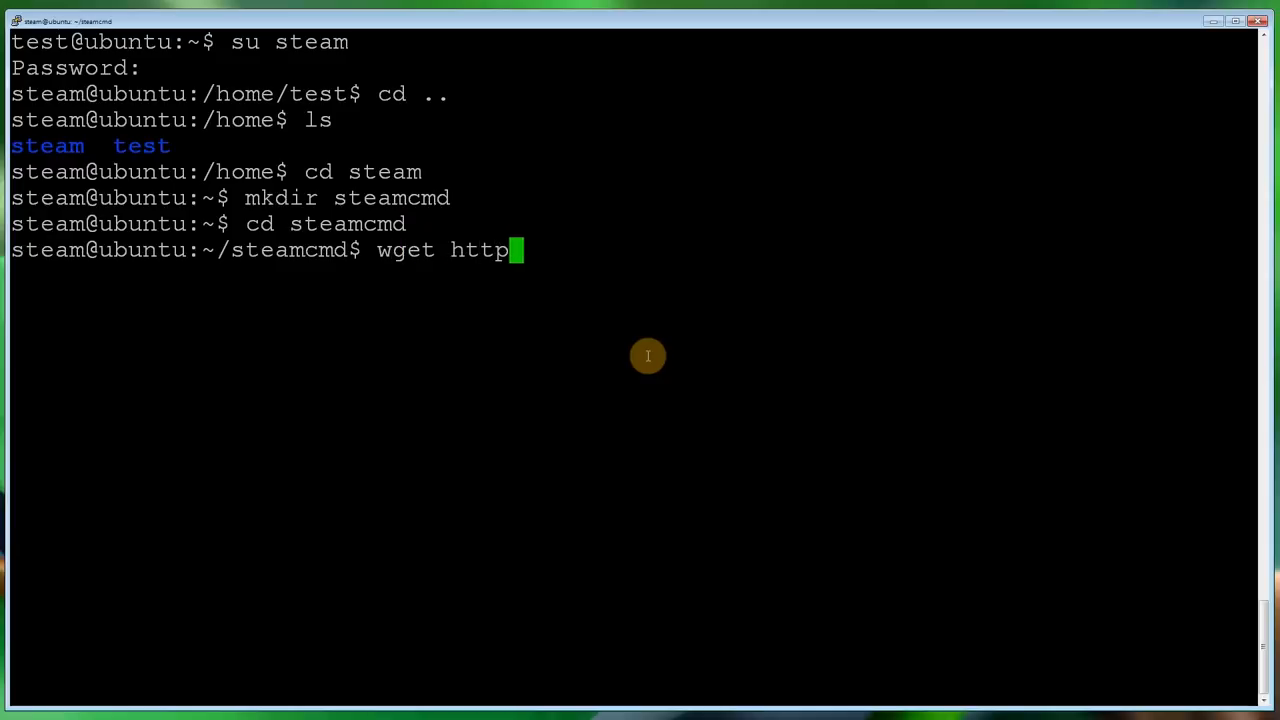
type("://")
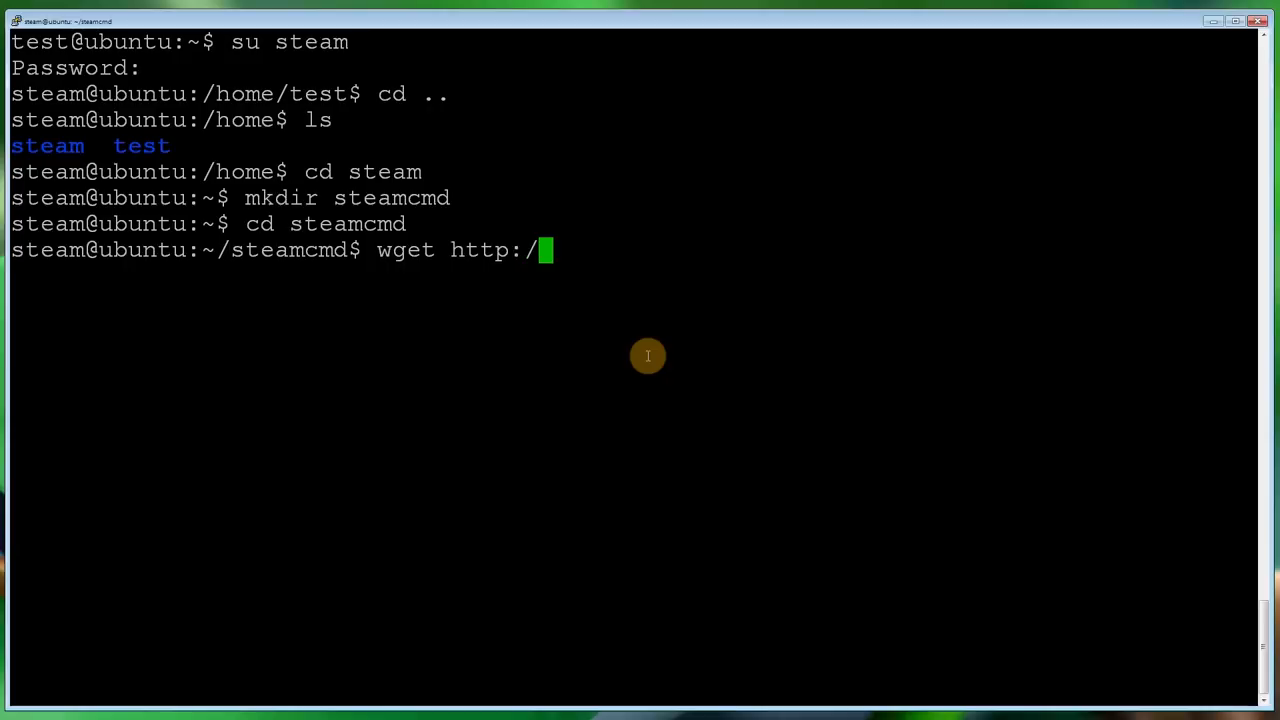
type("/media.s")
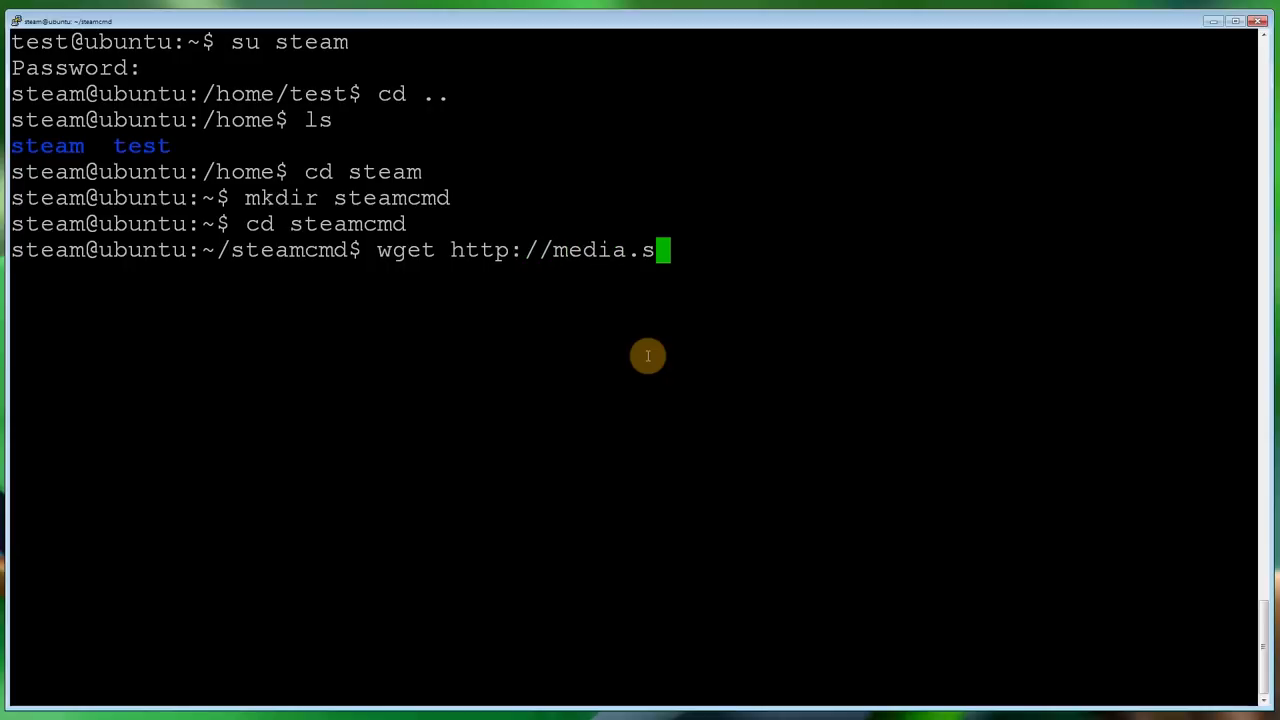
type("teampowere")
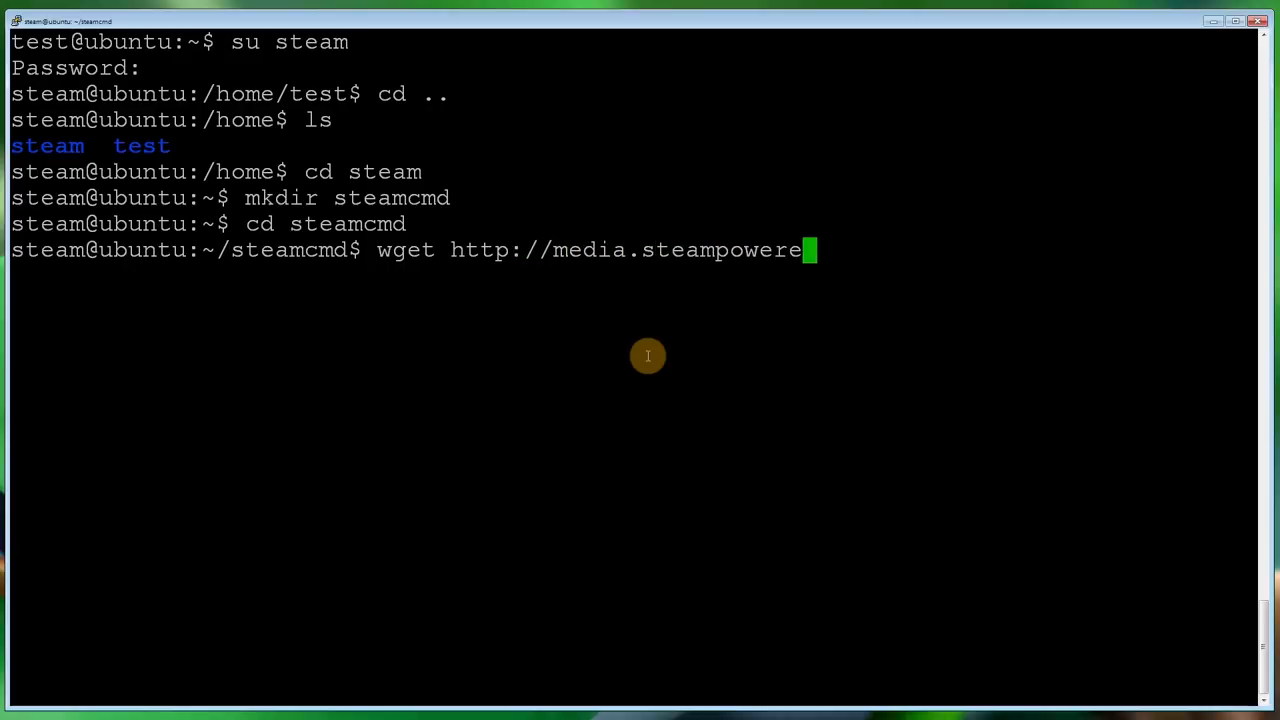
type("d.com/")
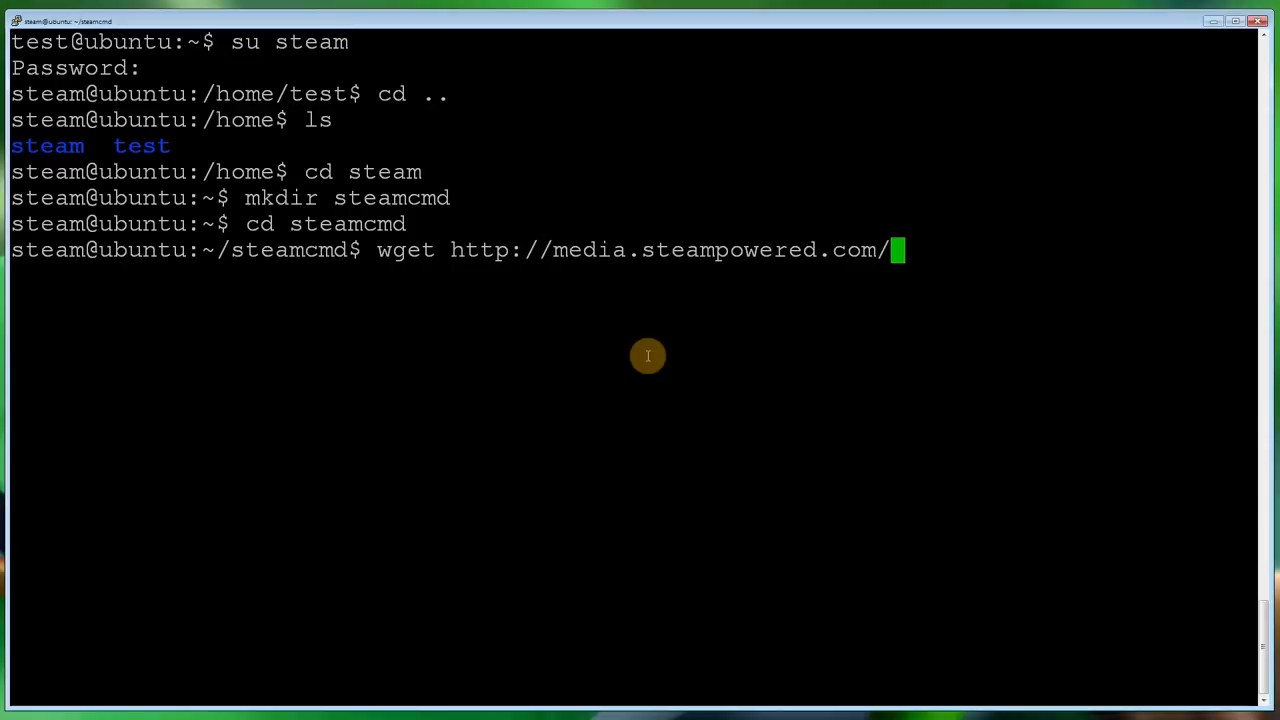
type("installer")
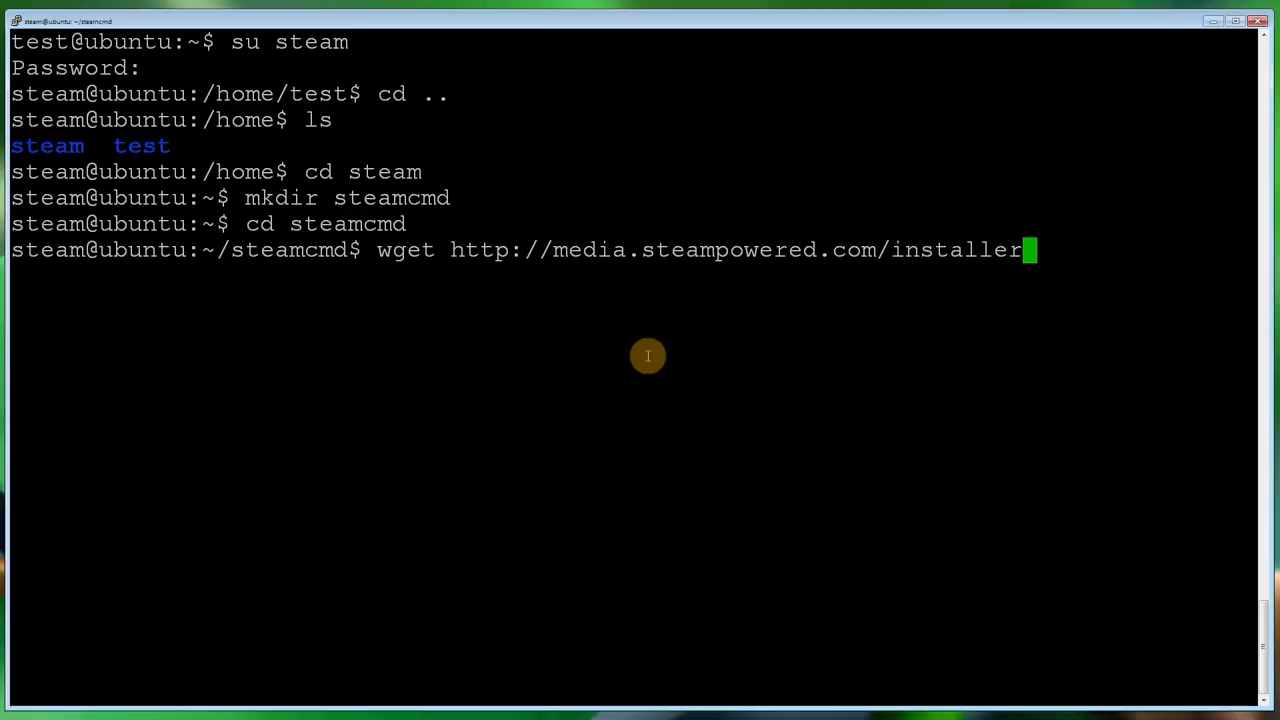
type("/steamcm")
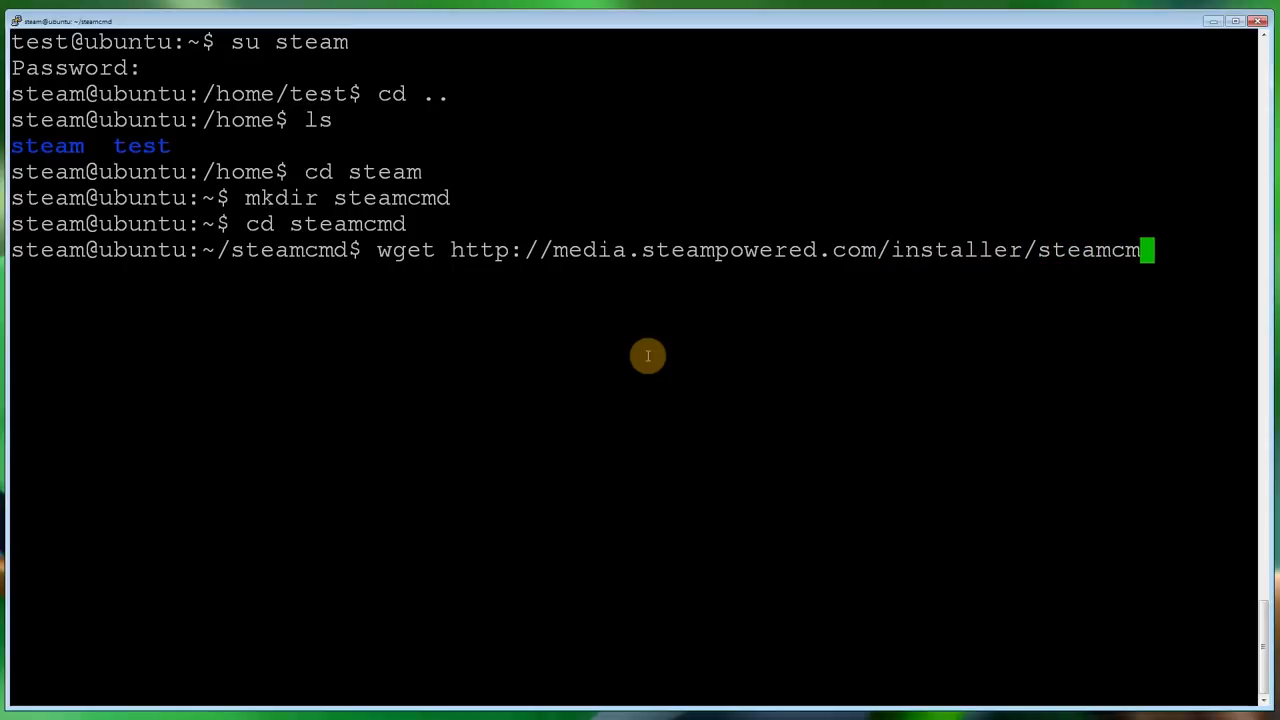
type("d_linux")
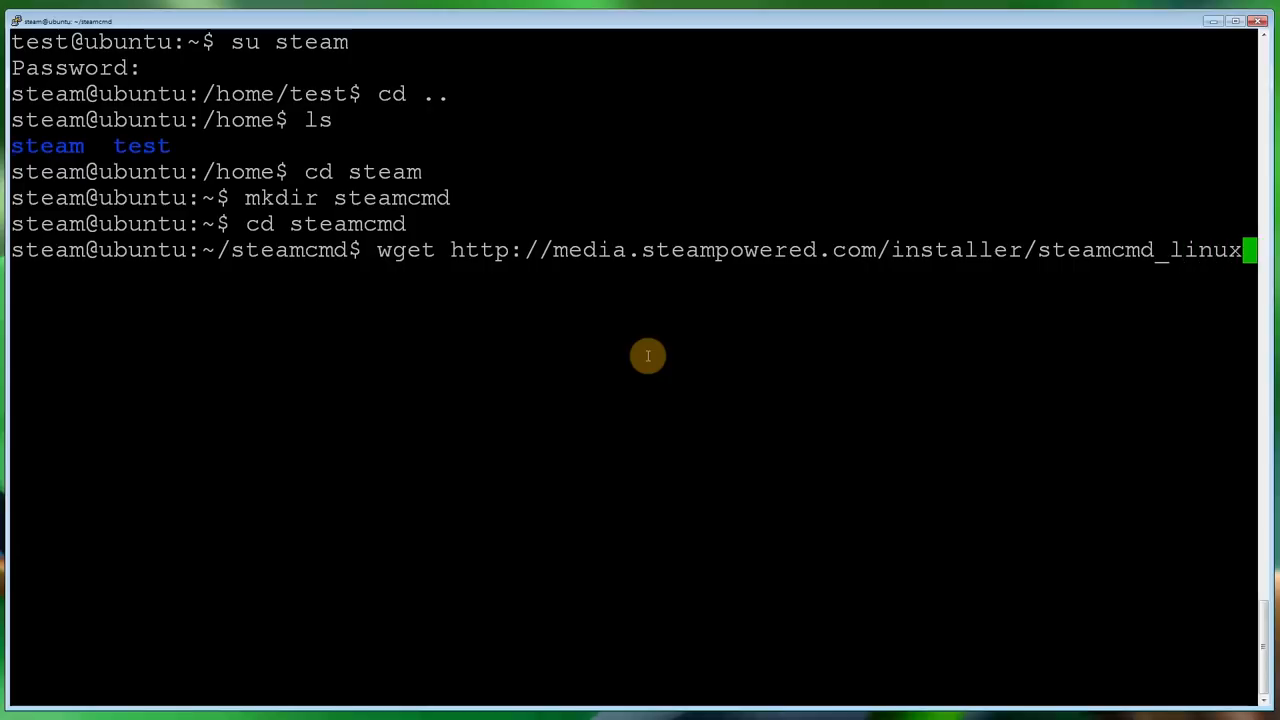
type(".tar.gz")
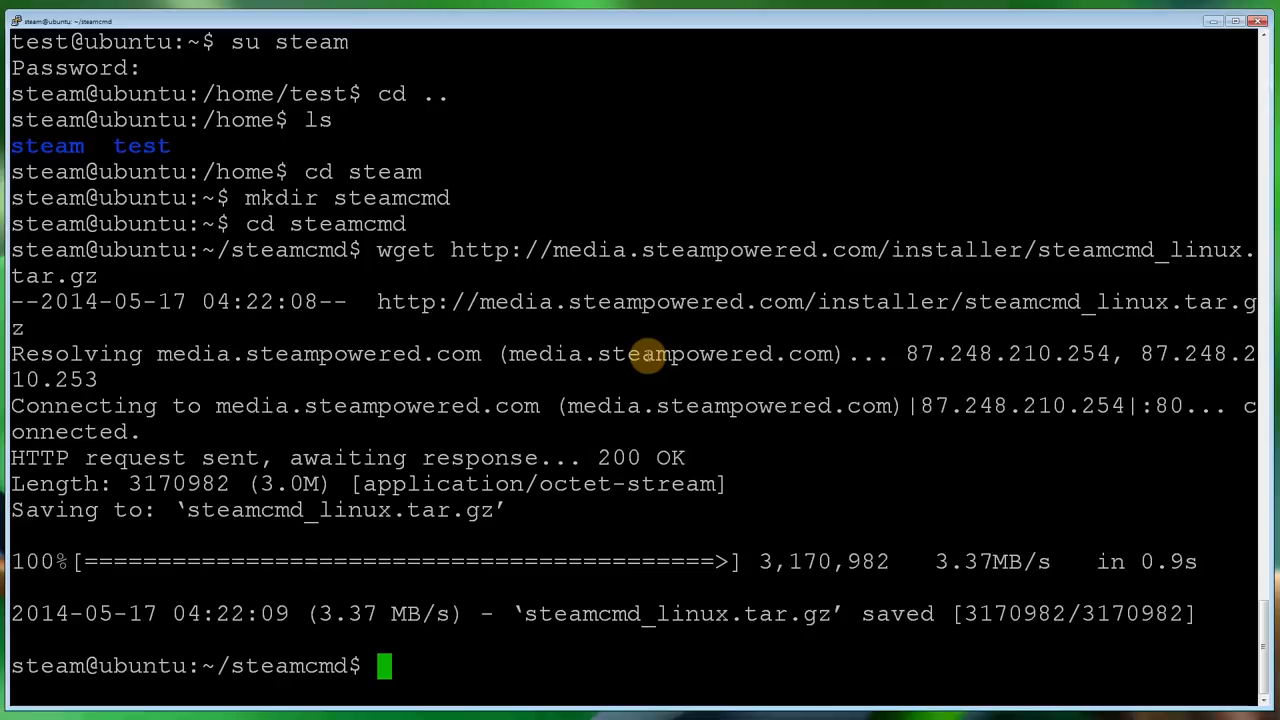
Step: List the folder to confirm the archive is there and clear the terminal
type("ls")
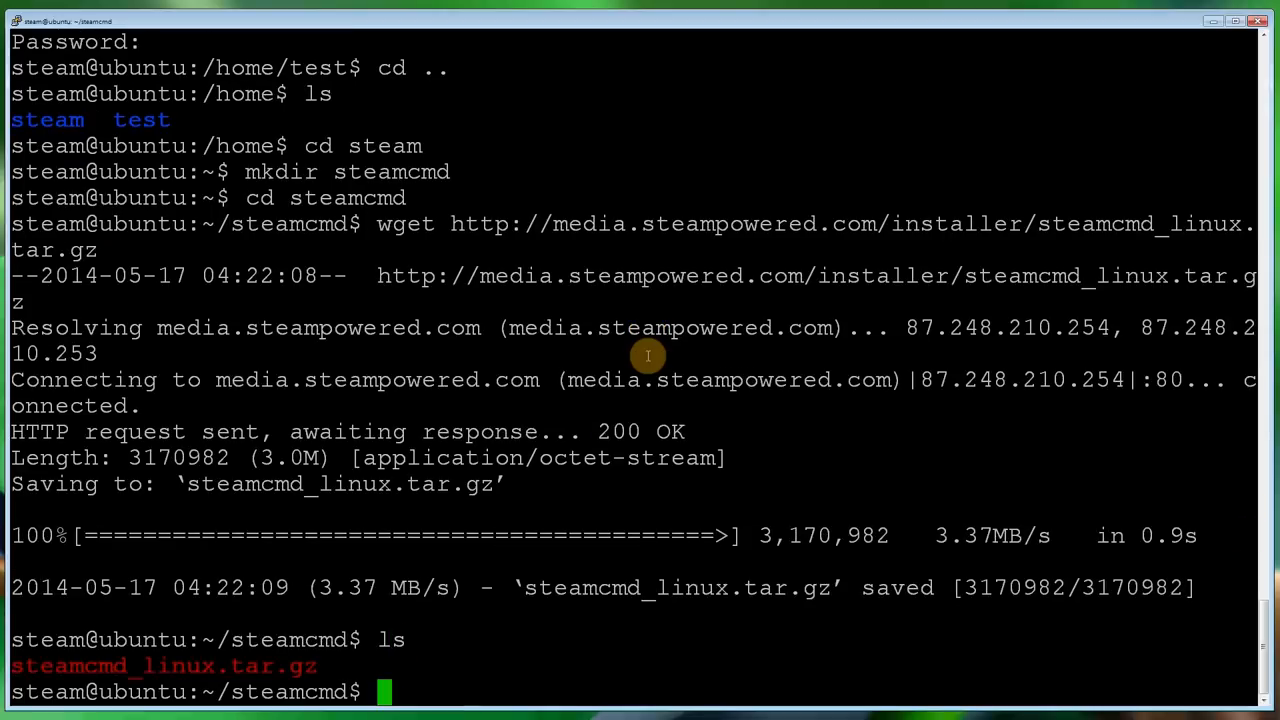
type("cle")
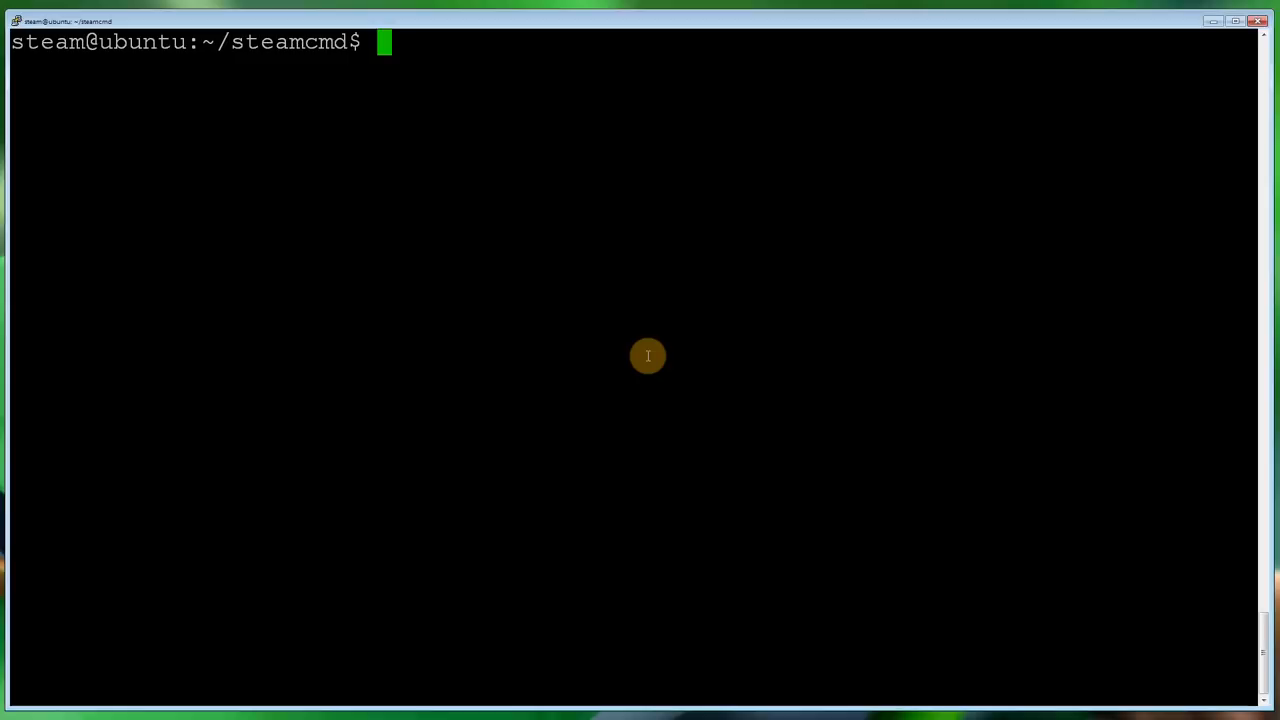
Step: Extract steamcmd_linux.tar.gz with tar -xvzf into linux32, steamcmd.sh and steam.sh
type("tar")
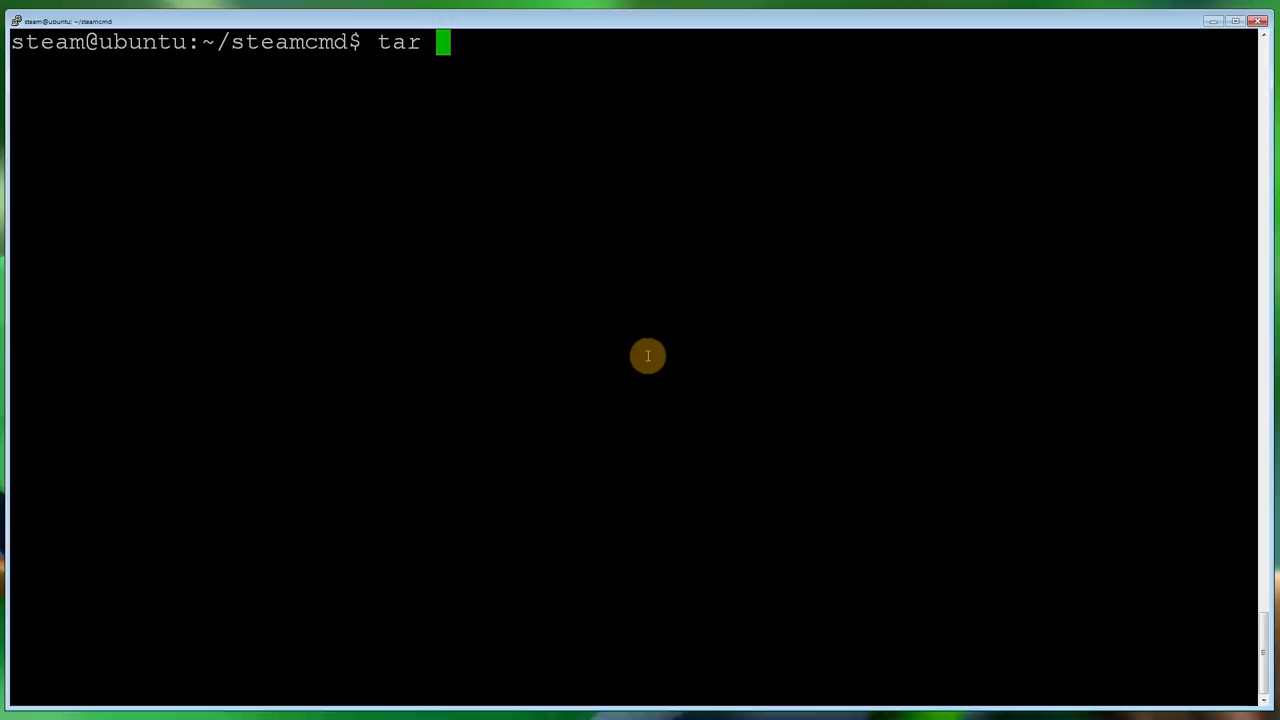
type("-")
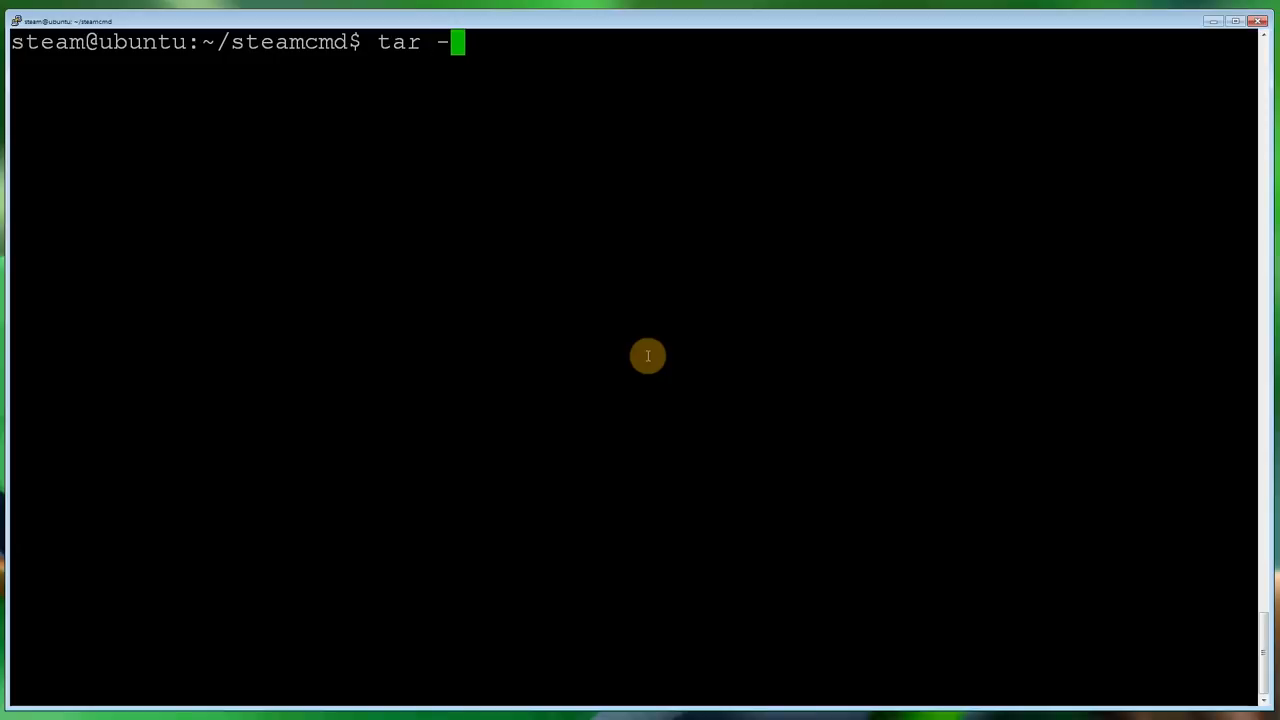
type("xv")
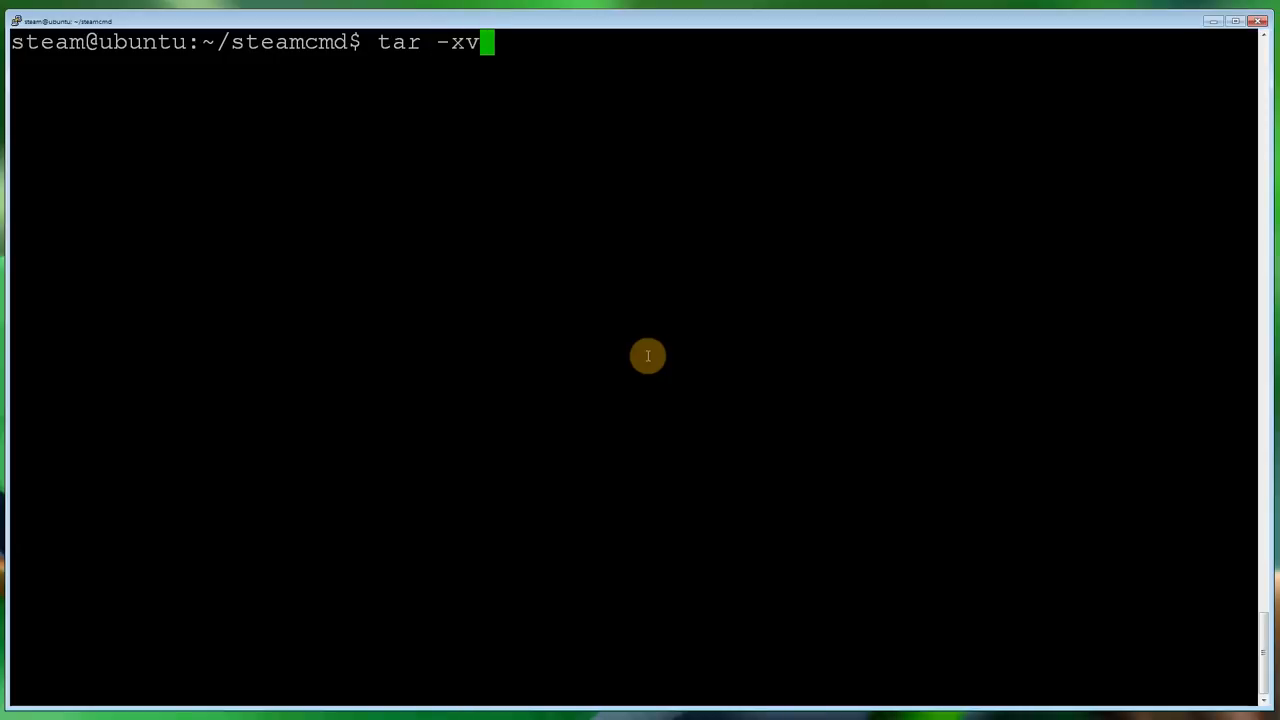
type("zf")
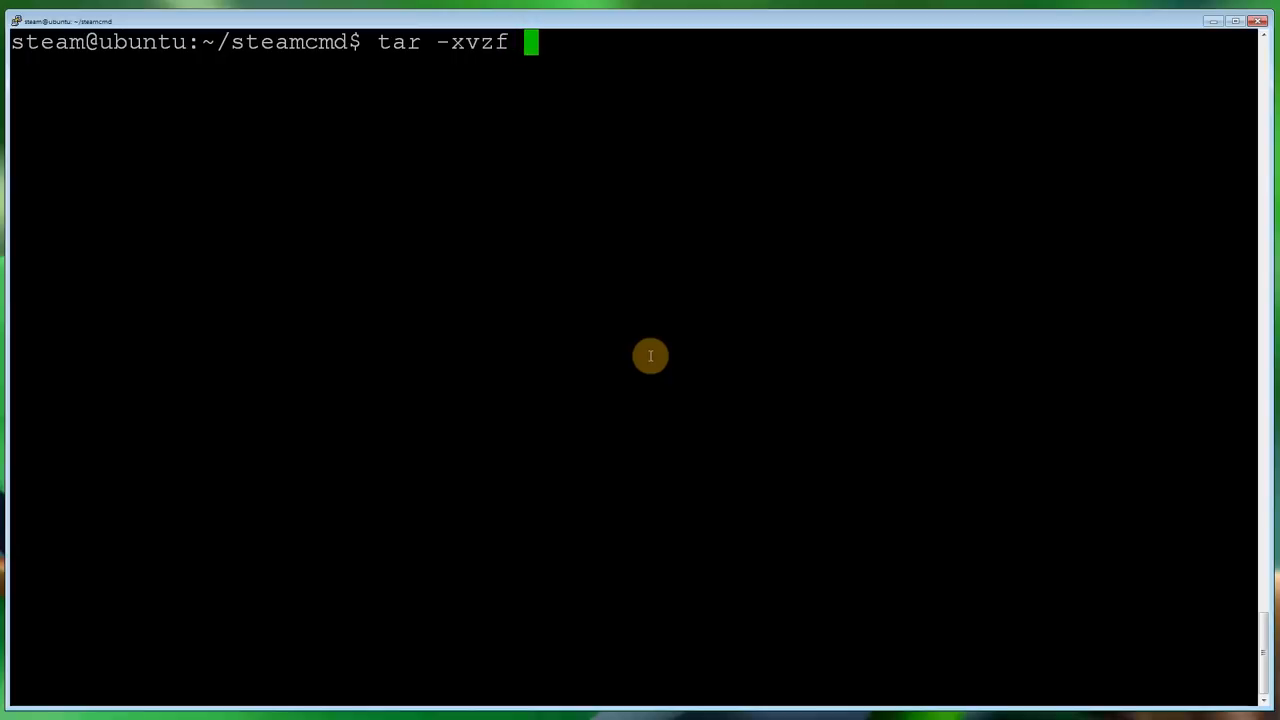
type("steam_cmd")
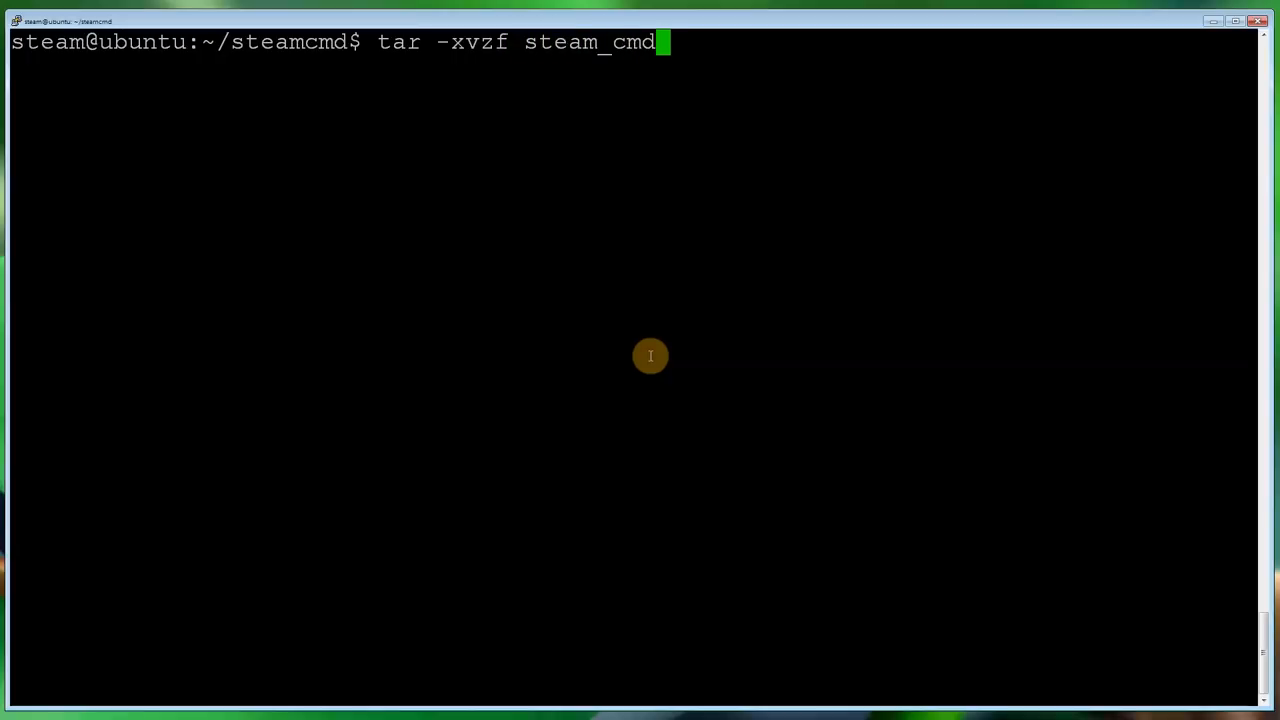
type("_")
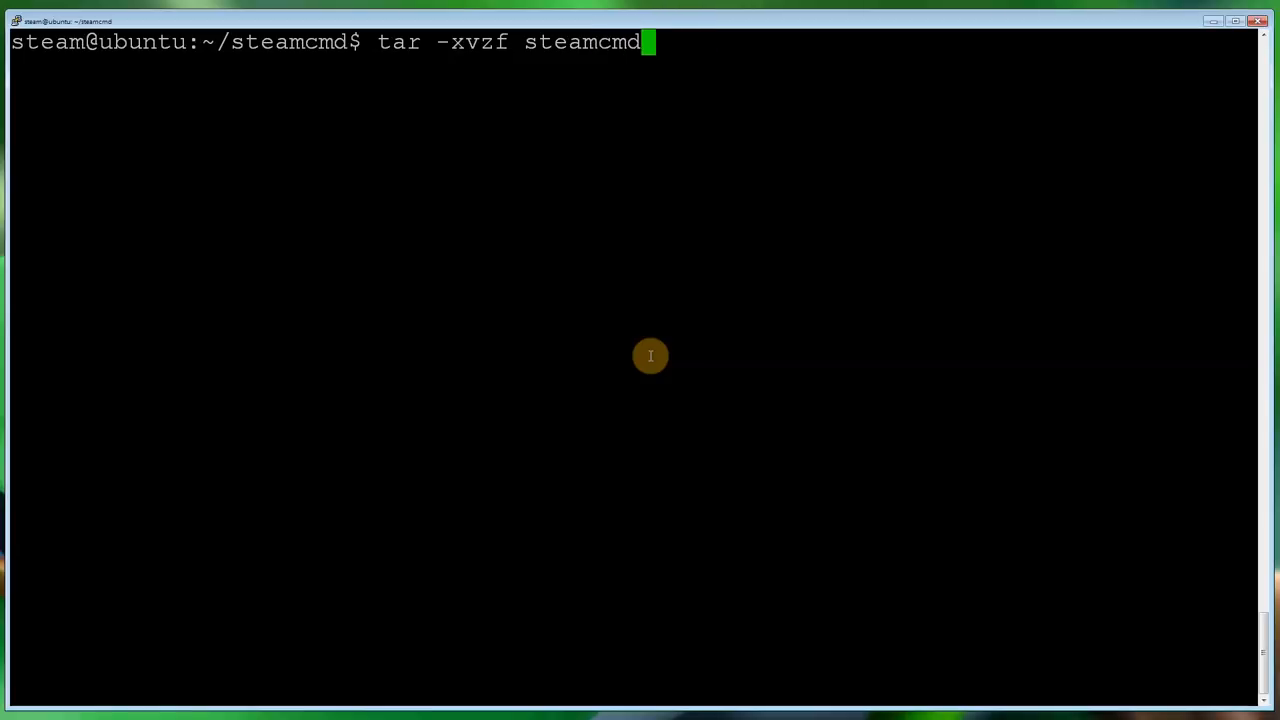
type("_linux")
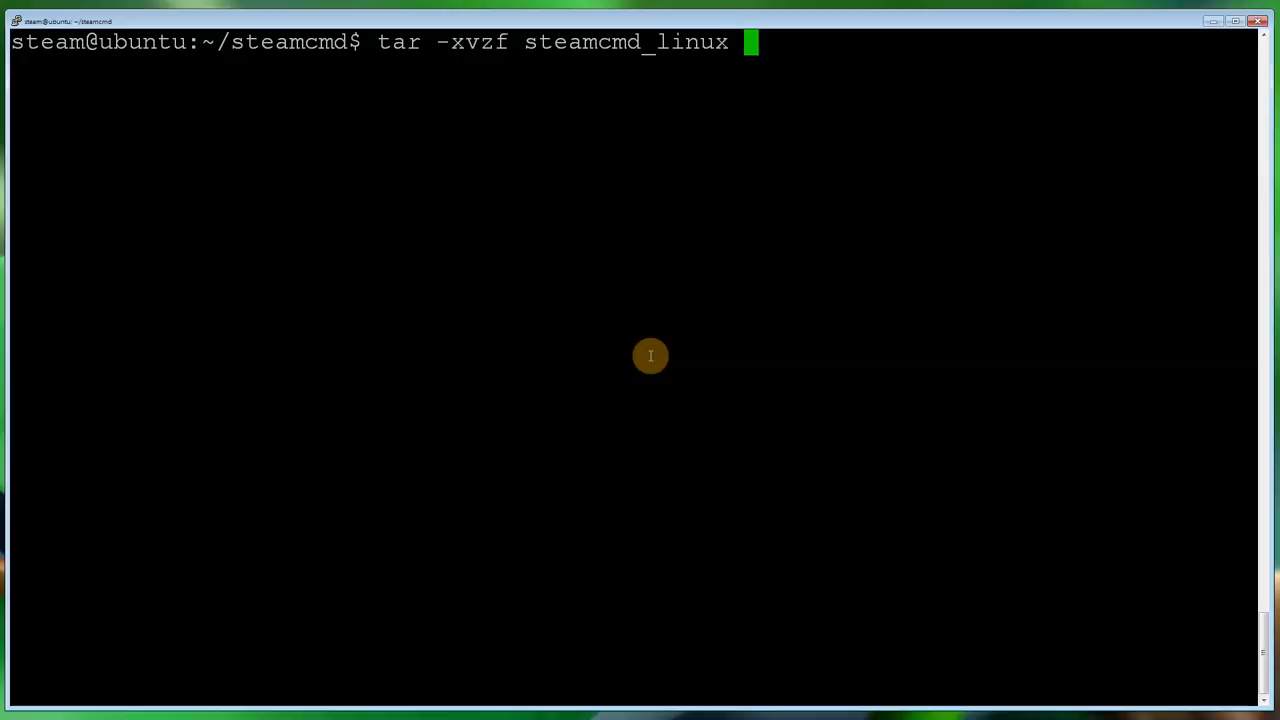
type(".tar.gz")
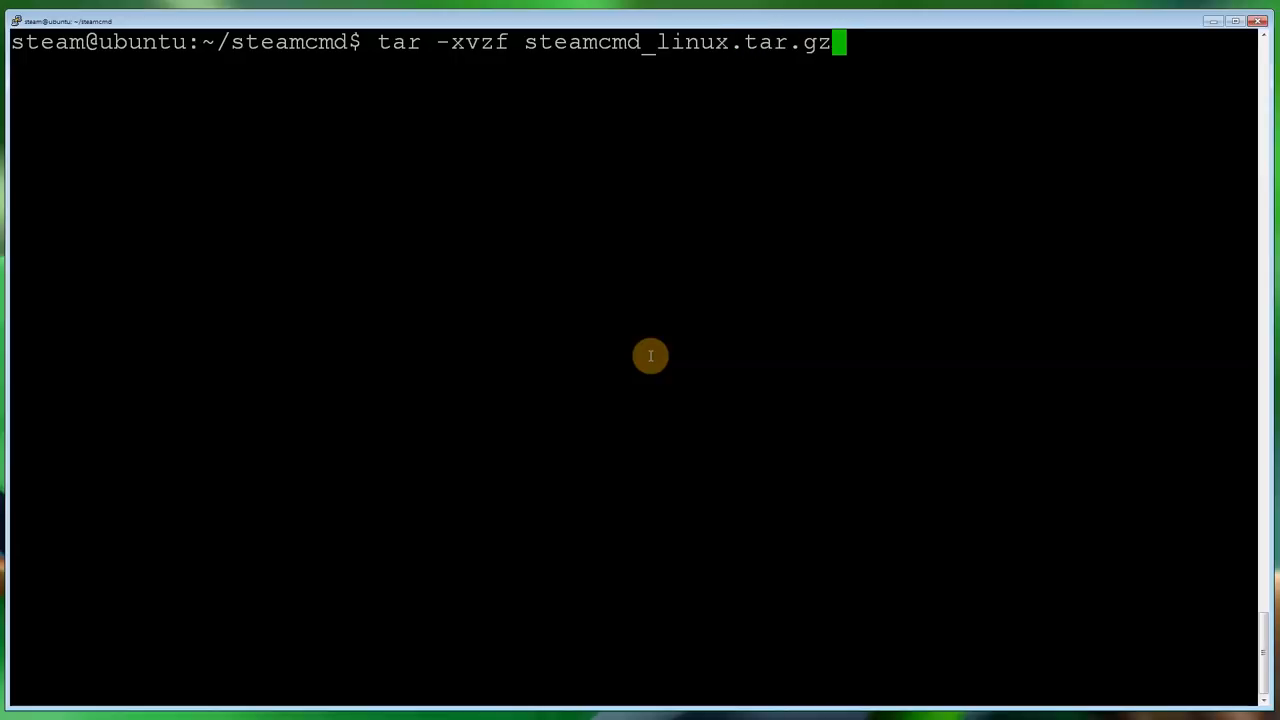
key("Return")
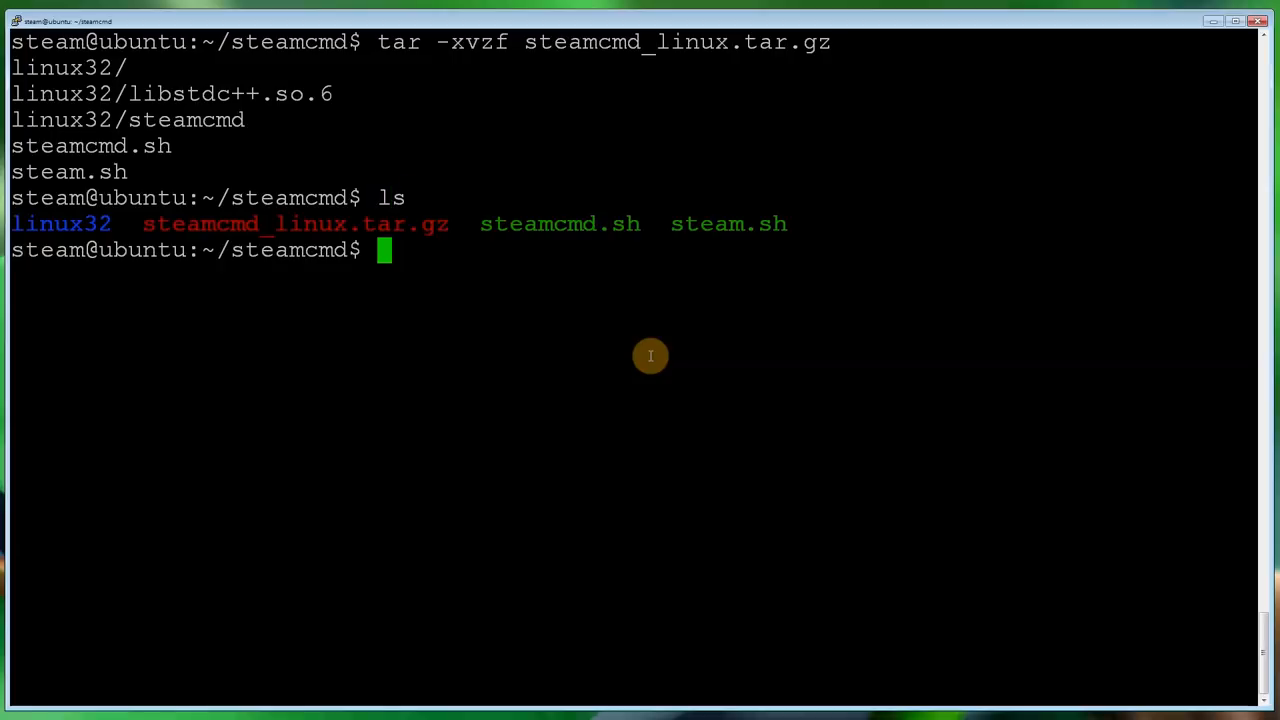
Step: Remove the steamcmd_linux archive with rm now that it is unpacked
type("rm")
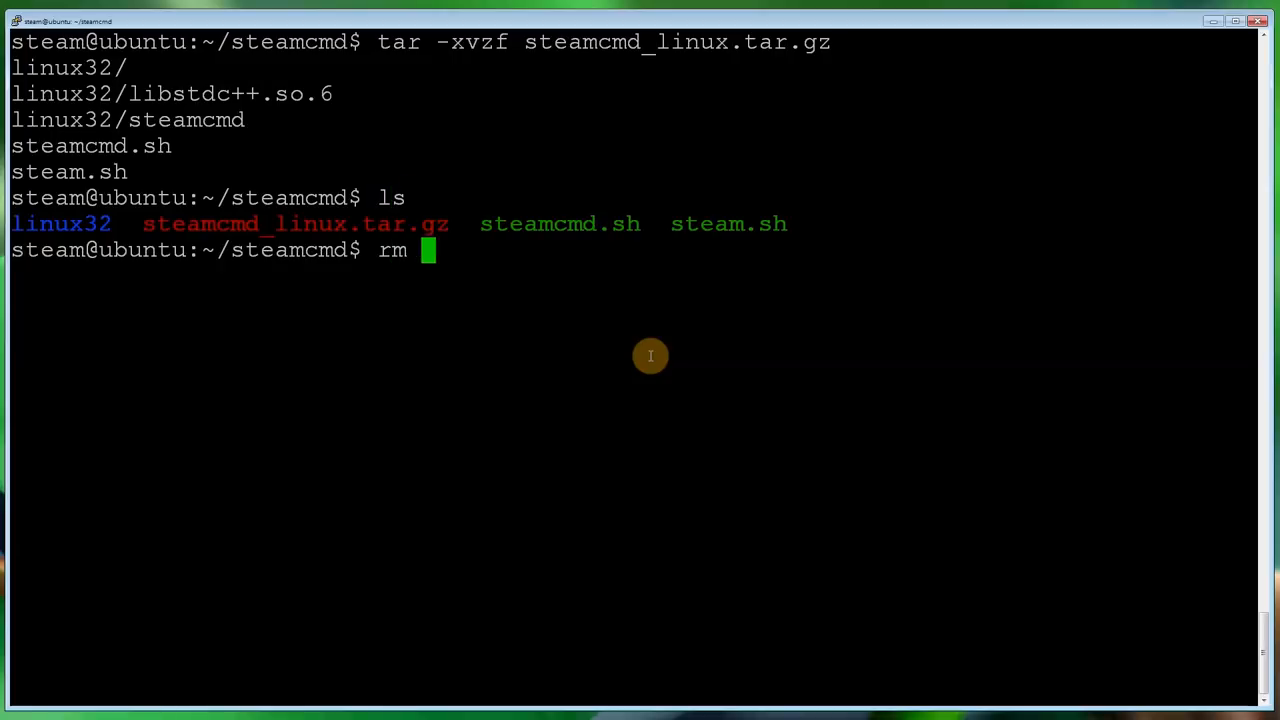
type("steam")
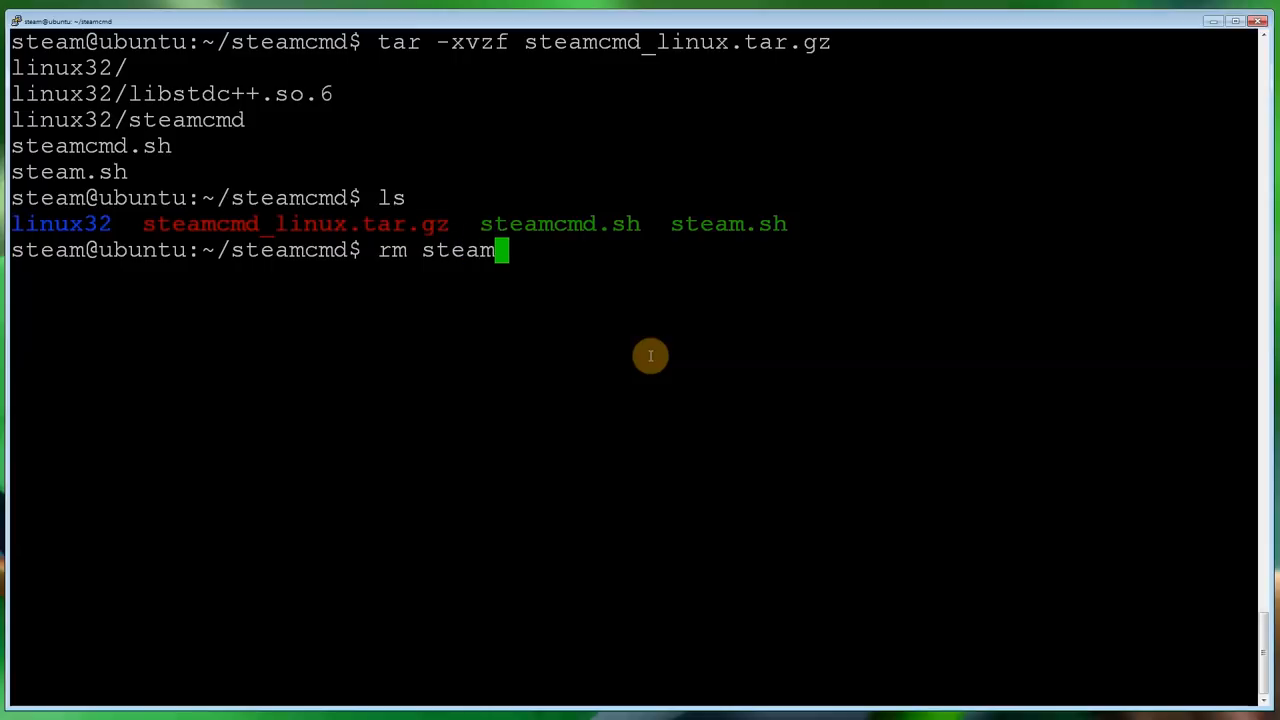
type("cm")
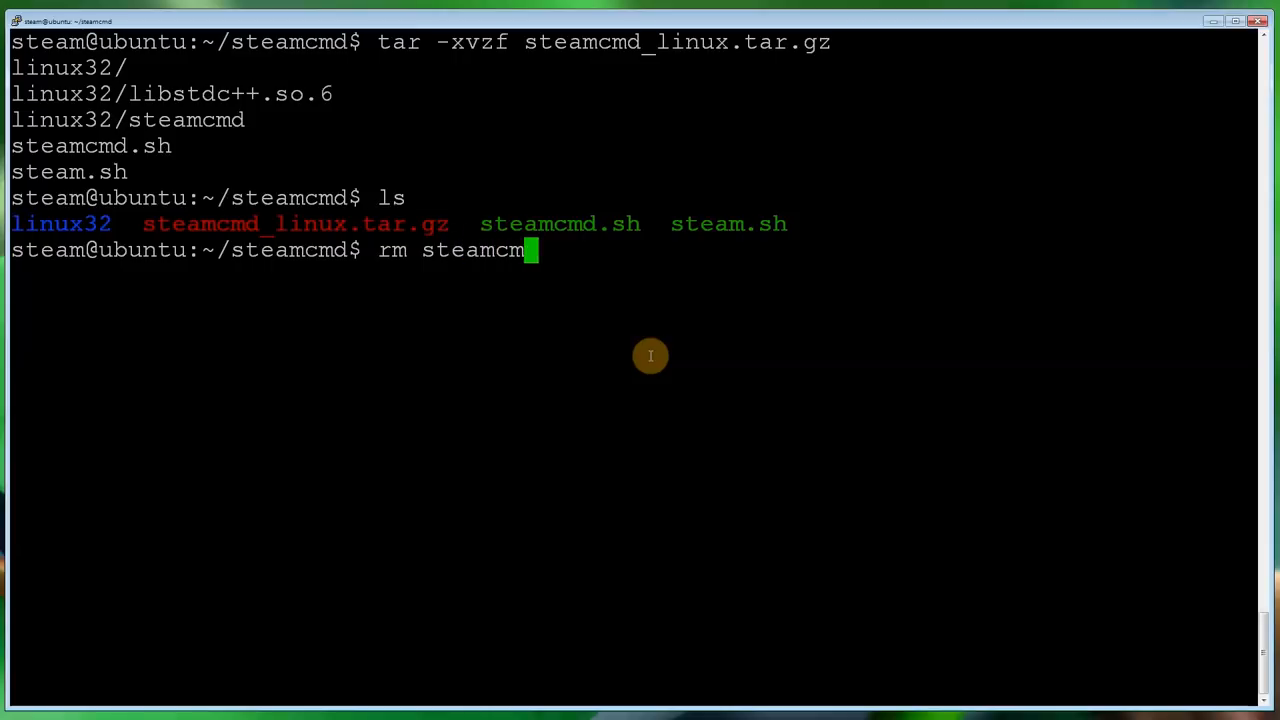
type("d_linux")
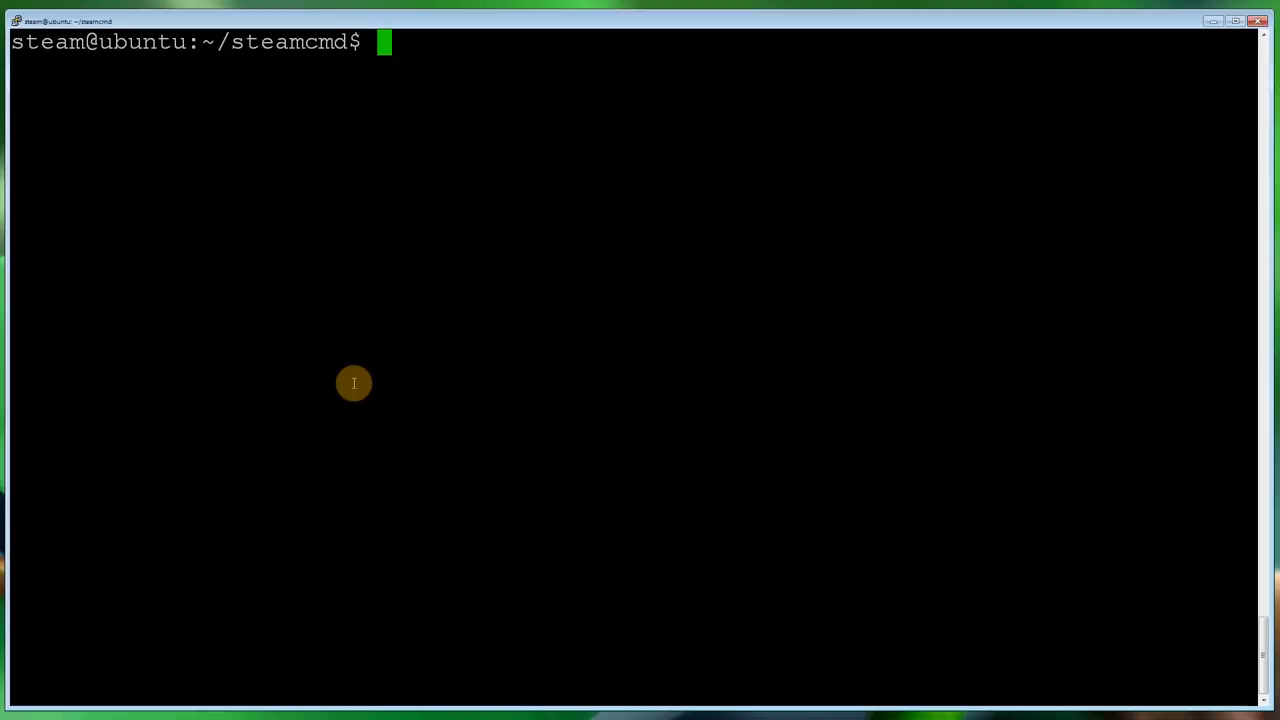
Step: Launch ./steamcmd.sh so it updates itself and reaches the Steam> prompt
type(".")
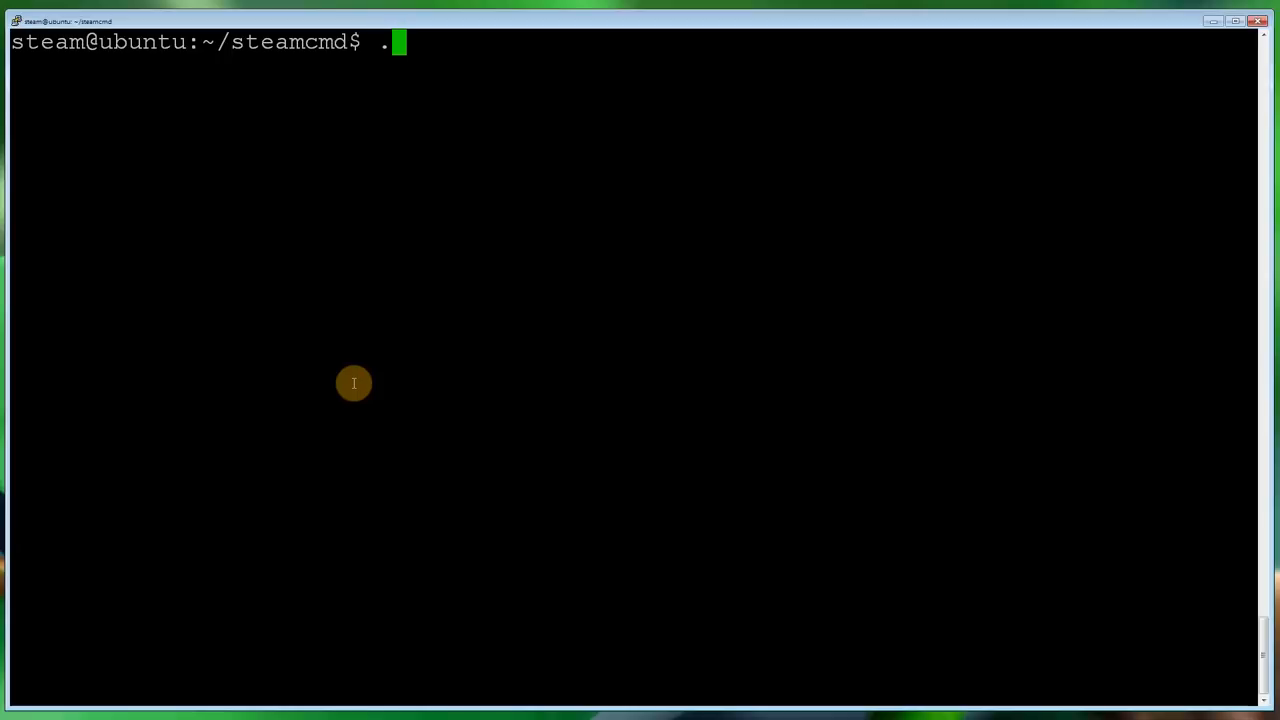
type("/st")
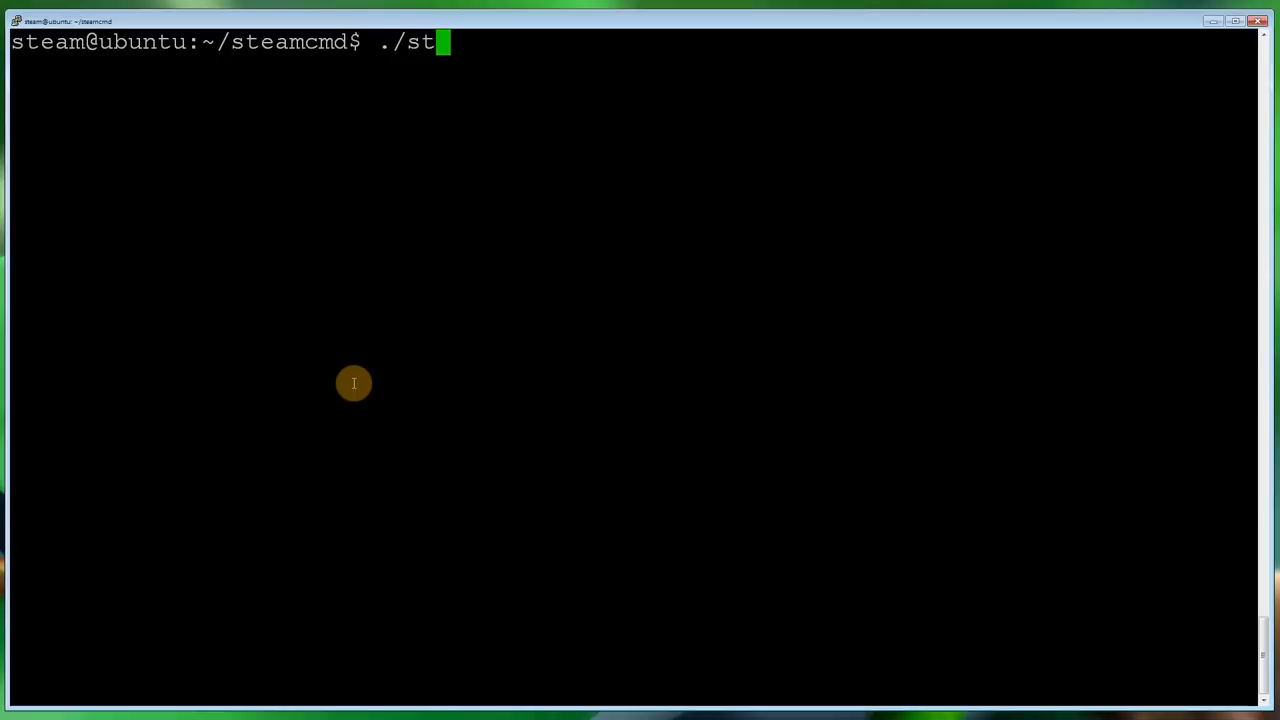
type("eamcm")
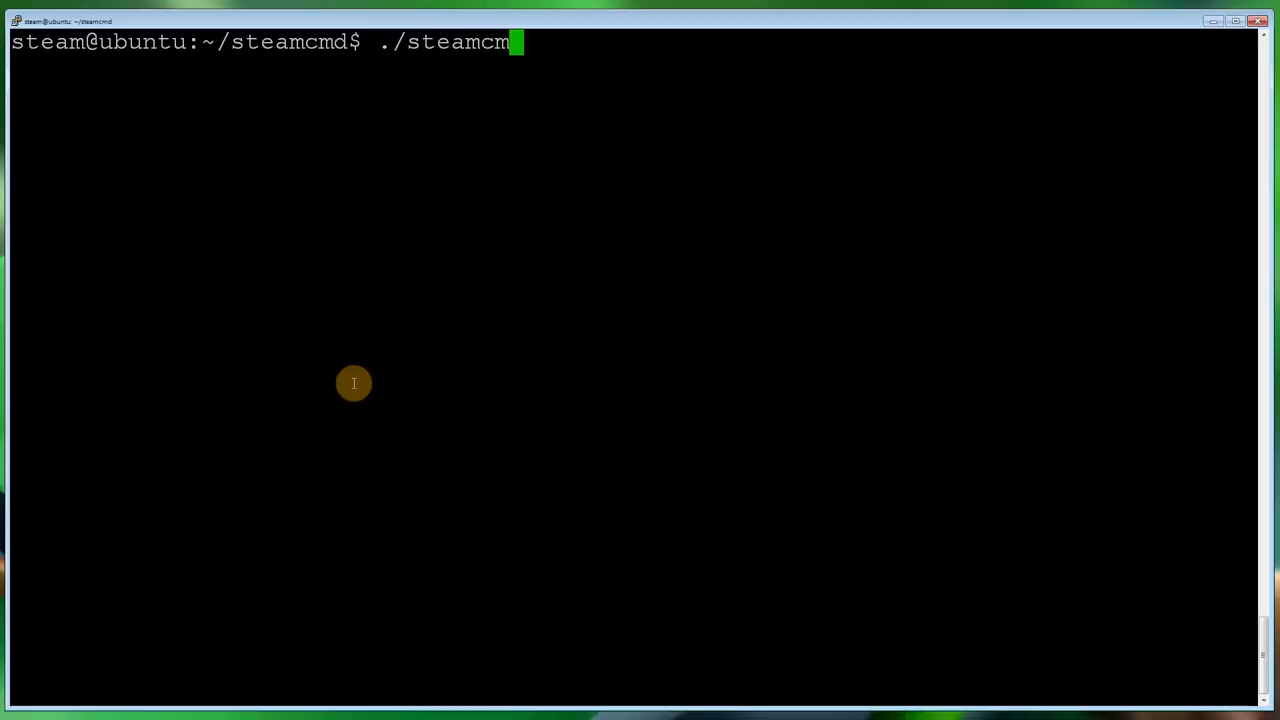
type("d.sh")
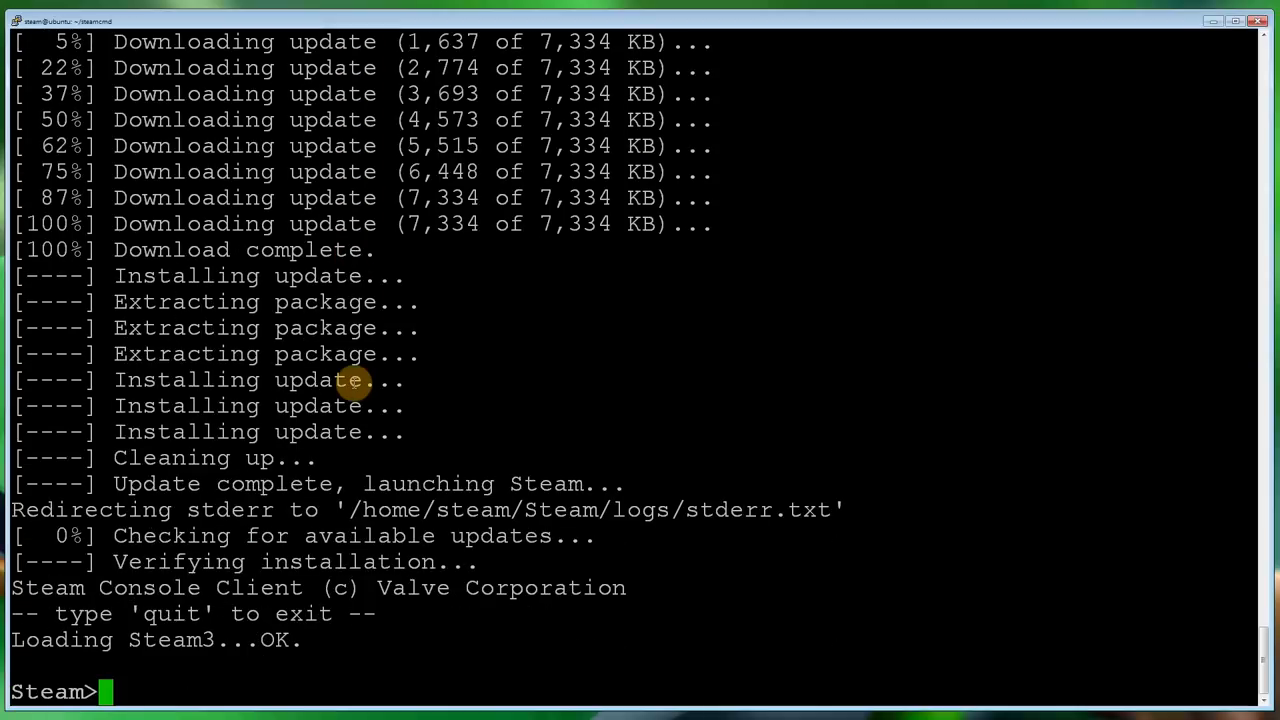
mouse_move(58, 660)
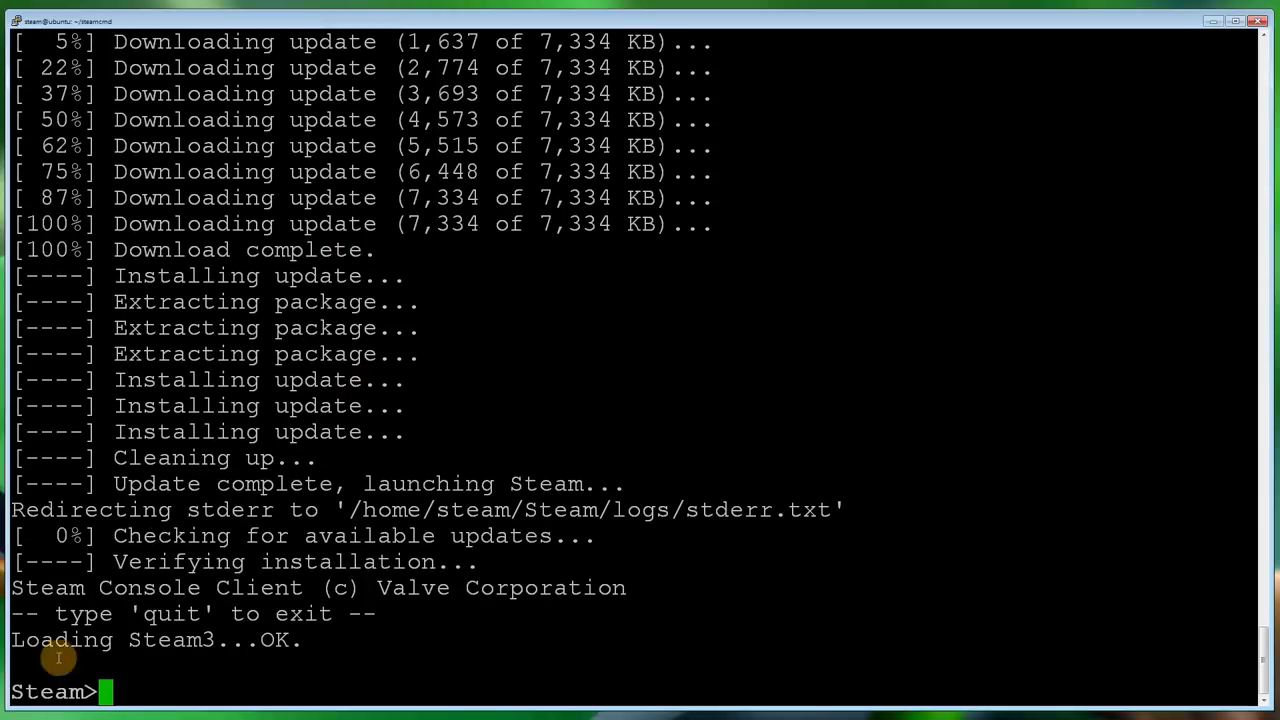
mouse_move(40, 692)
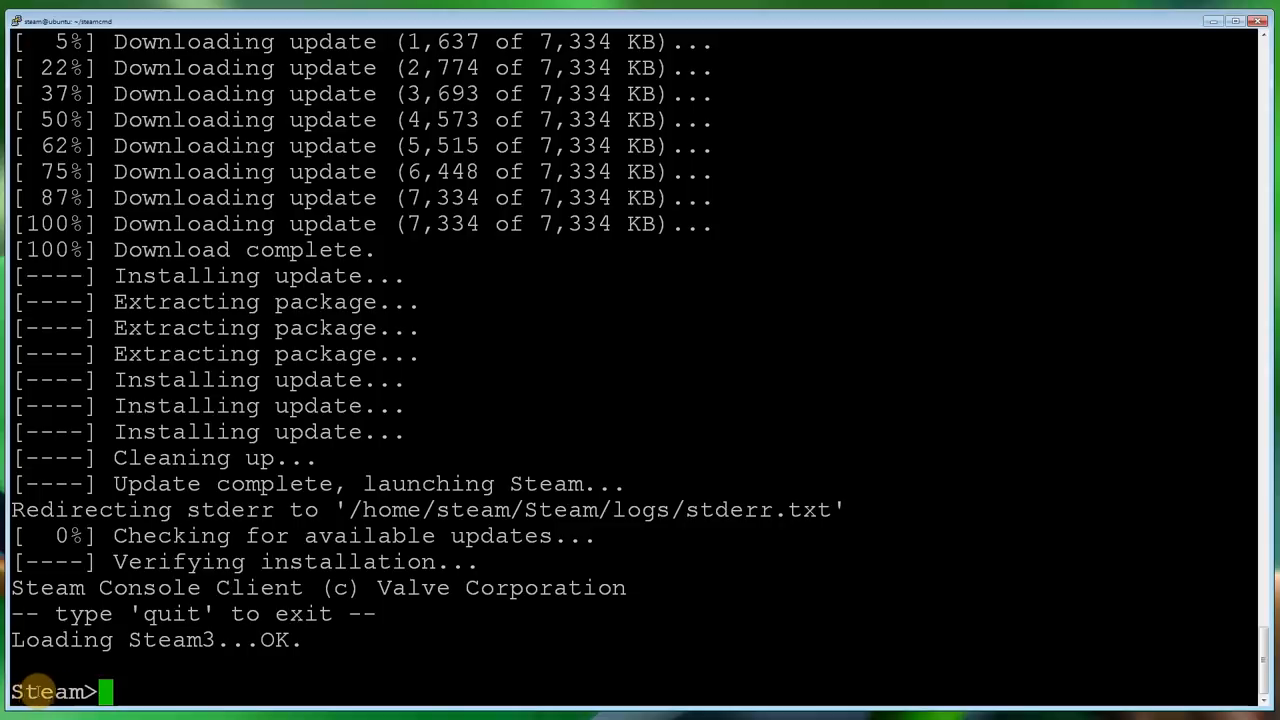
mouse_move(72, 684)
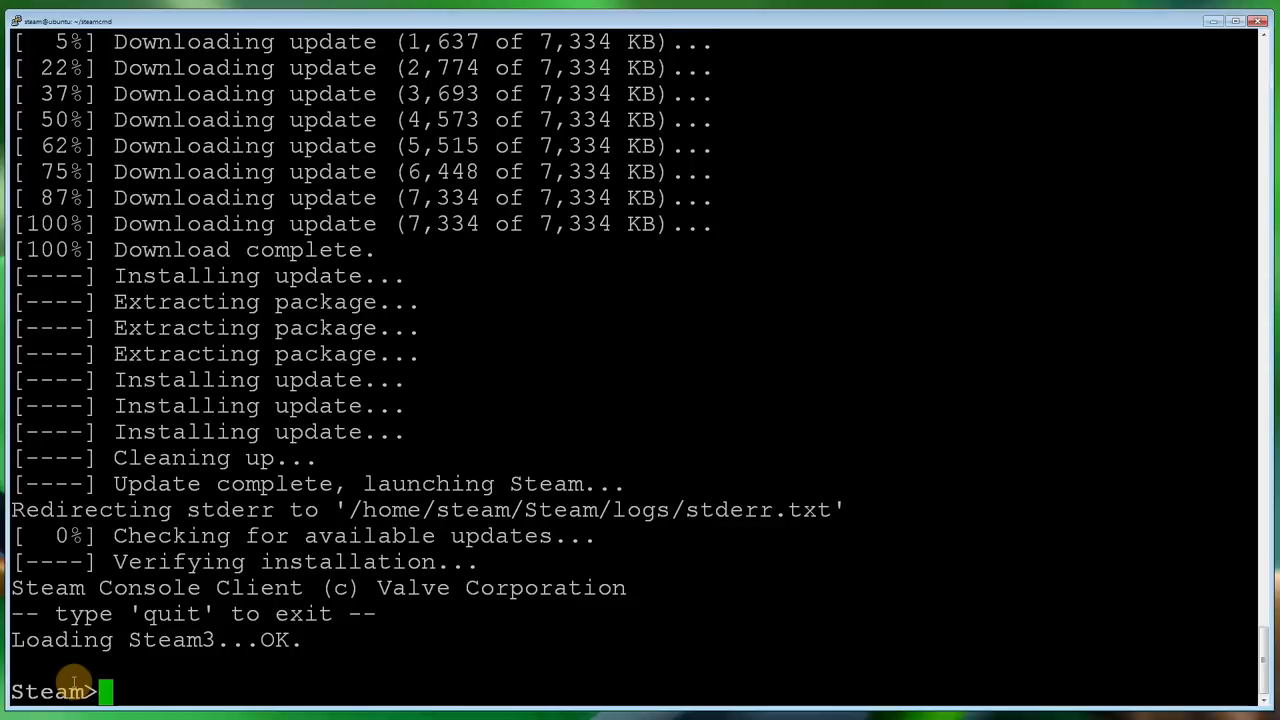
Step: Enter login anonymous at the Steam> prompt to connect to Steam Public
type("login")
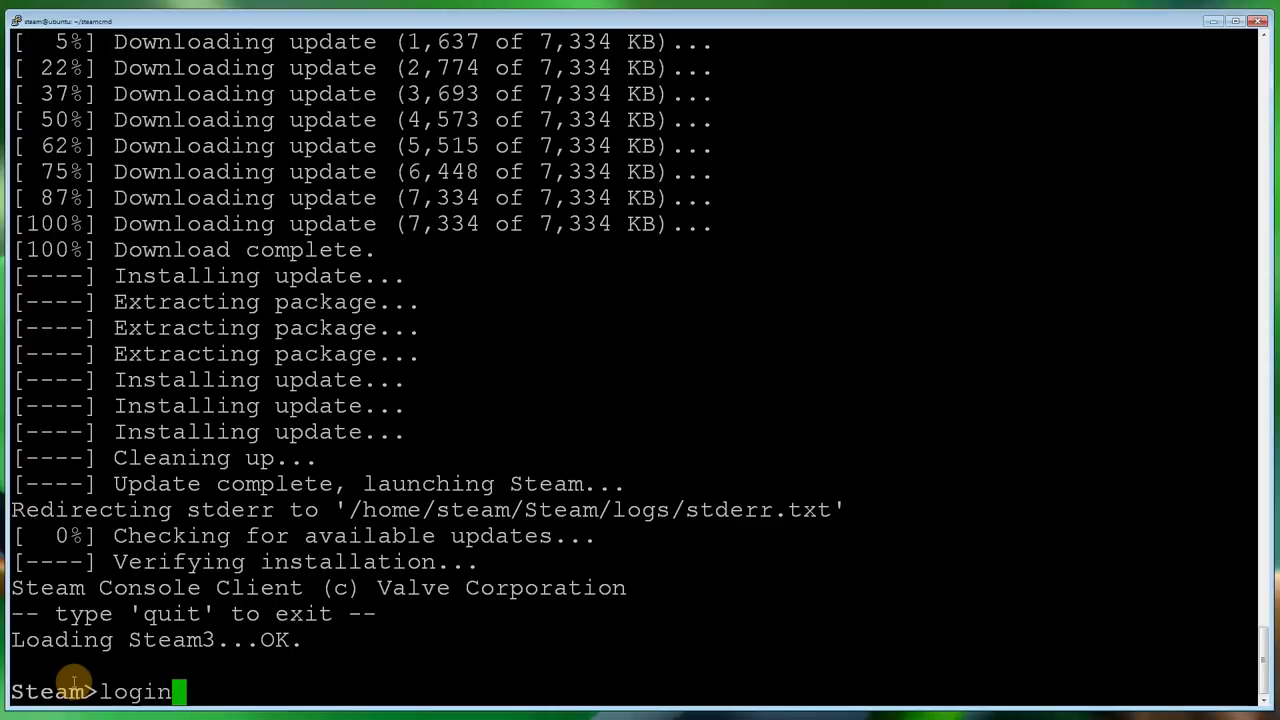
type("an")
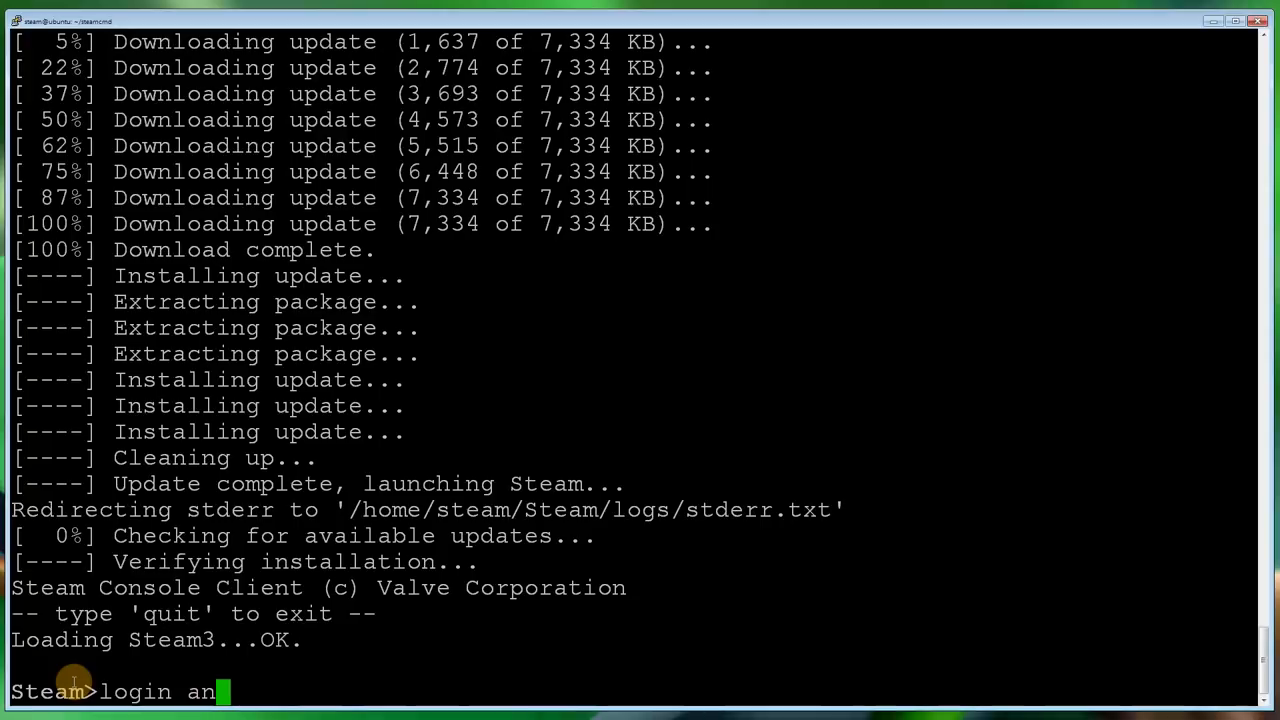
type("onym")
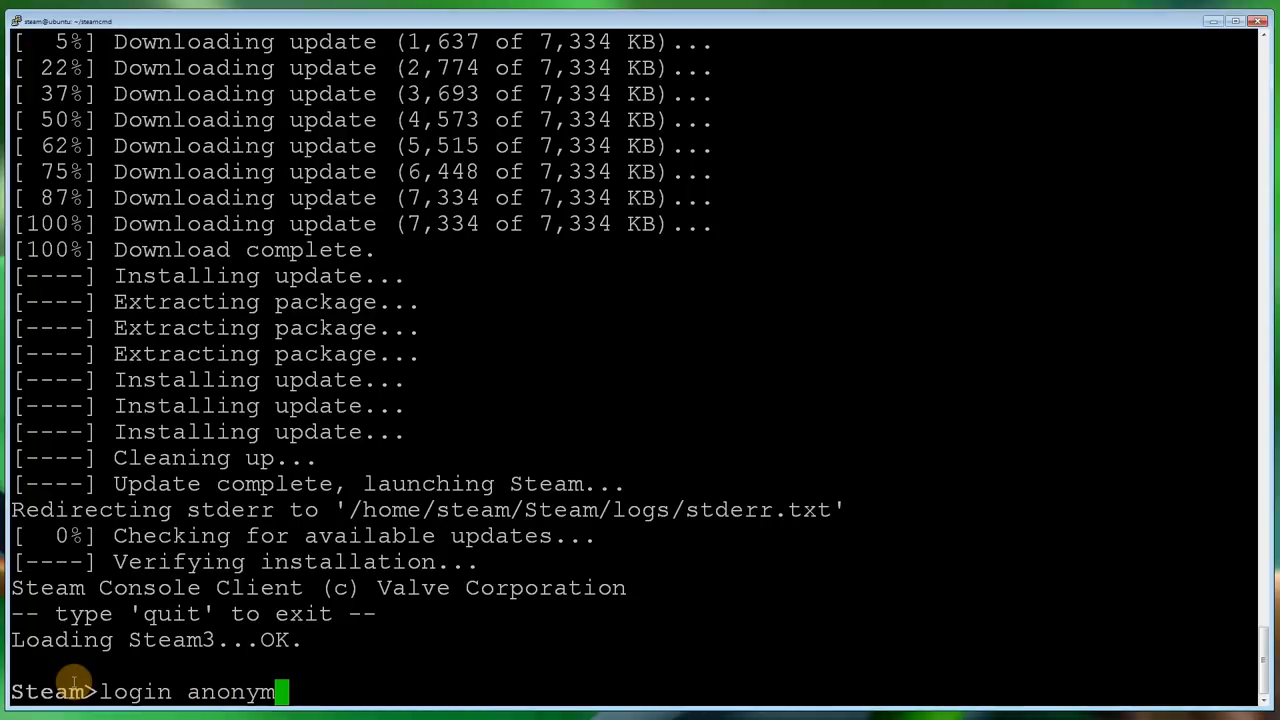
type("ous")
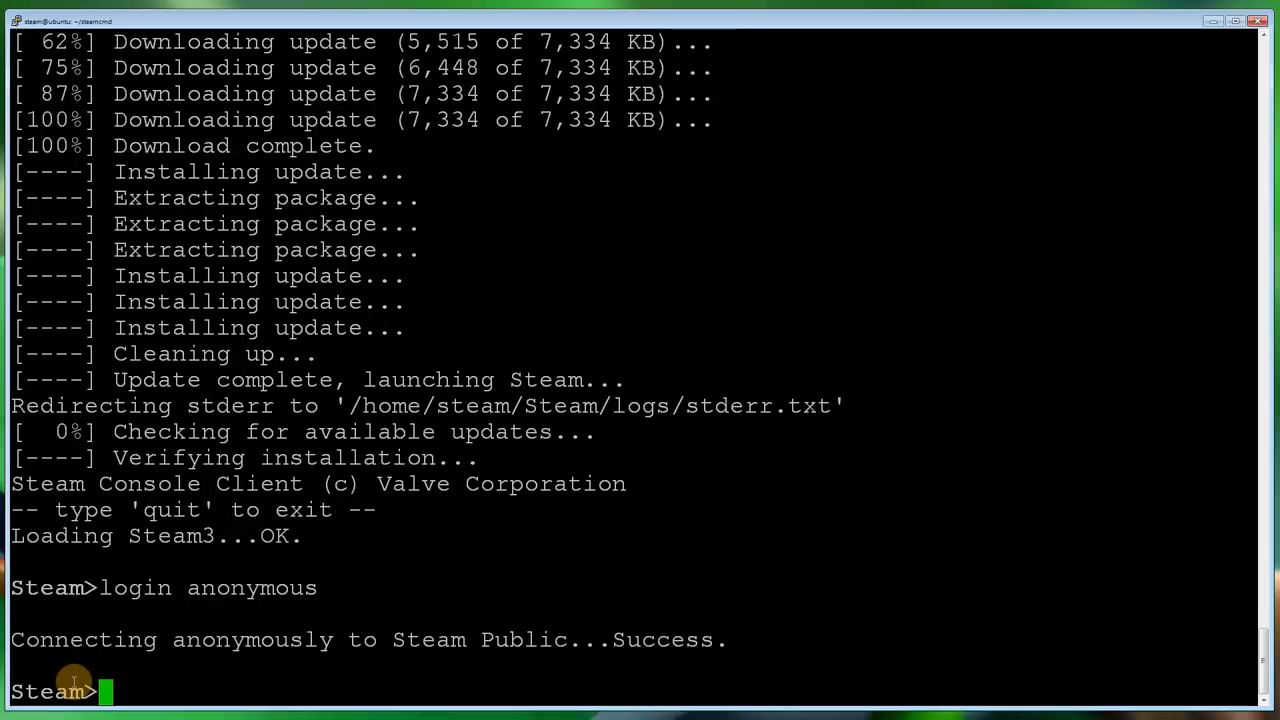
mouse_move(364, 656)
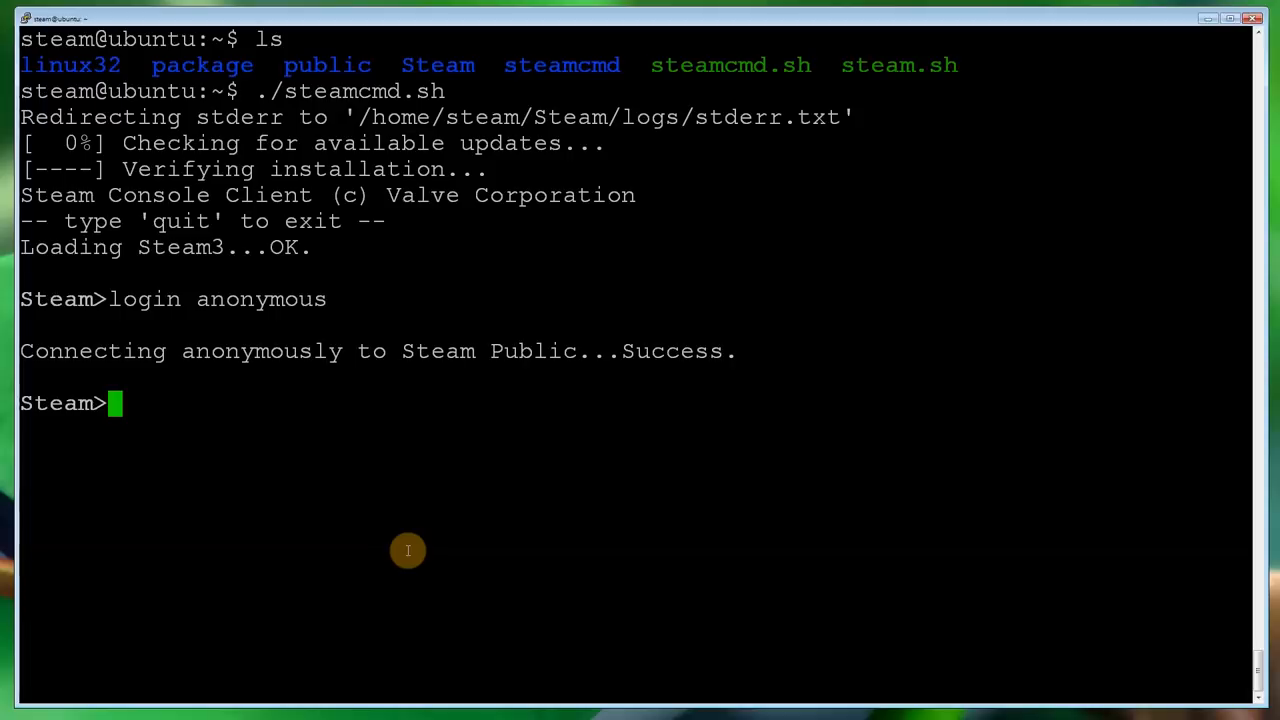
Step: Enter force_install_dir ./csgo/ to point SteamCMD's install at the csgo folder
type("for")
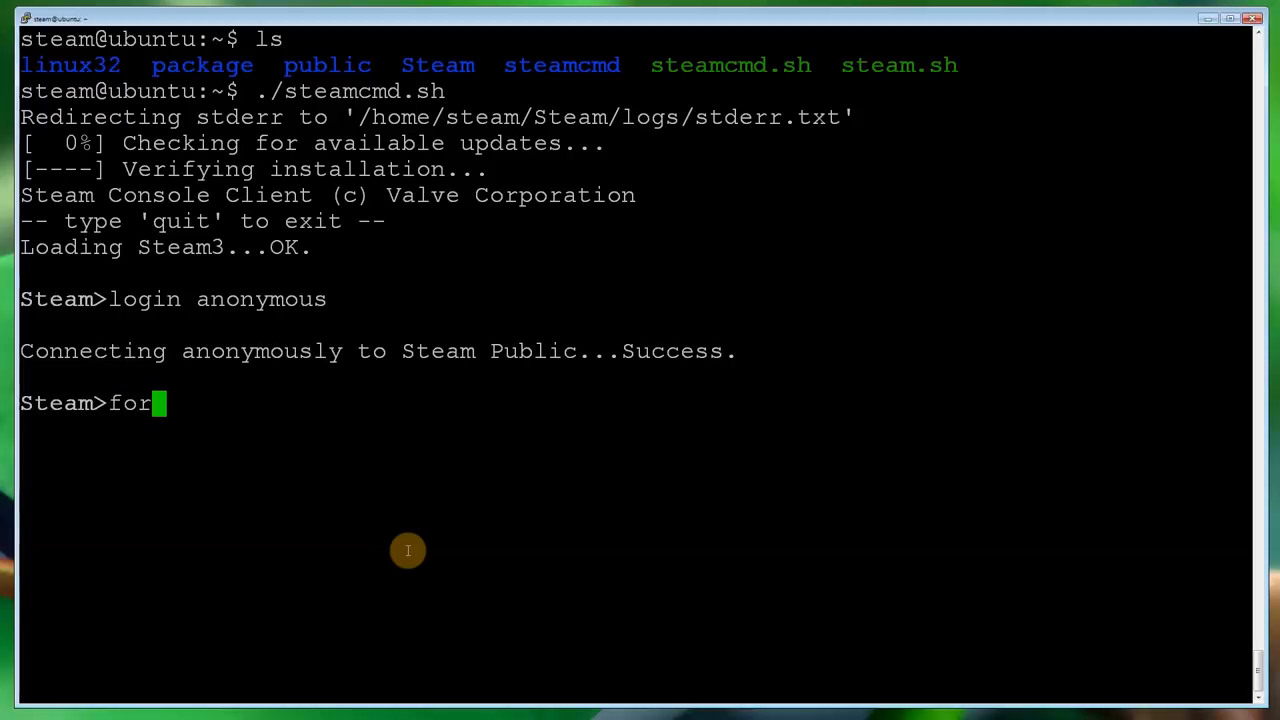
type("ce")
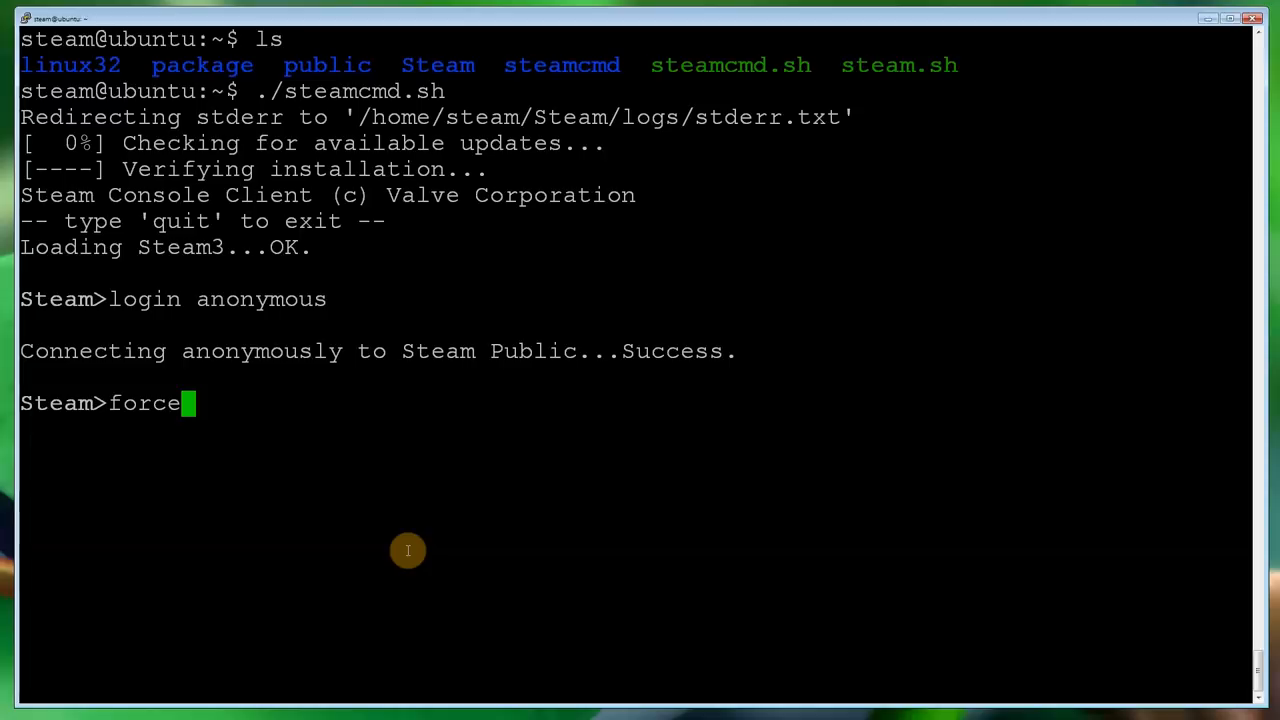
type("_install")
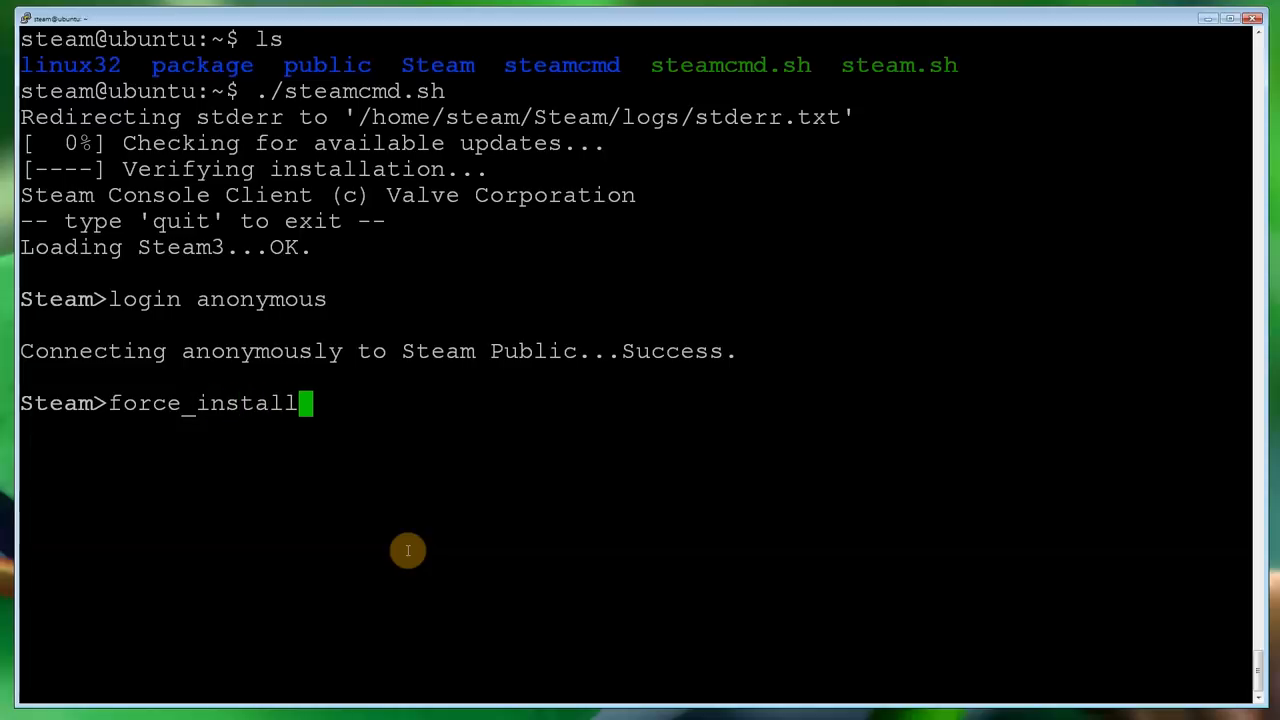
type("_dir ./")
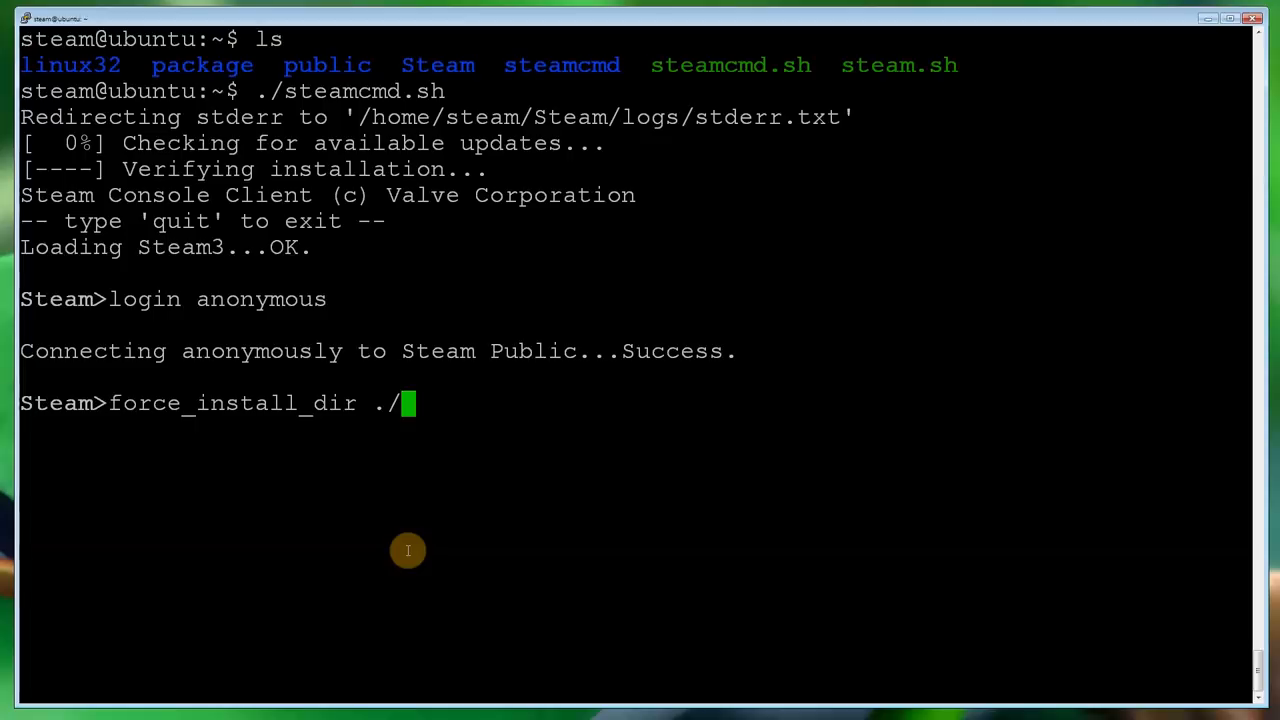
type("c")
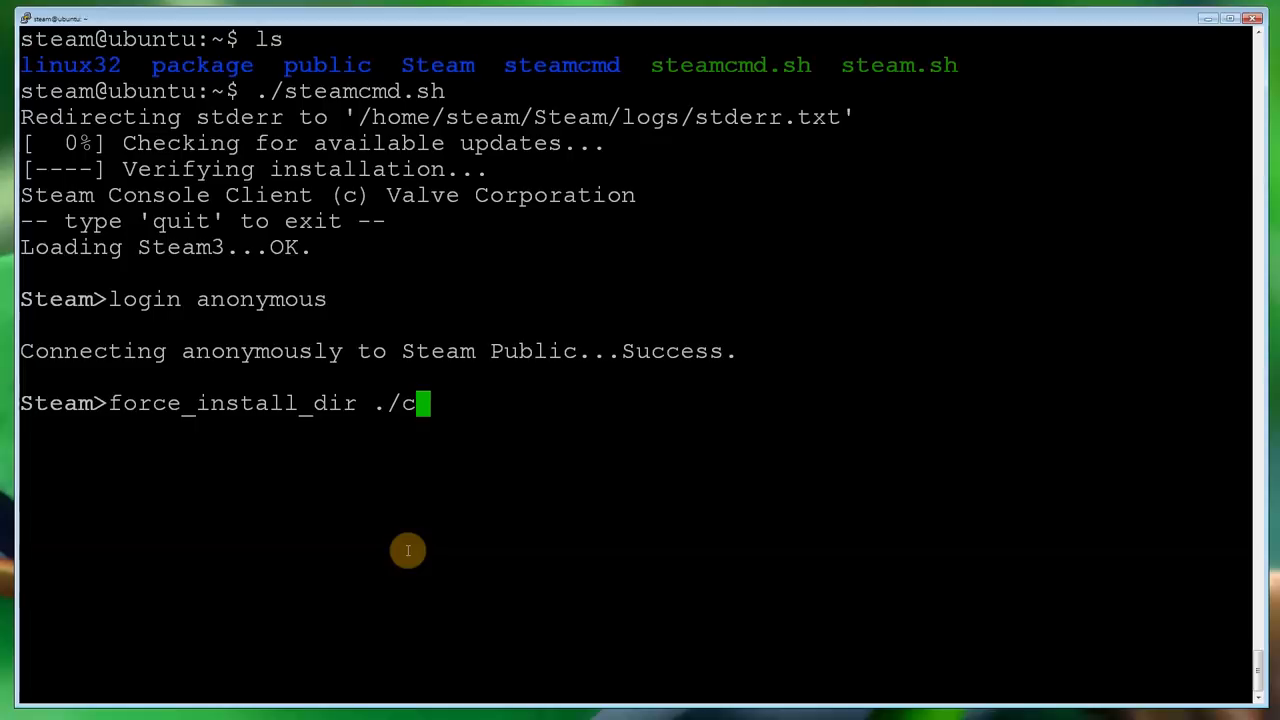
type("sgo")
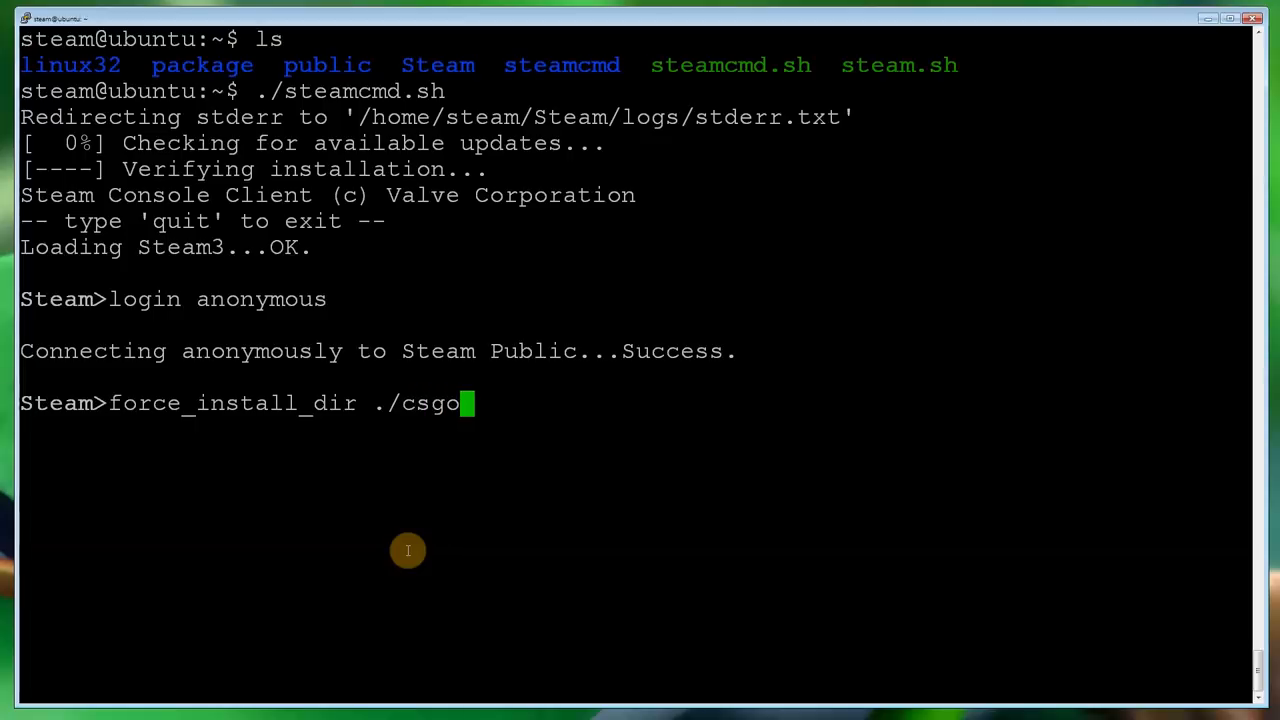
type("/")
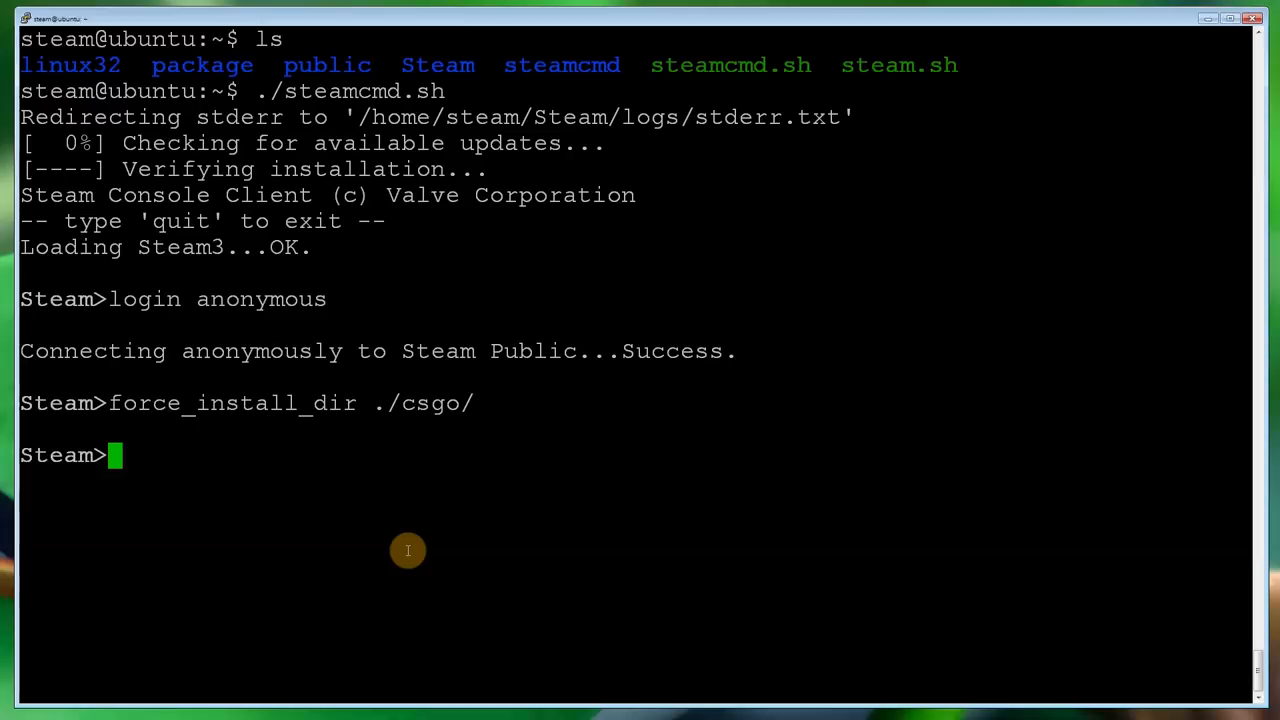
Step: Run app_update 740 validate to download the CS:GO dedicated server into the csgo folder
type("app_")
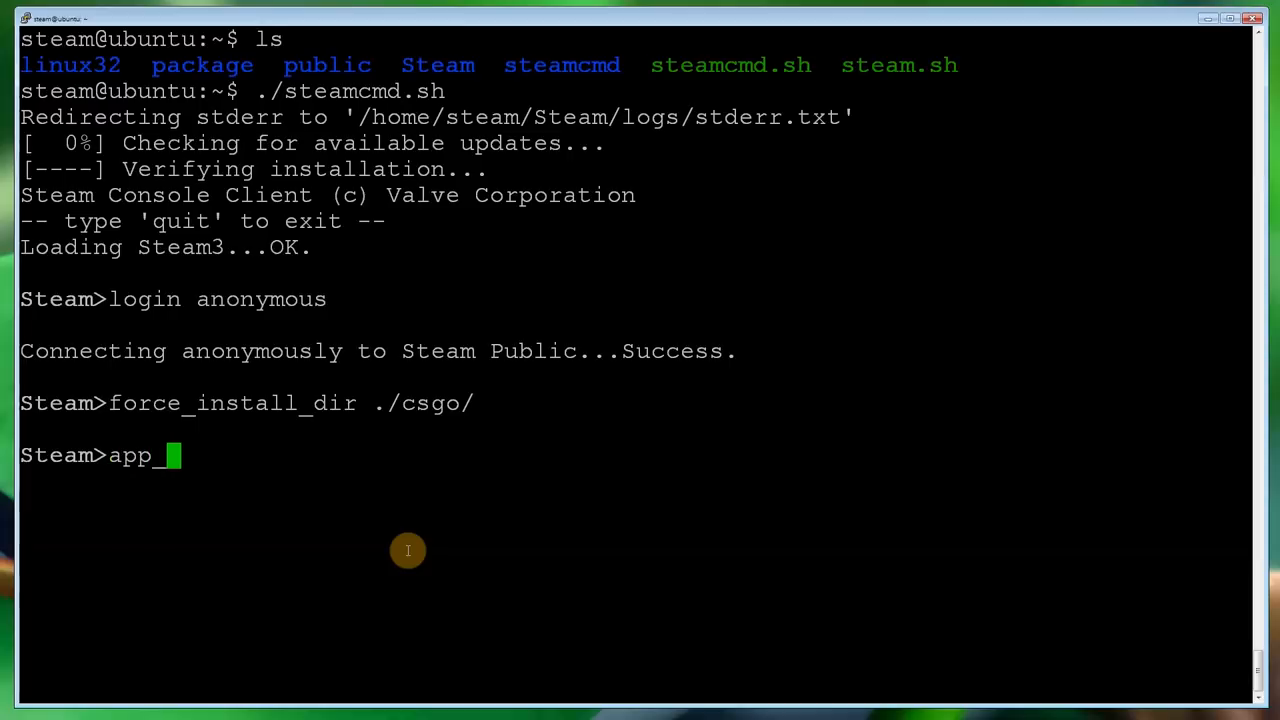
type("upda")
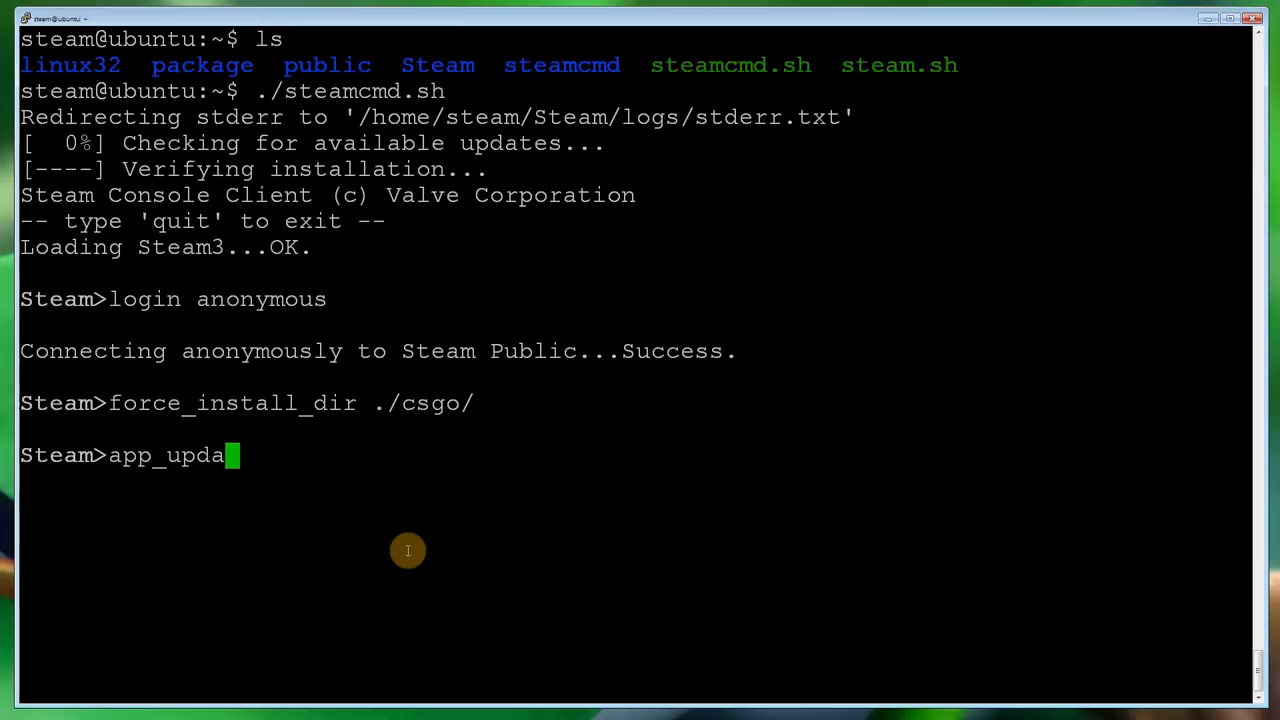
type("te")
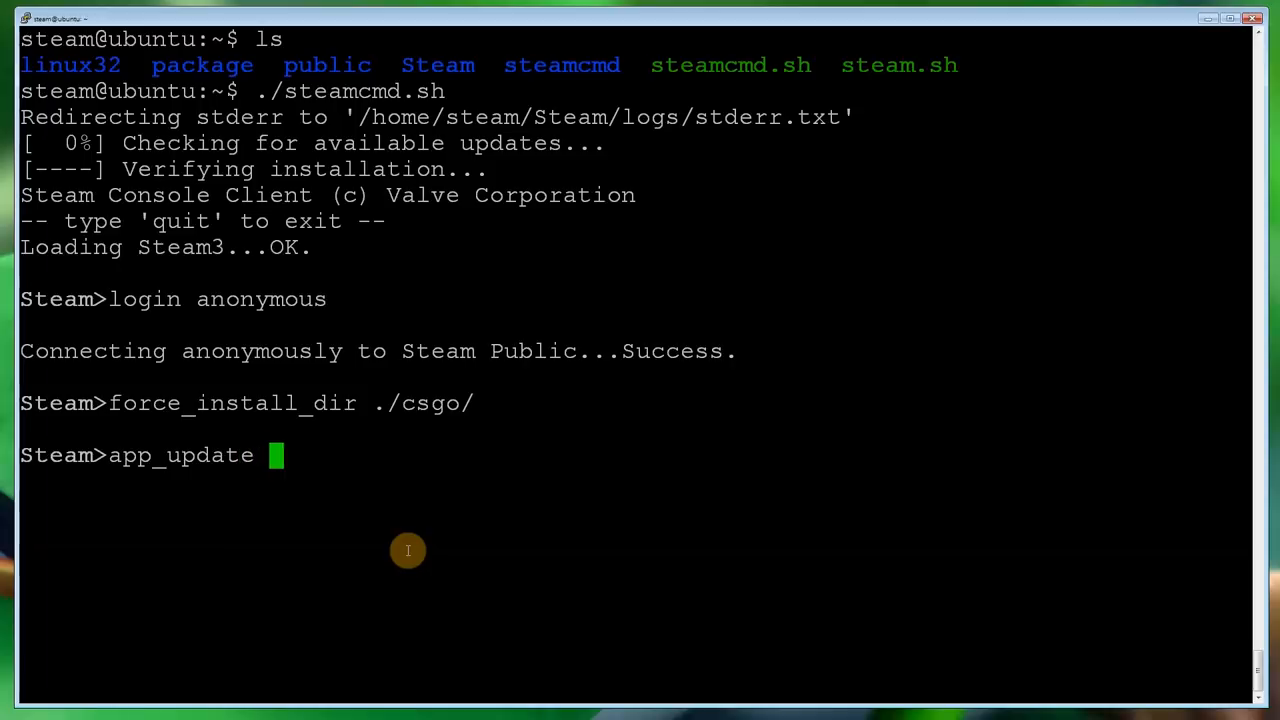
type("7")
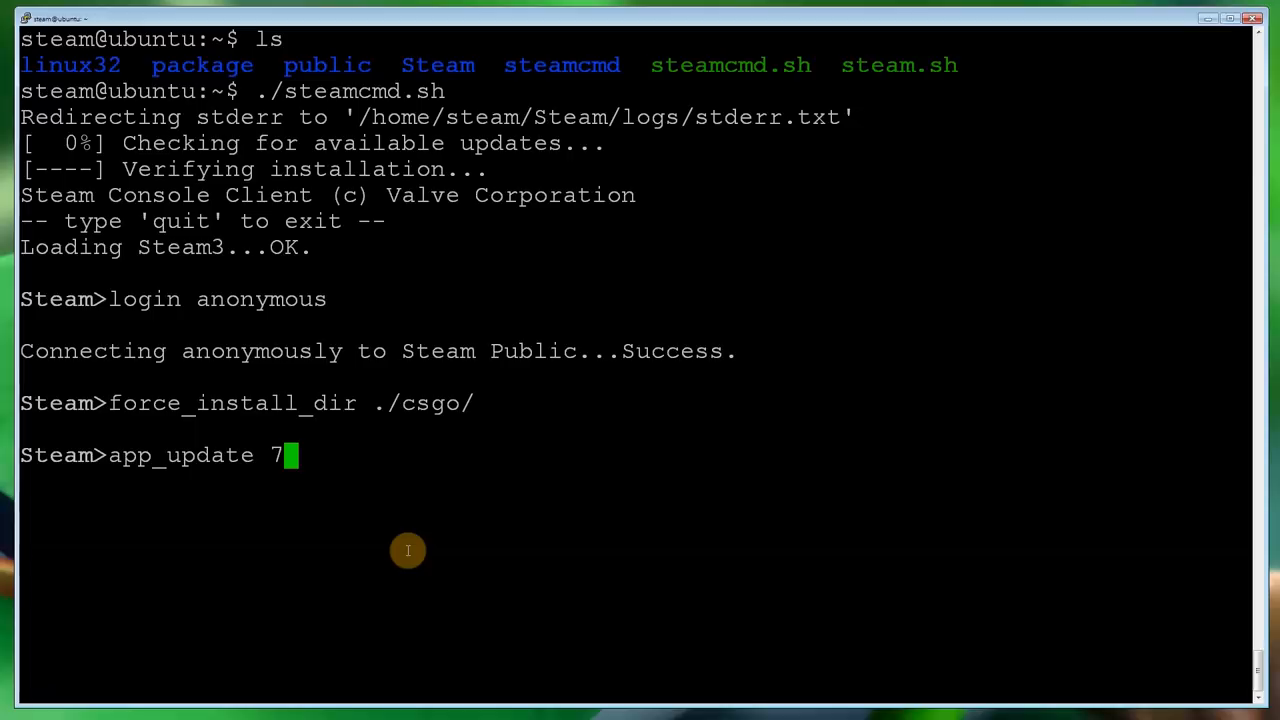
type("40")
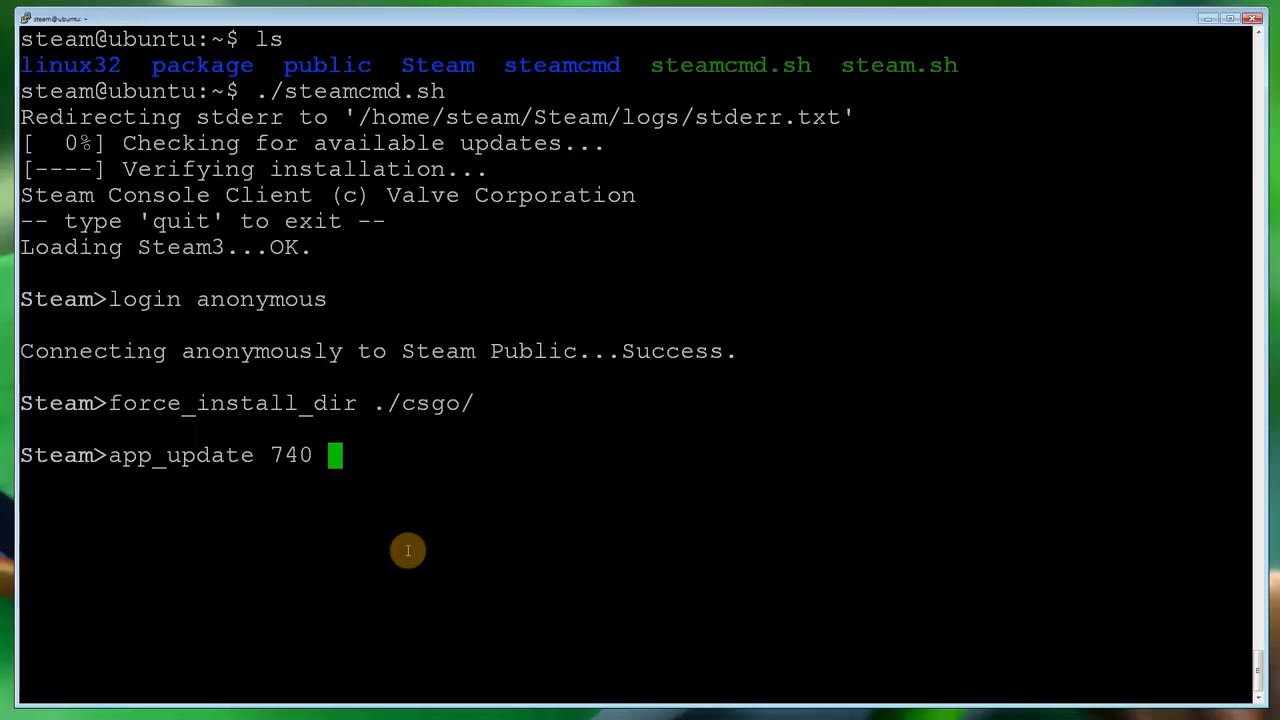
type("valida")
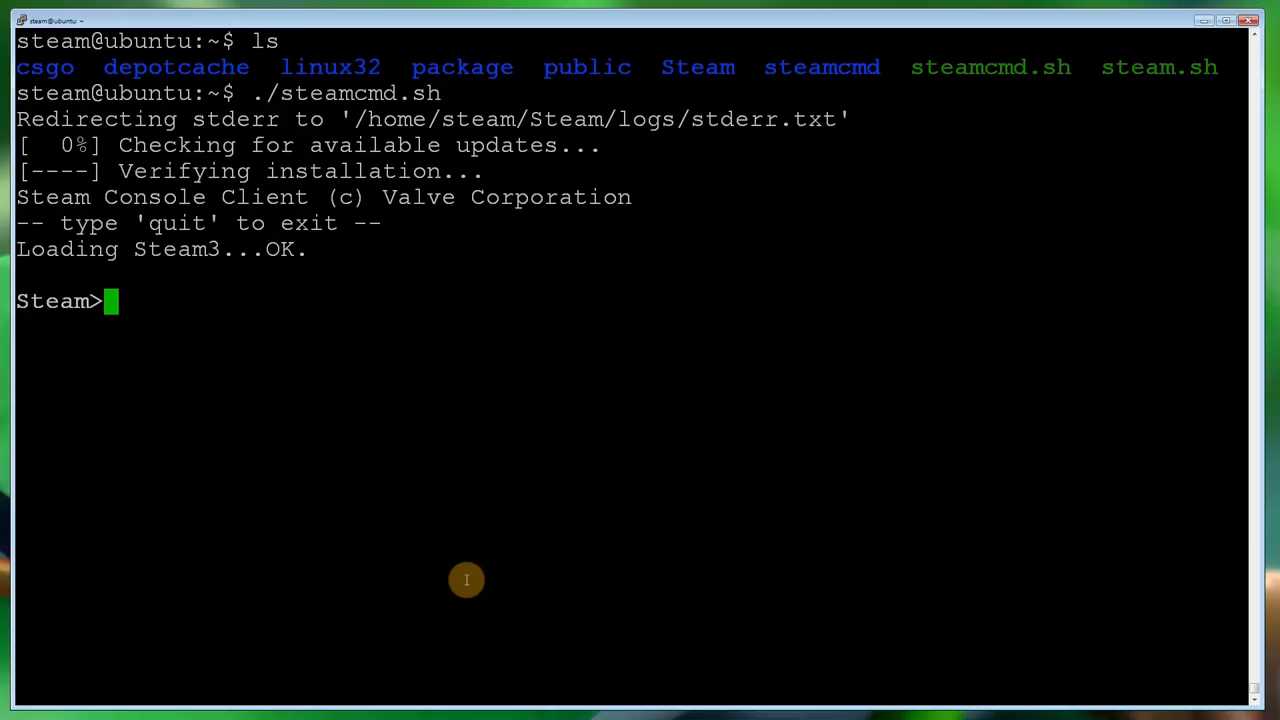
Step: Quit SteamCMD, change into the csgo folder and list its contents including srcds_run
type("q")
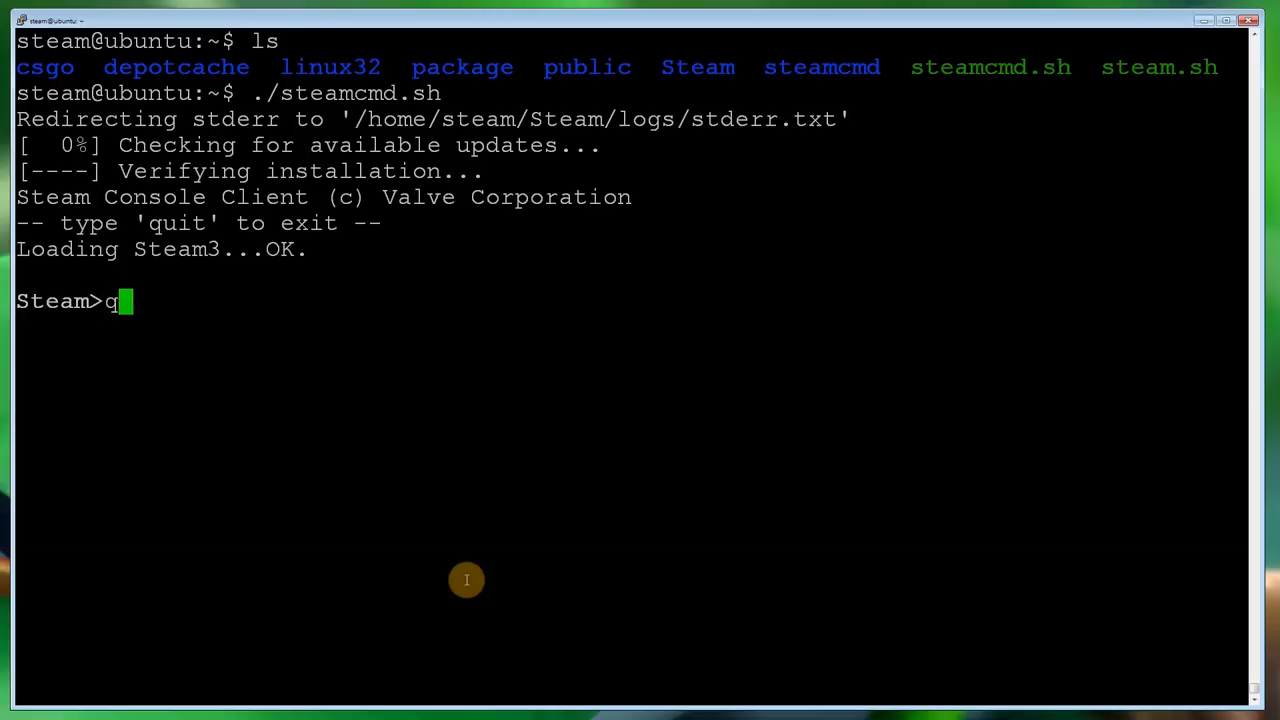
type("uit")
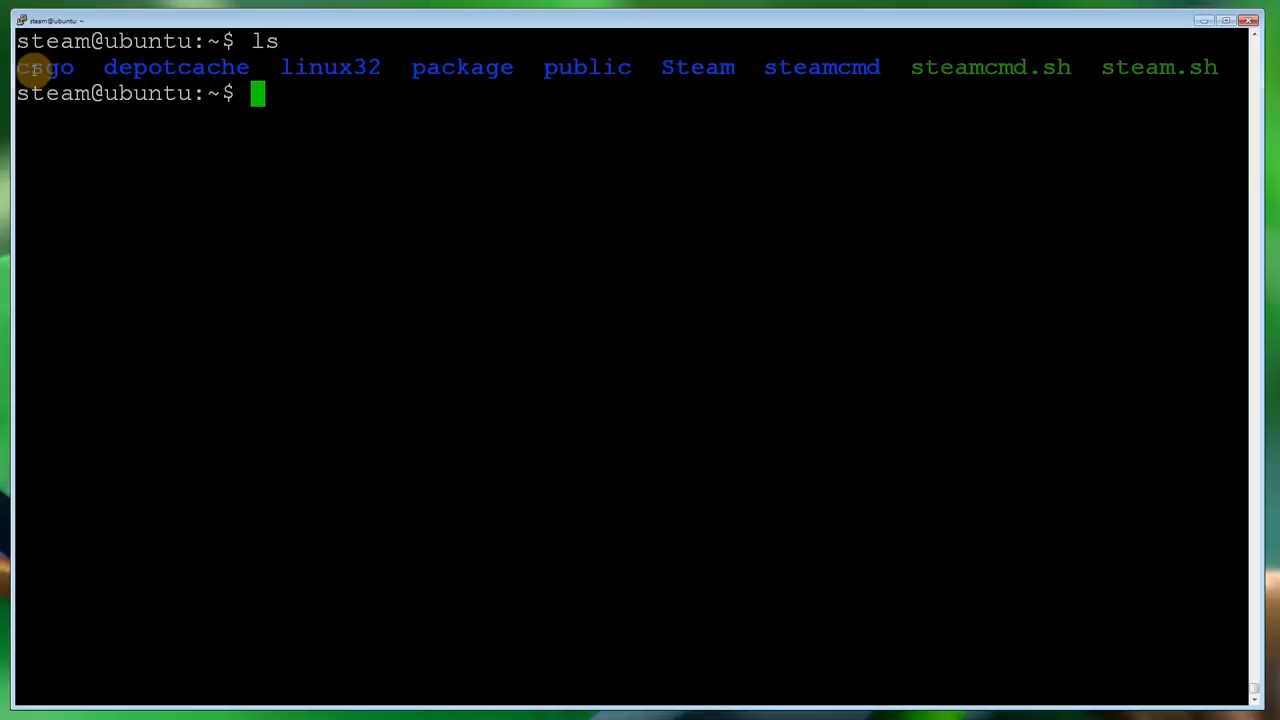
type("cd")
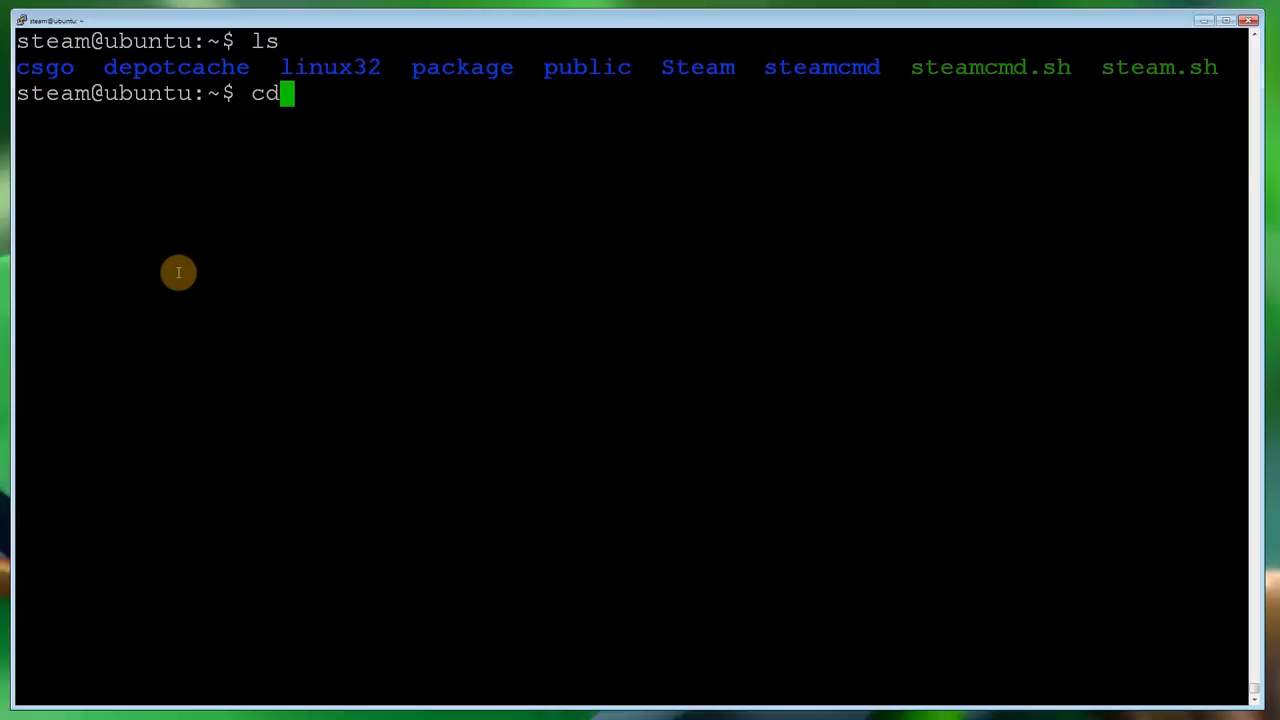
type("csgi")
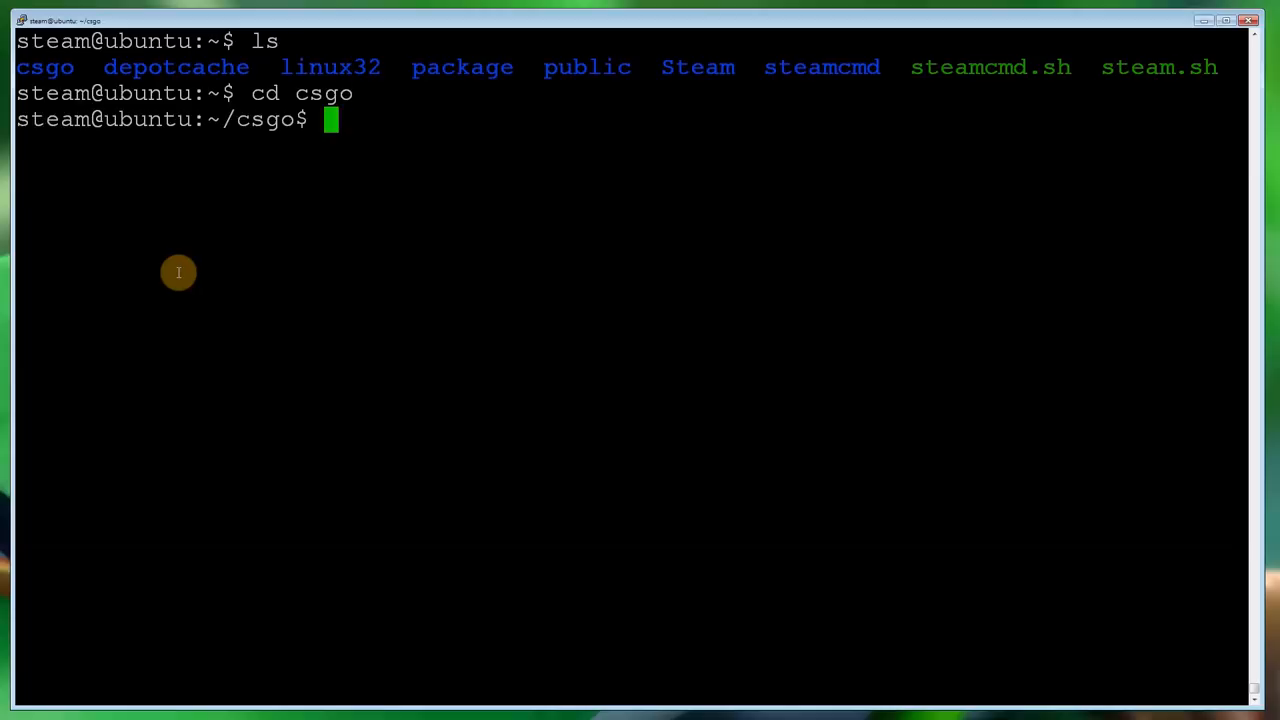
type("ls")
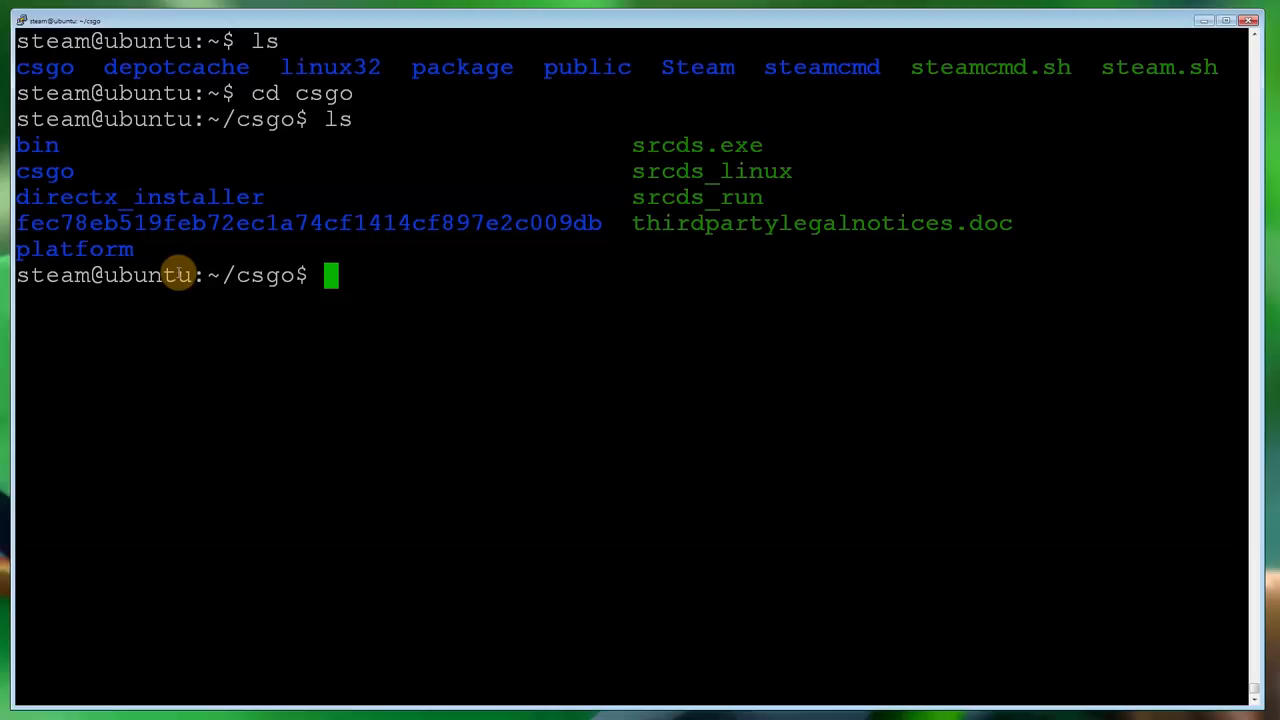
Step: Begin the launch command ./srcds_run -game csgo -console -usercon
type(".")
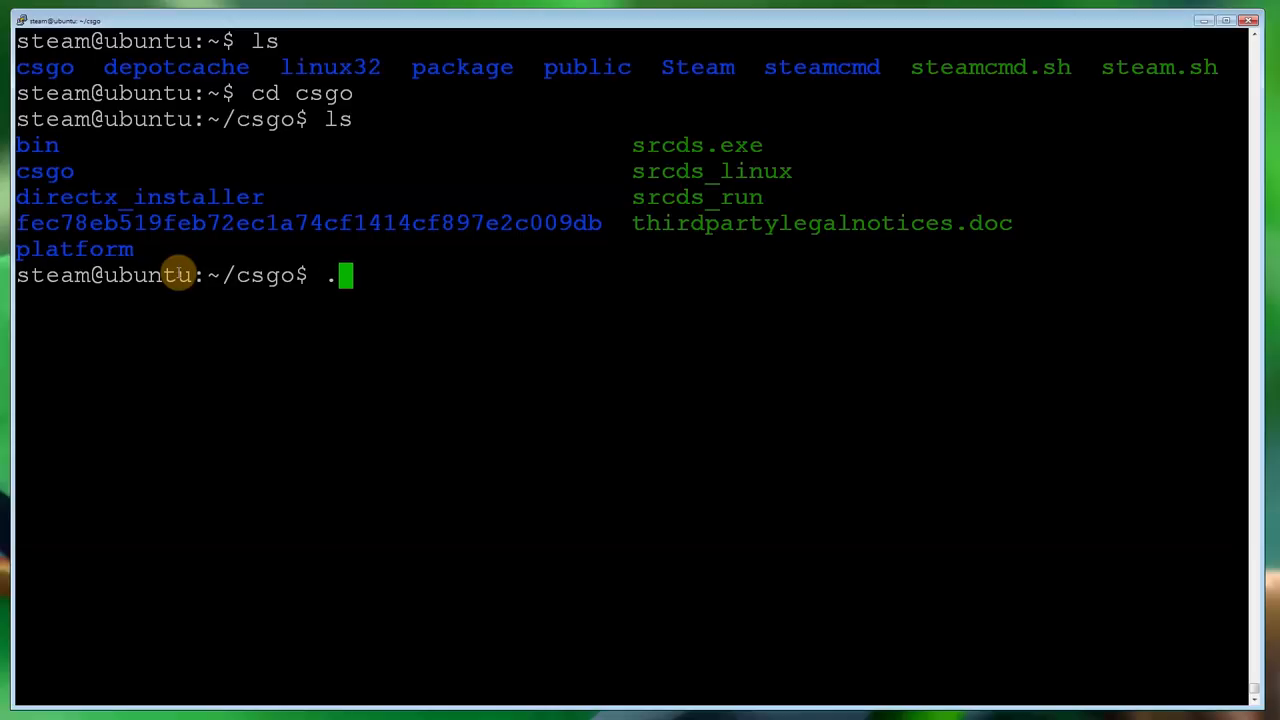
type("/src")
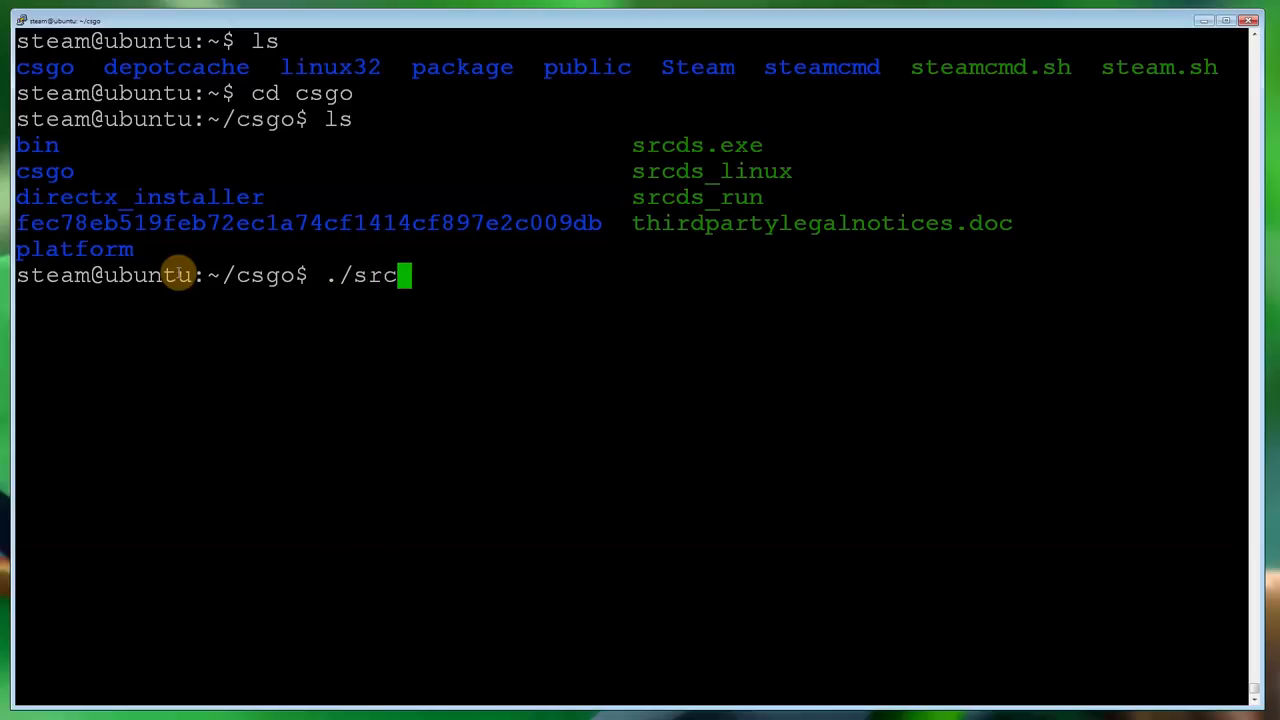
type("ds")
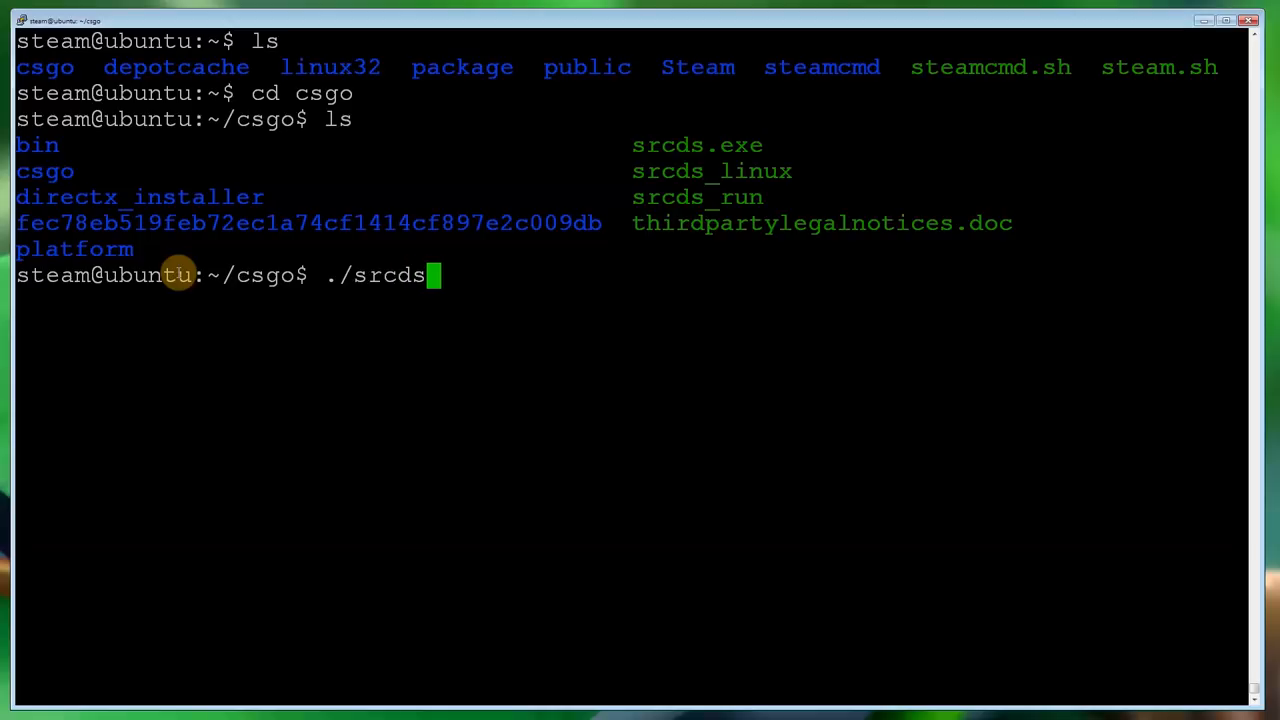
type("_")
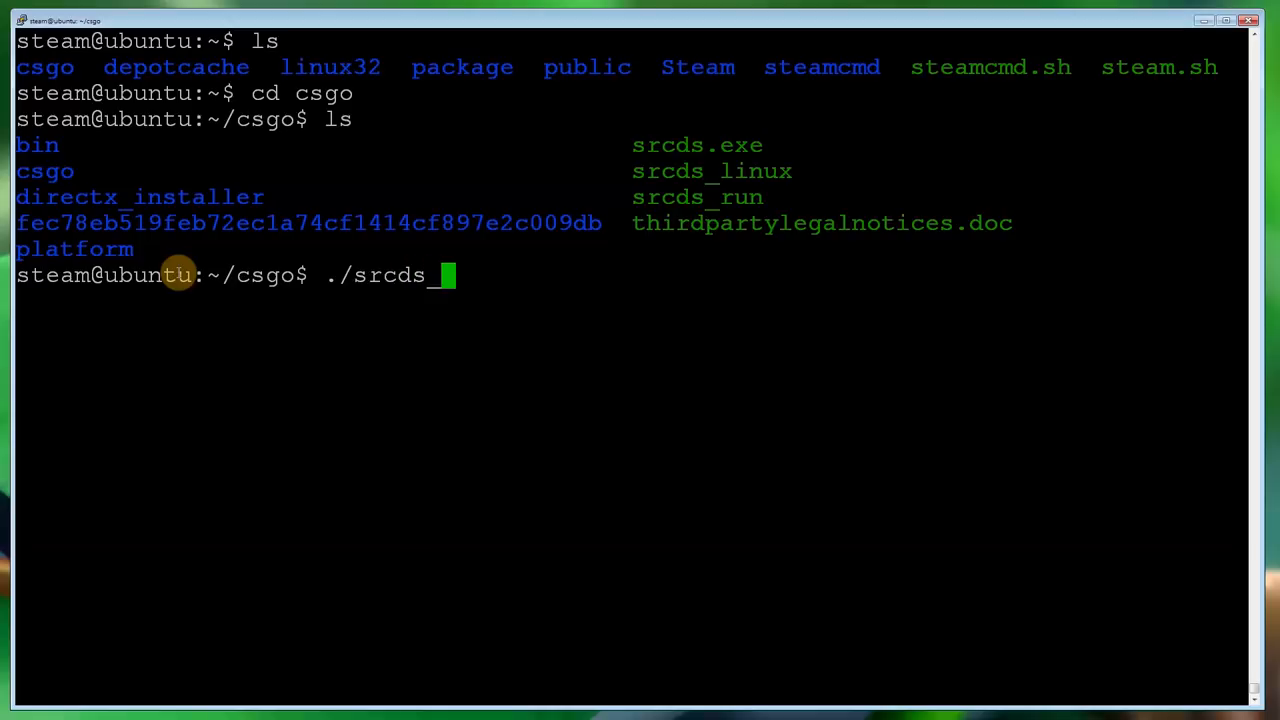
type("run")
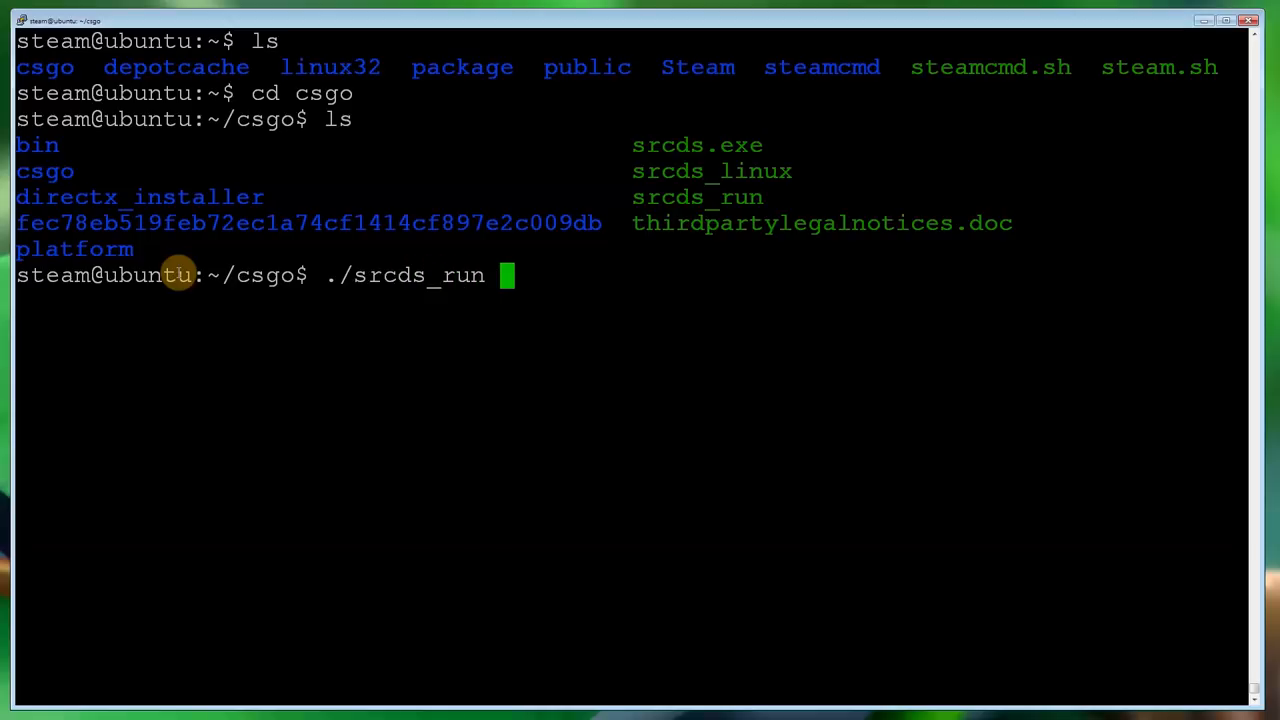
type("-ga")
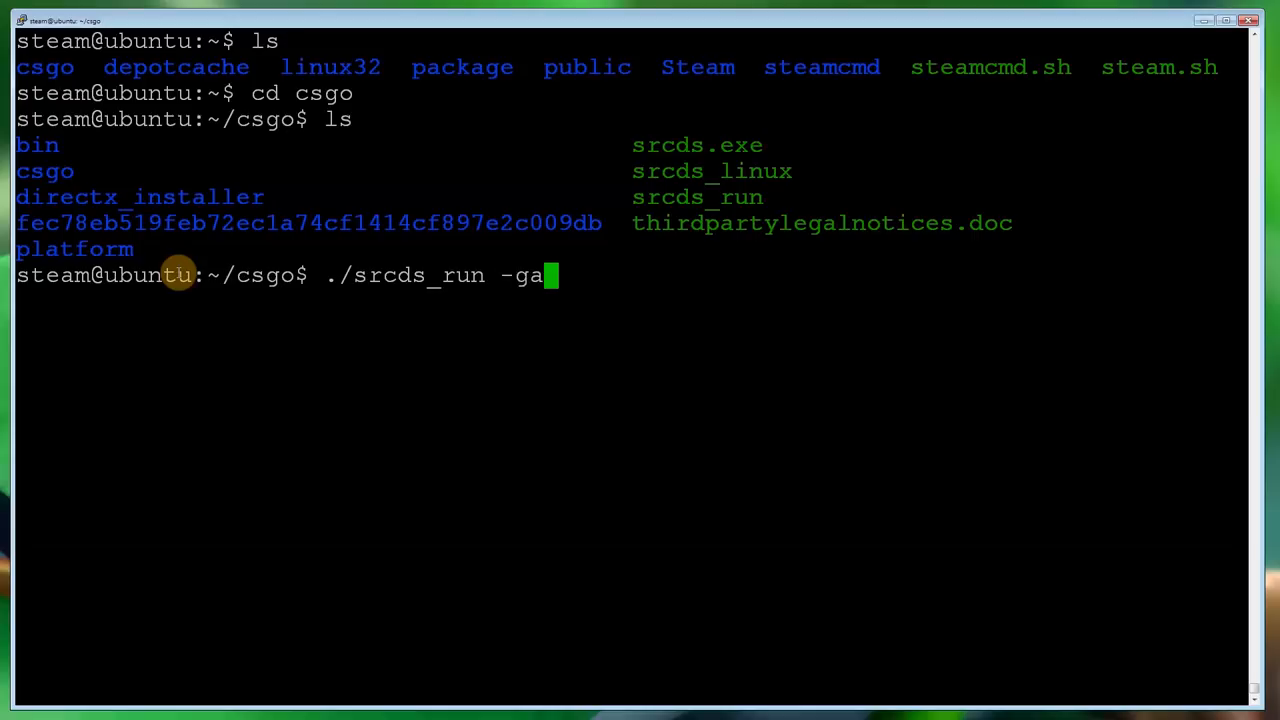
type("me")
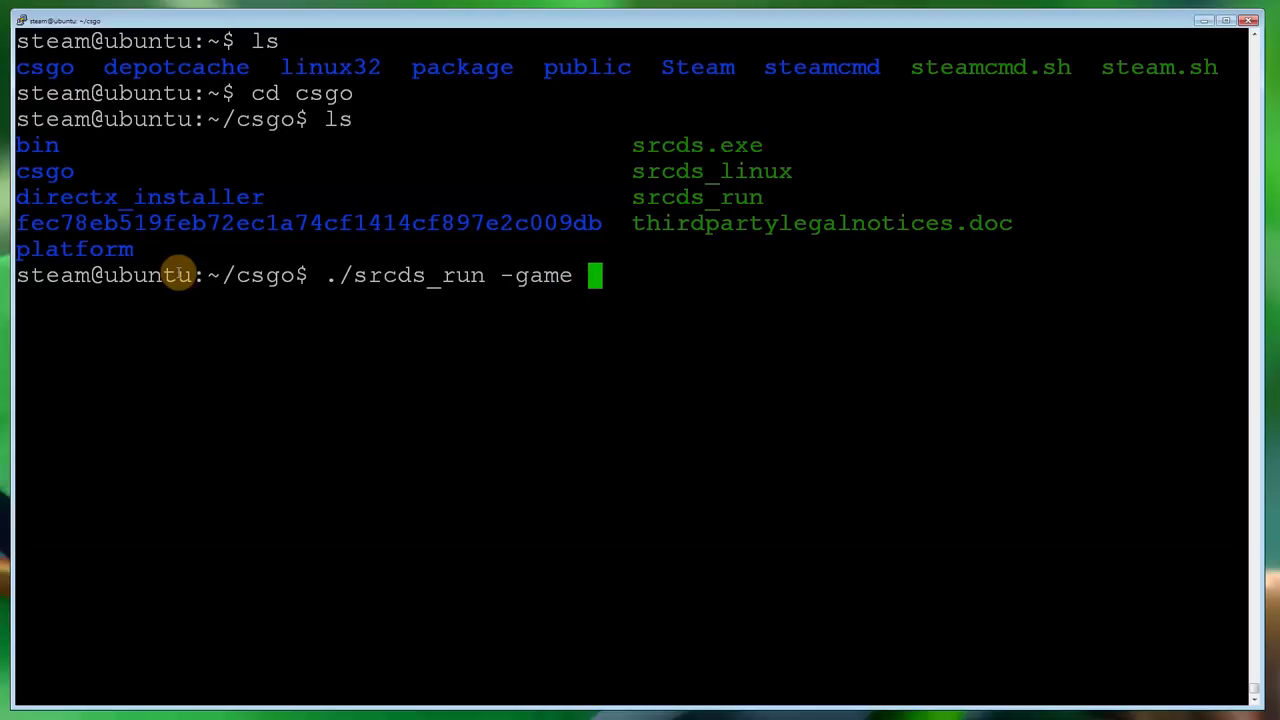
type("csgo")
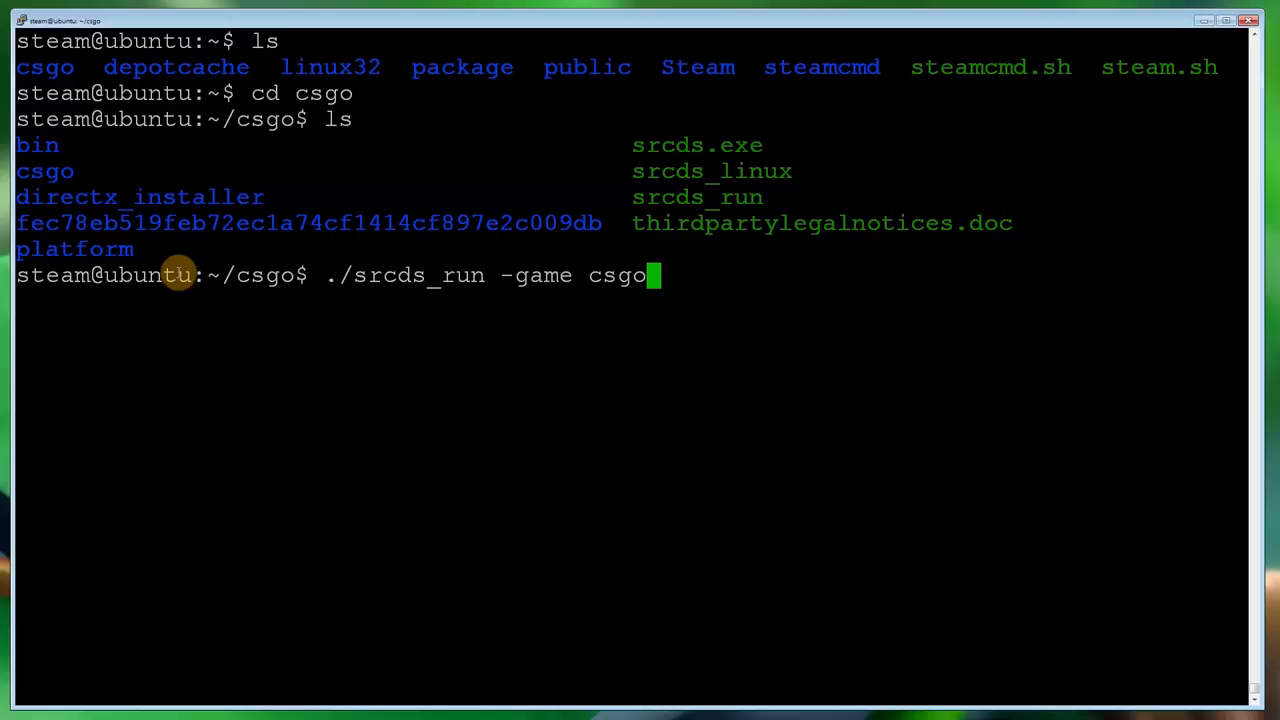
type("-")
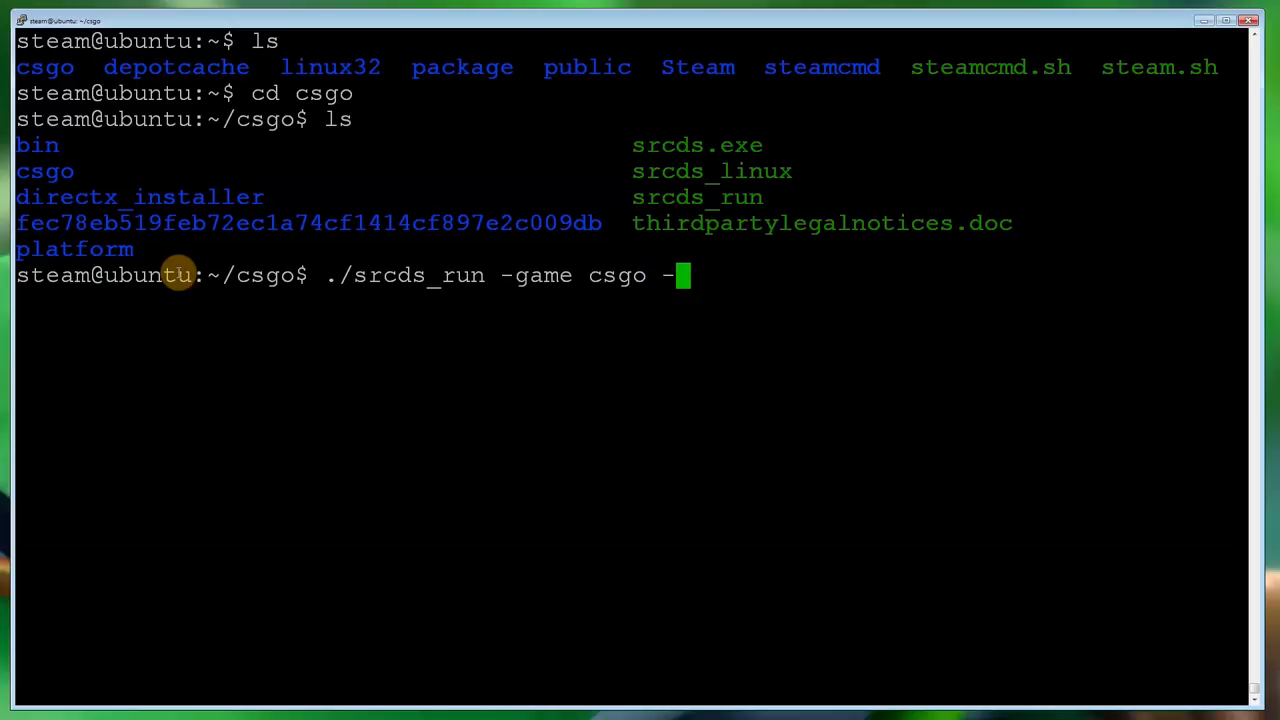
type("console")
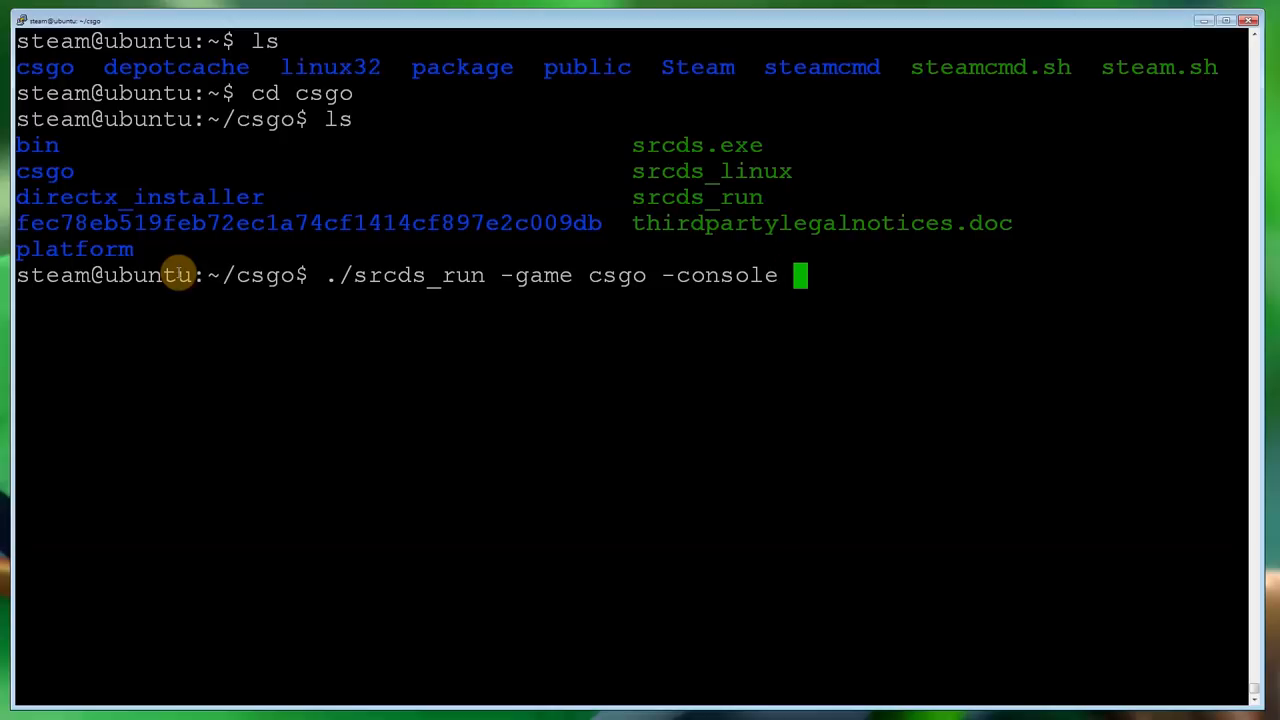
type("-user")
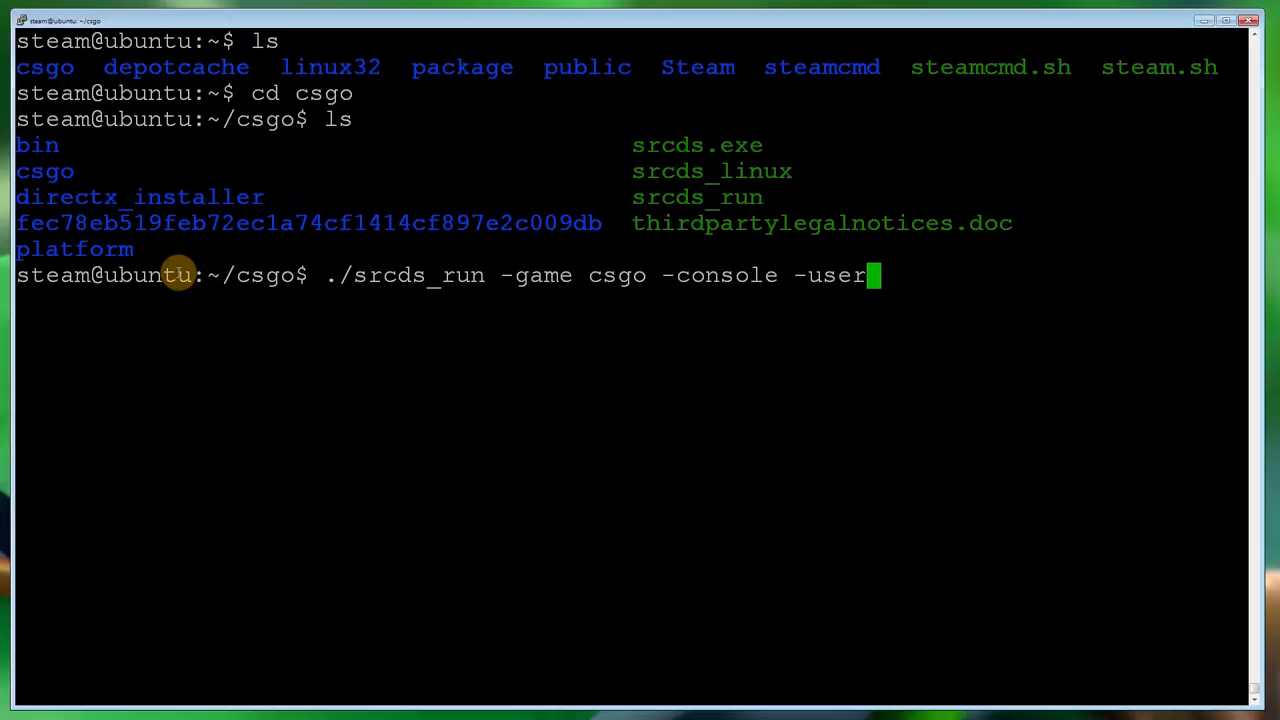
type("con")
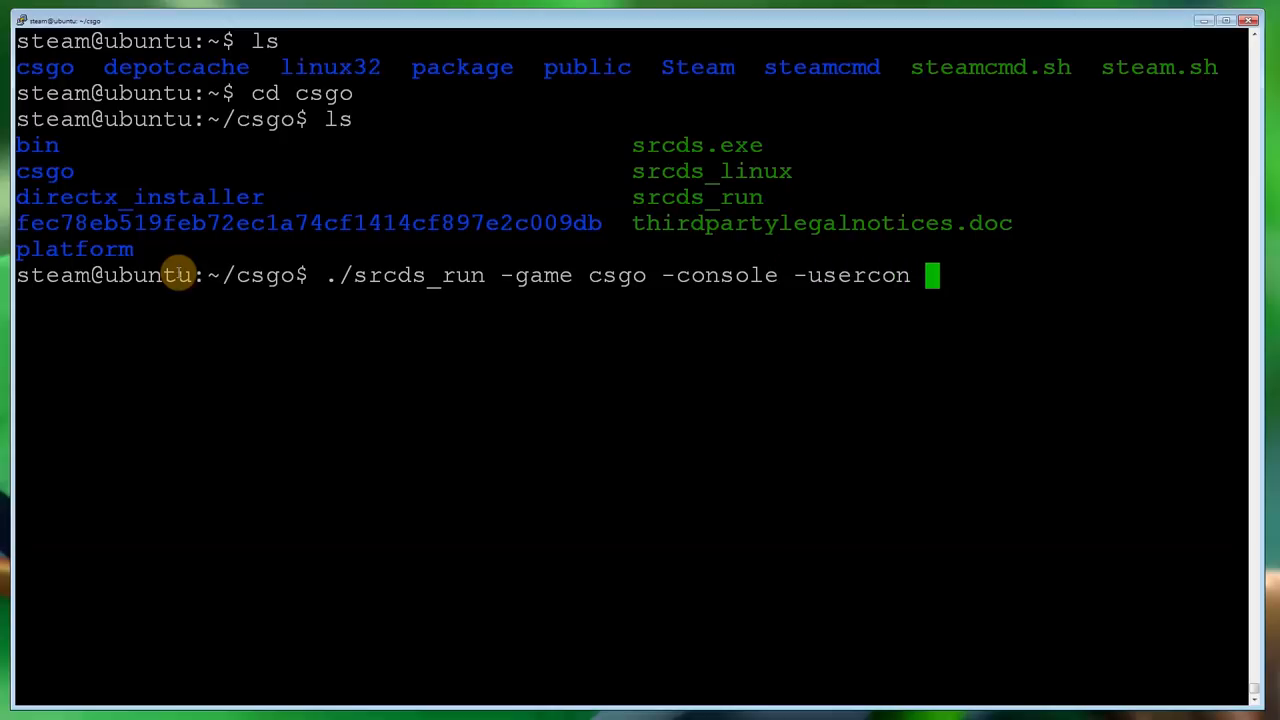
Step: Add +game_type 0 +game_mode 0 +mapgroup mg_bomb +map de_dust for a casual server
type("+game")
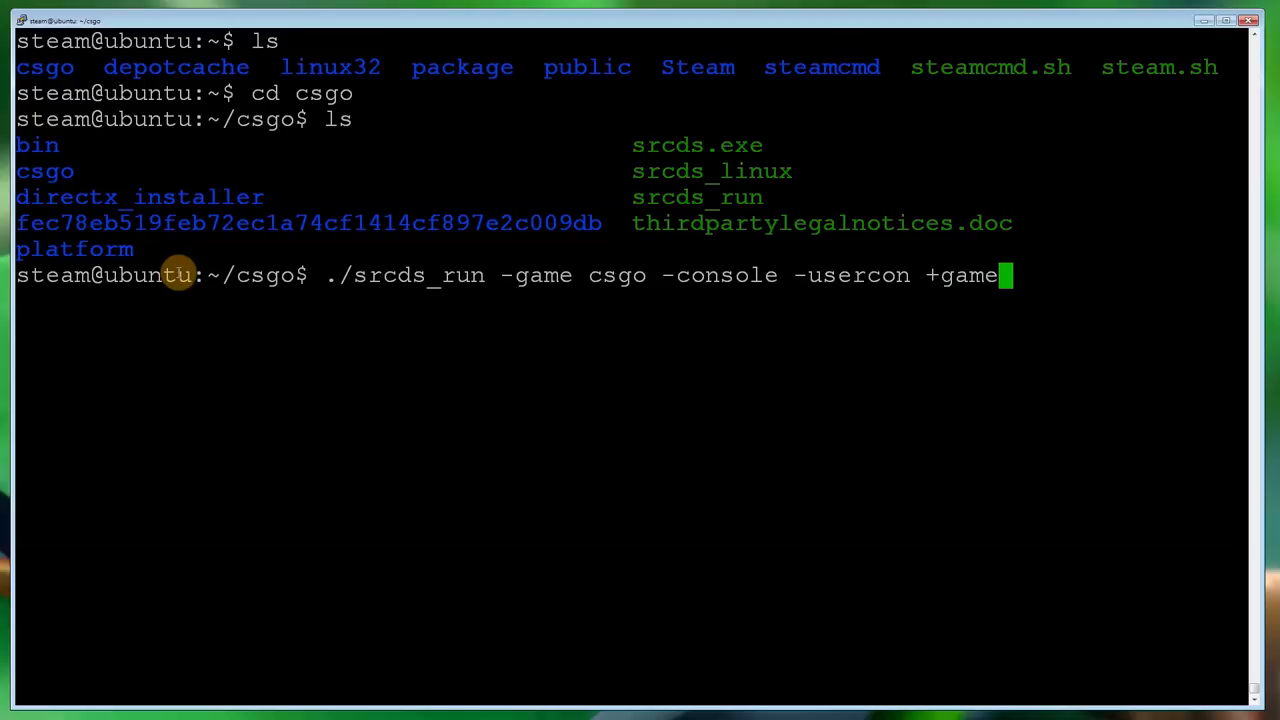
type("_type 0 + game_mod")
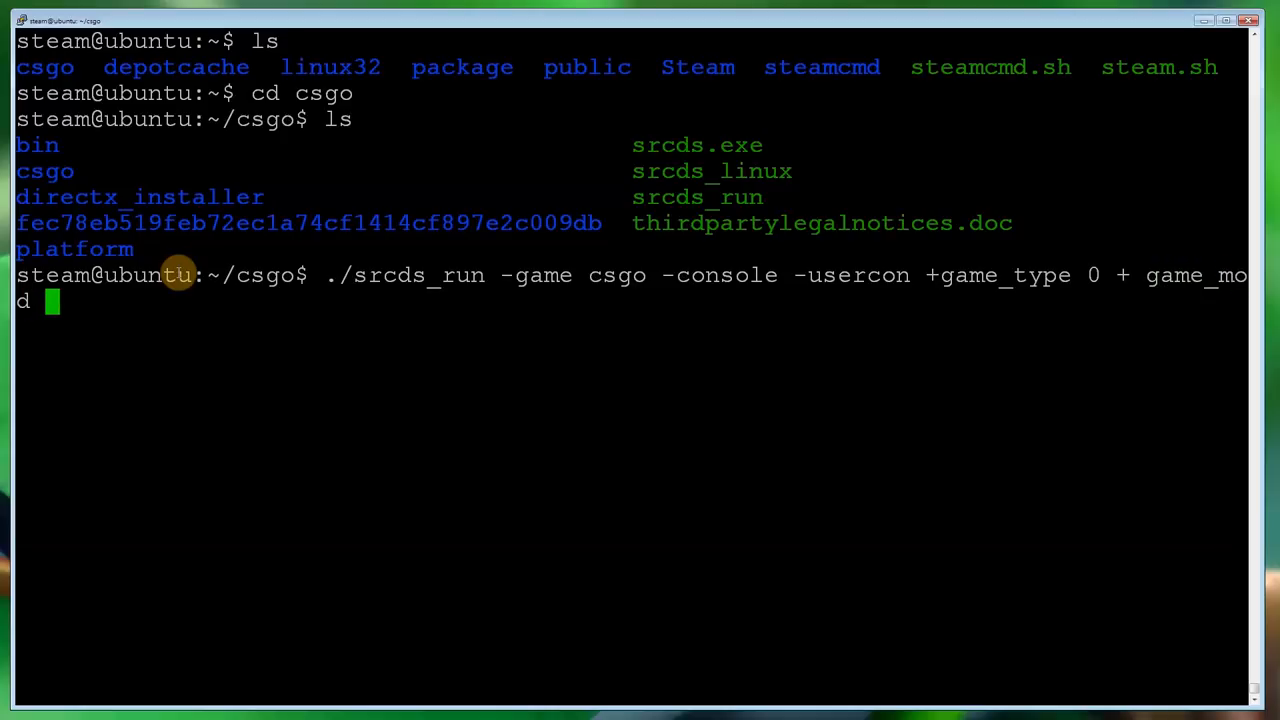
type("0 +map")
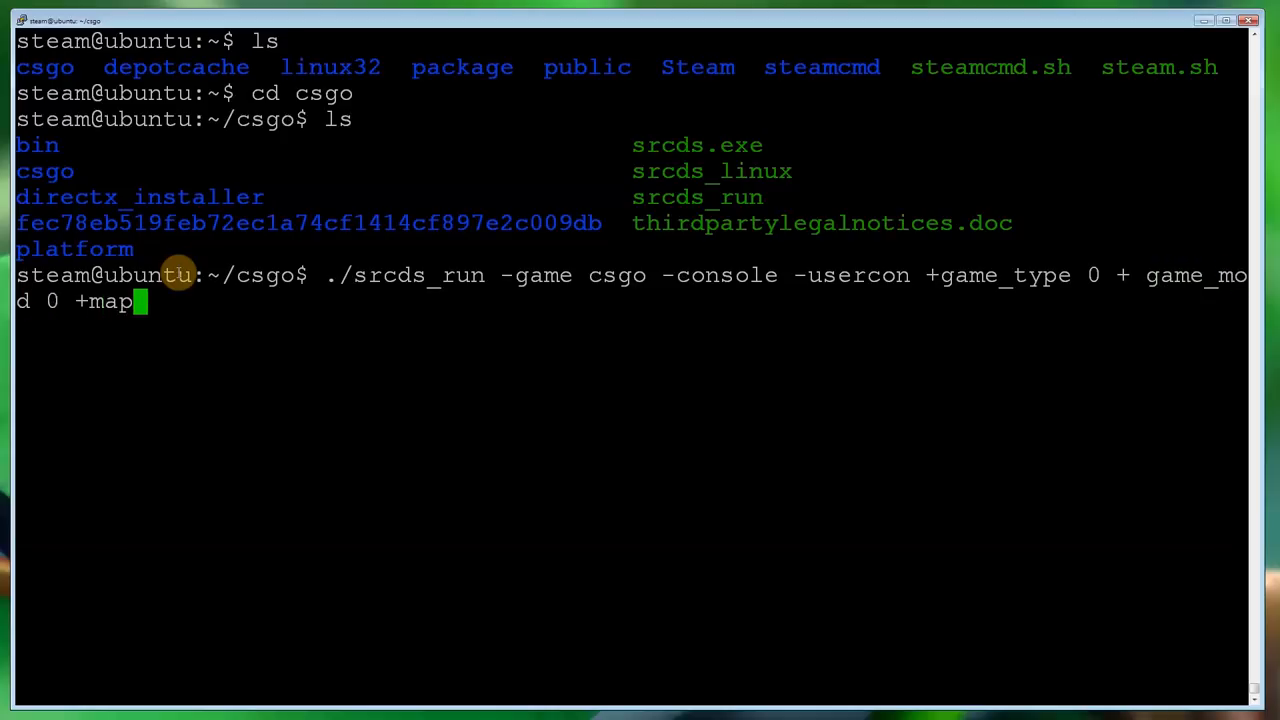
type("groun")
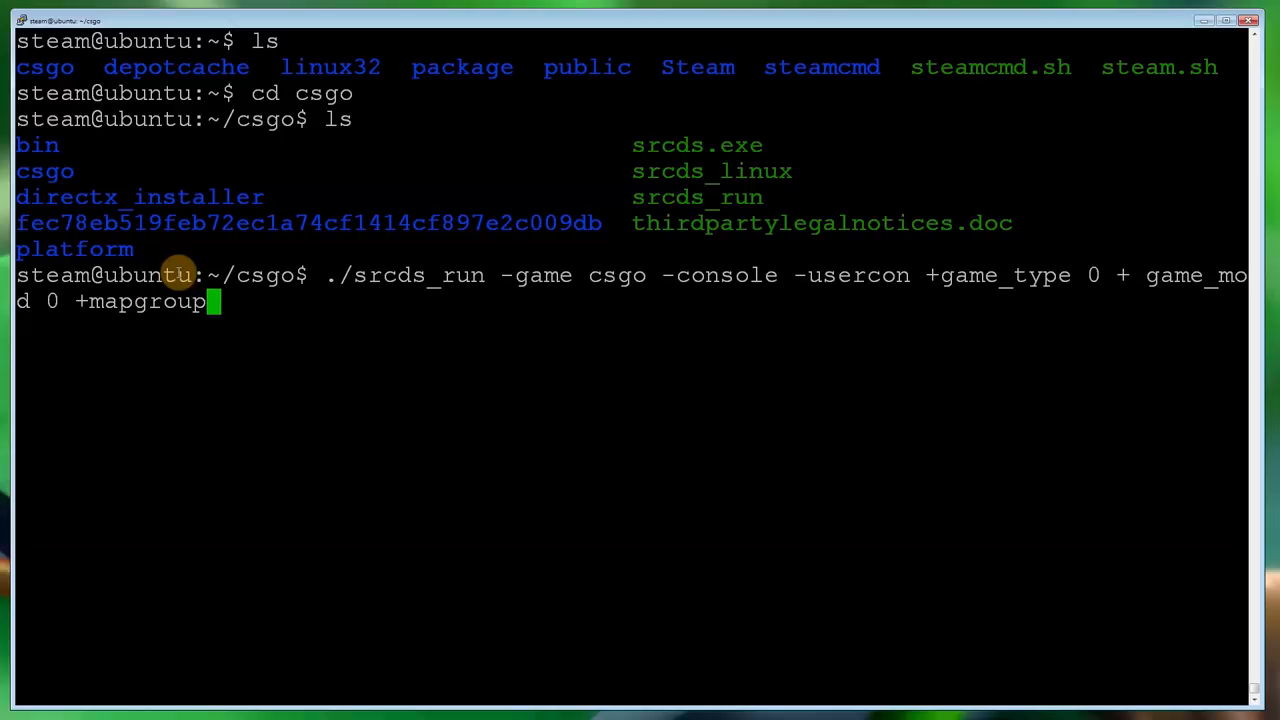
type("mg")
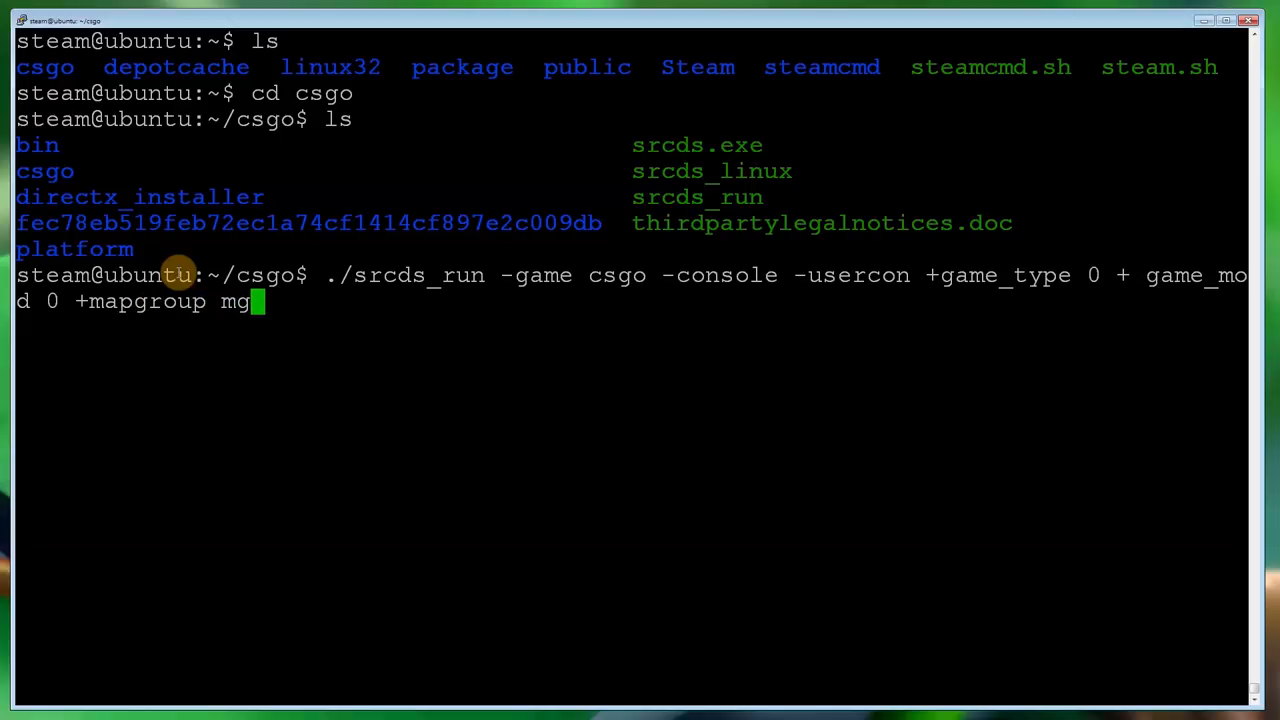
type("_")
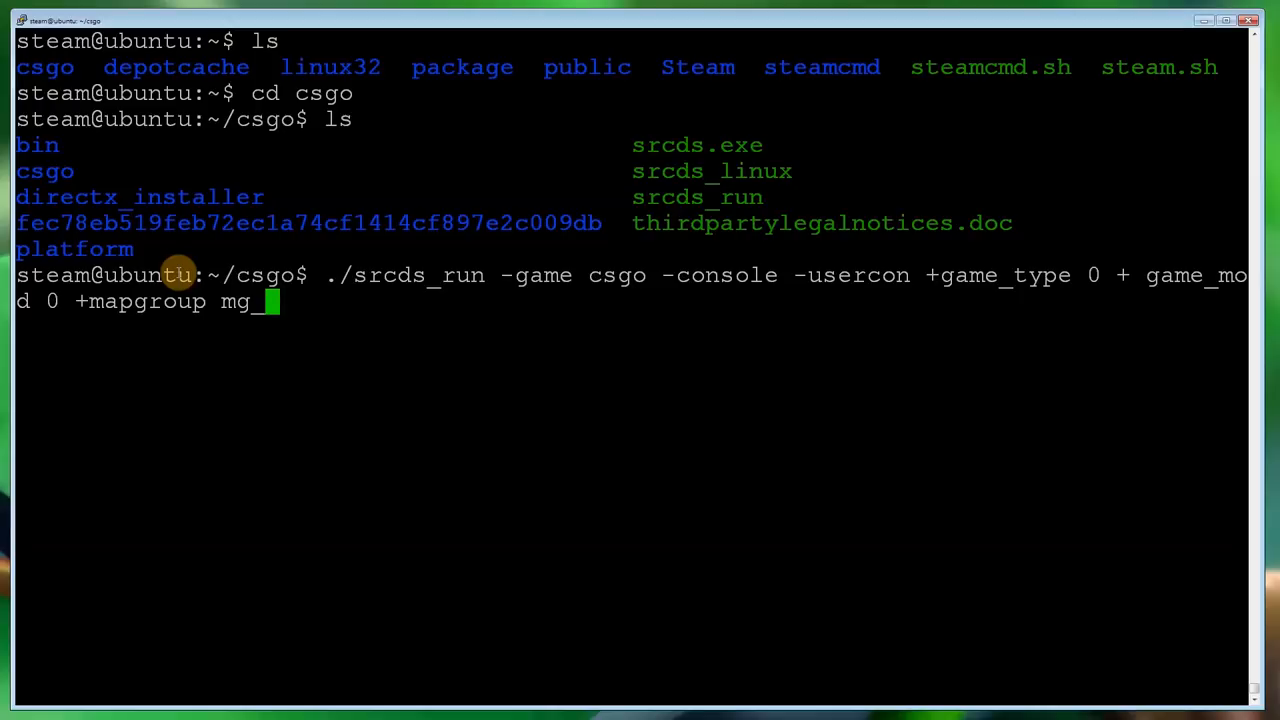
type("bomb")
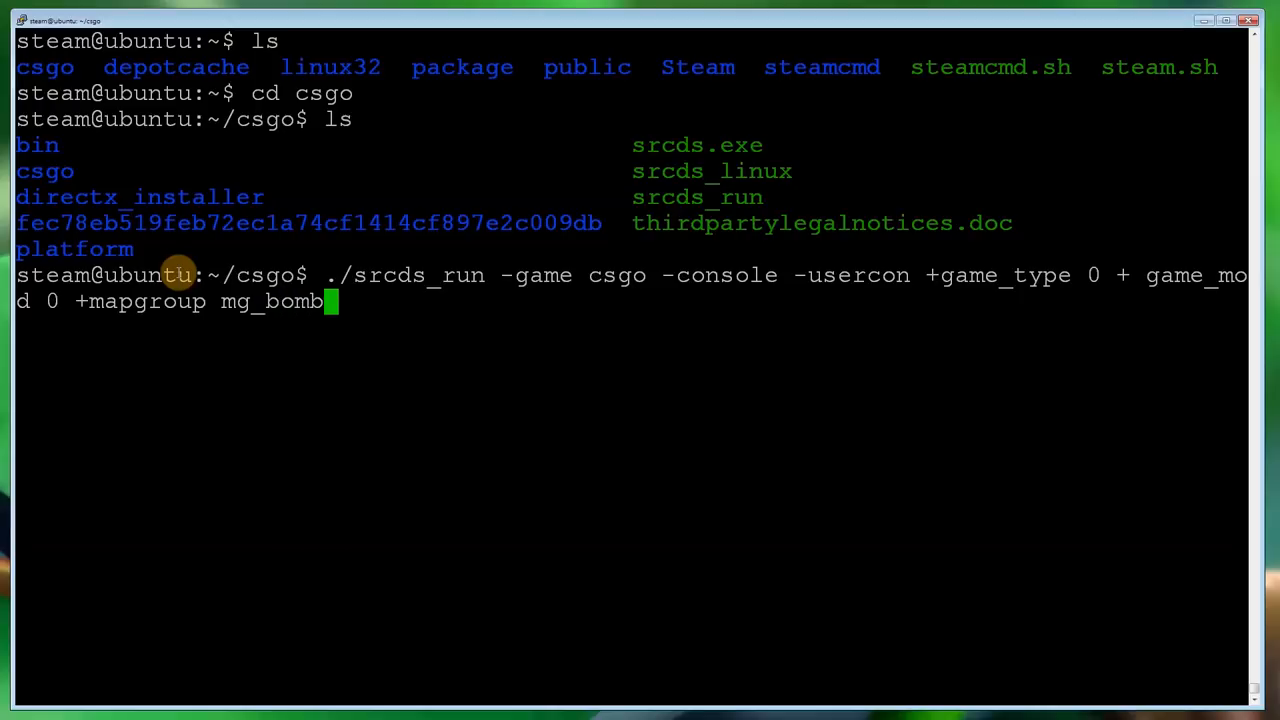
type("+")
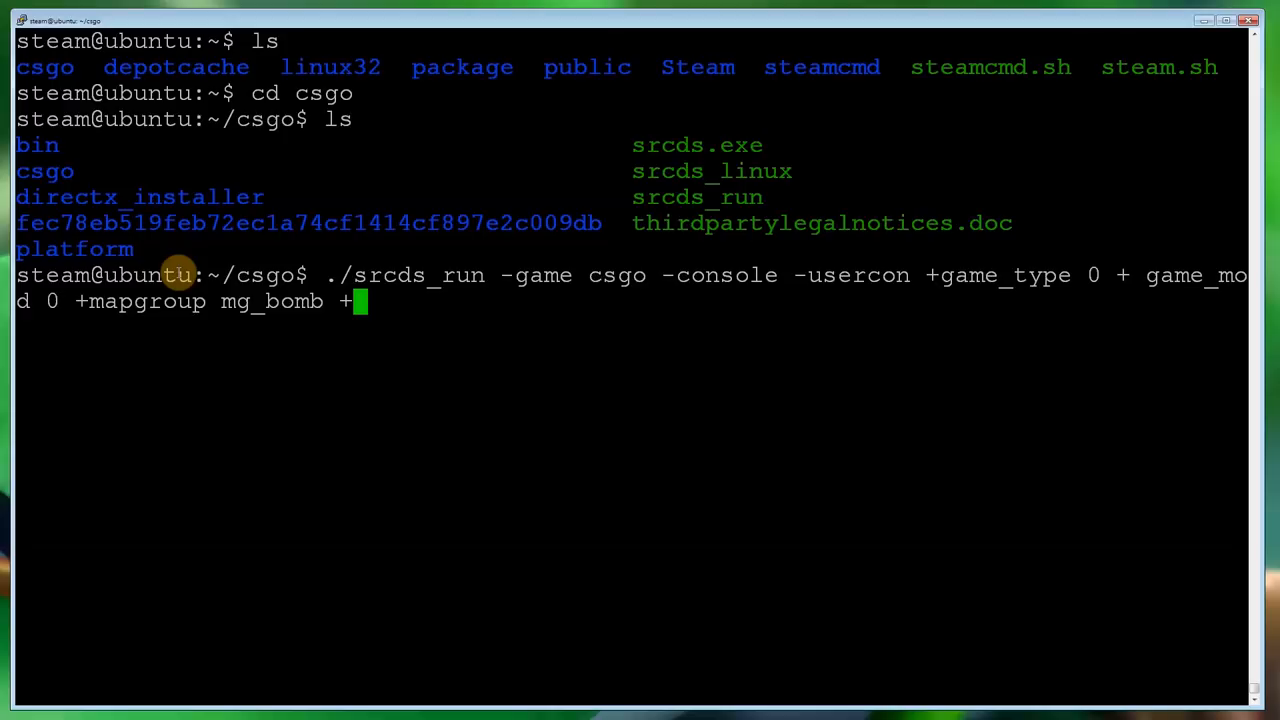
type("map")
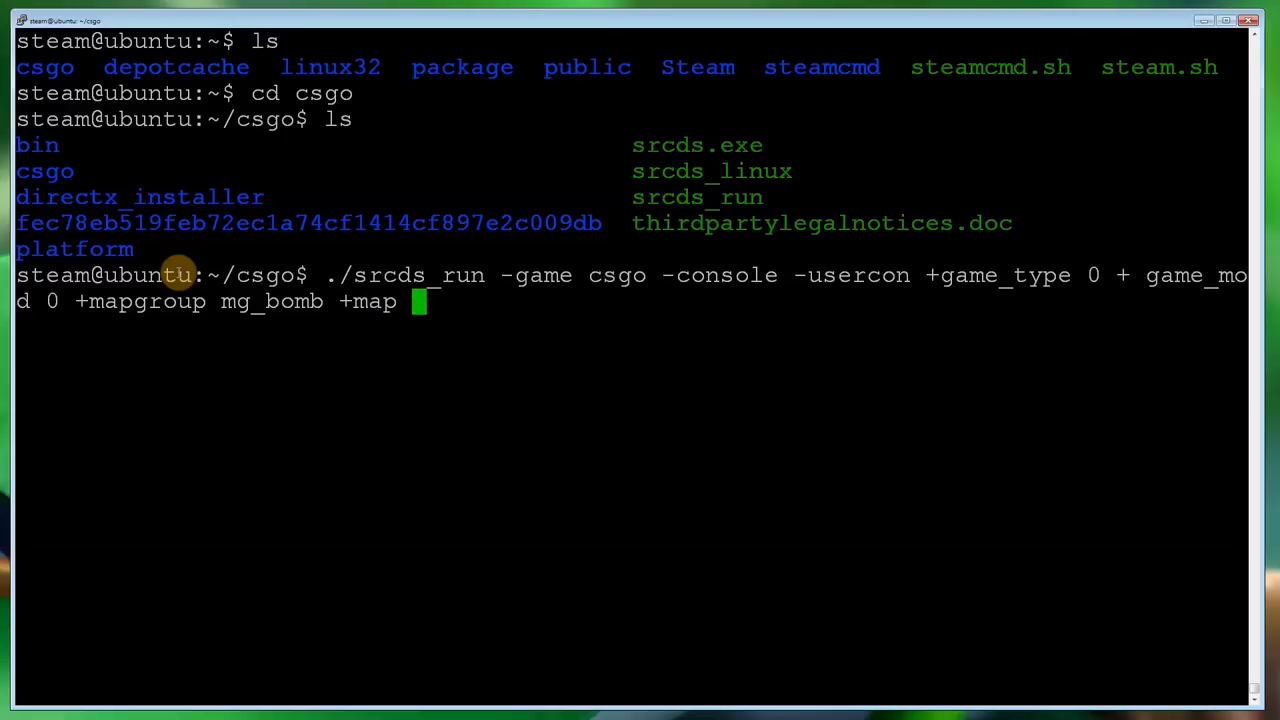
type("de_dust")
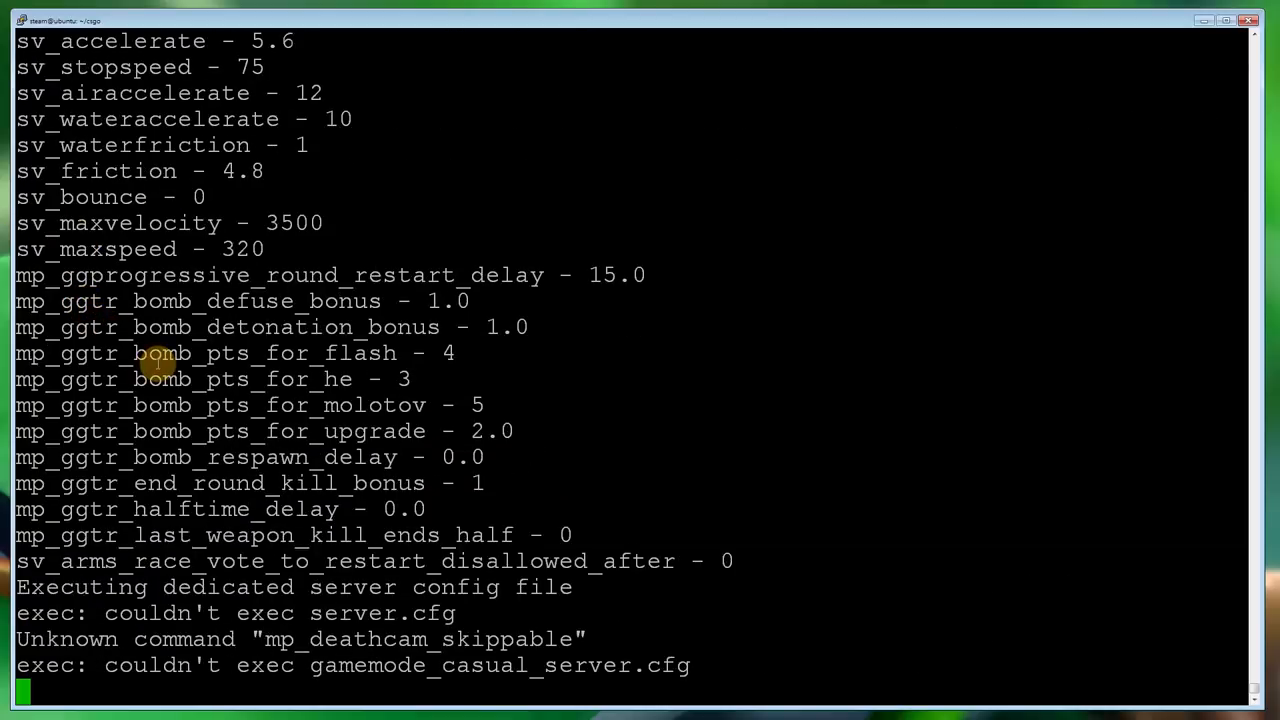
mouse_move(148, 432)
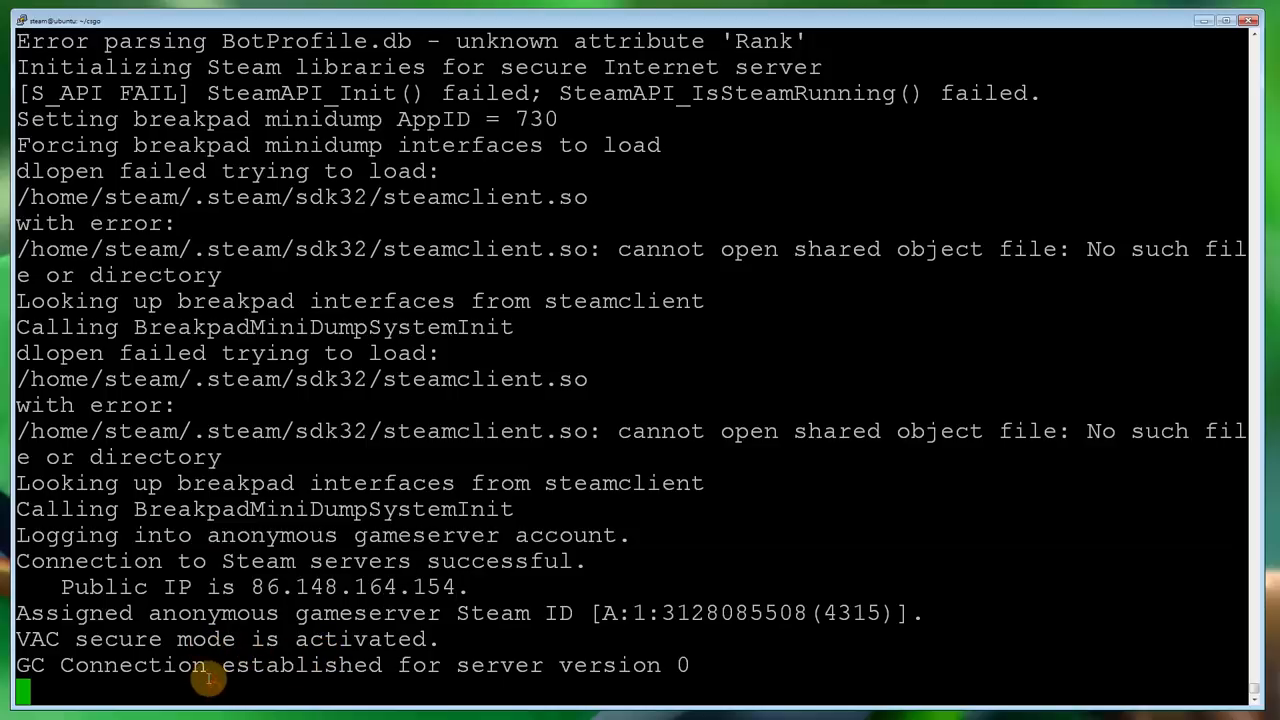
mouse_move(178, 610)
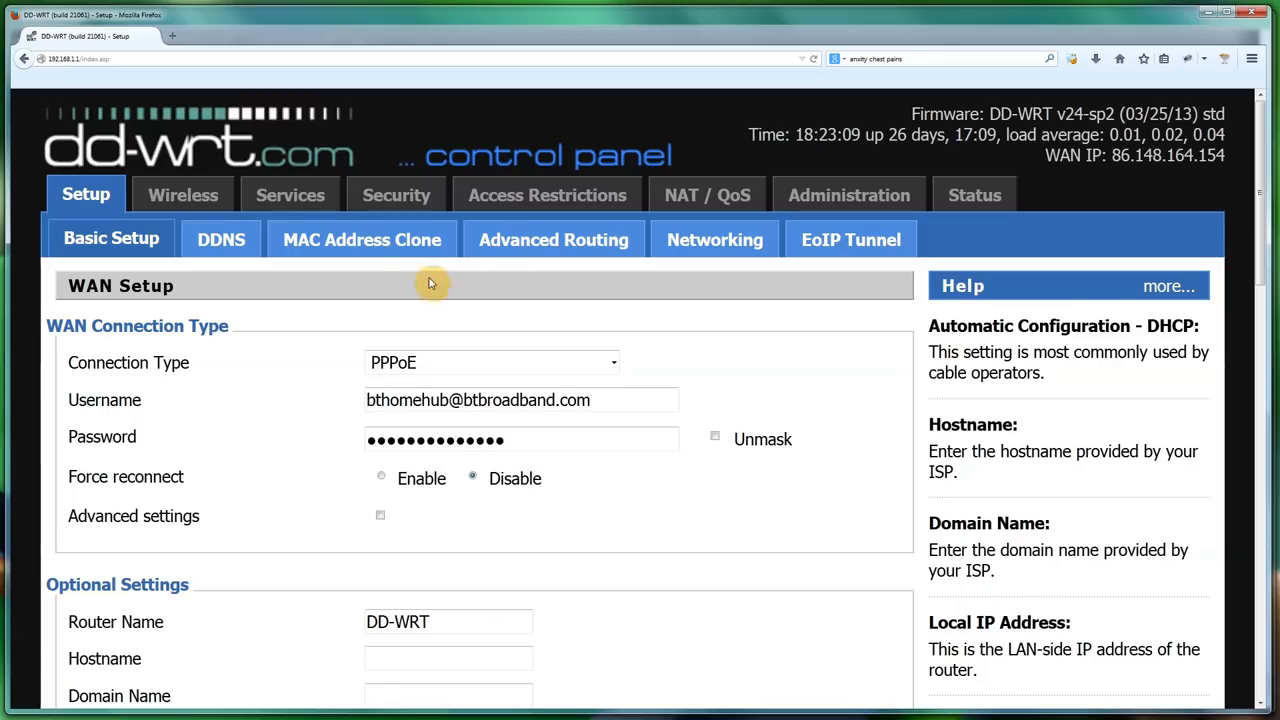
mouse_move(478, 194)
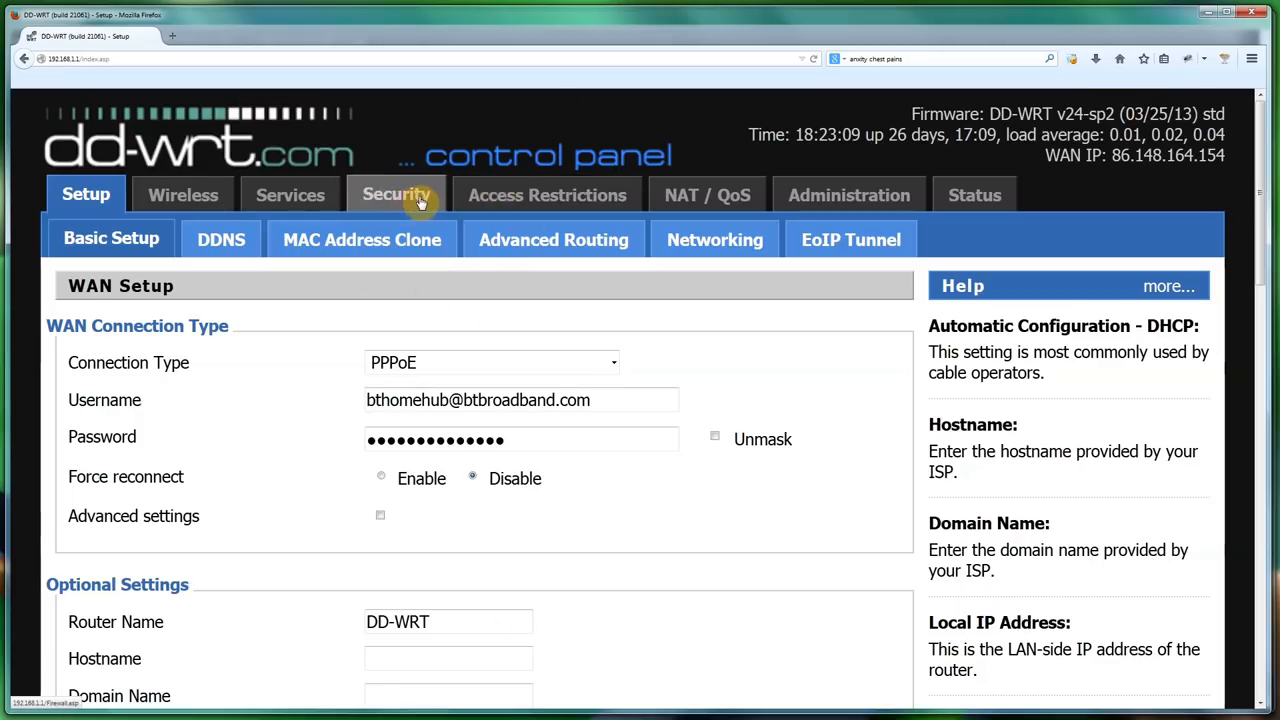
mouse_move(190, 212)
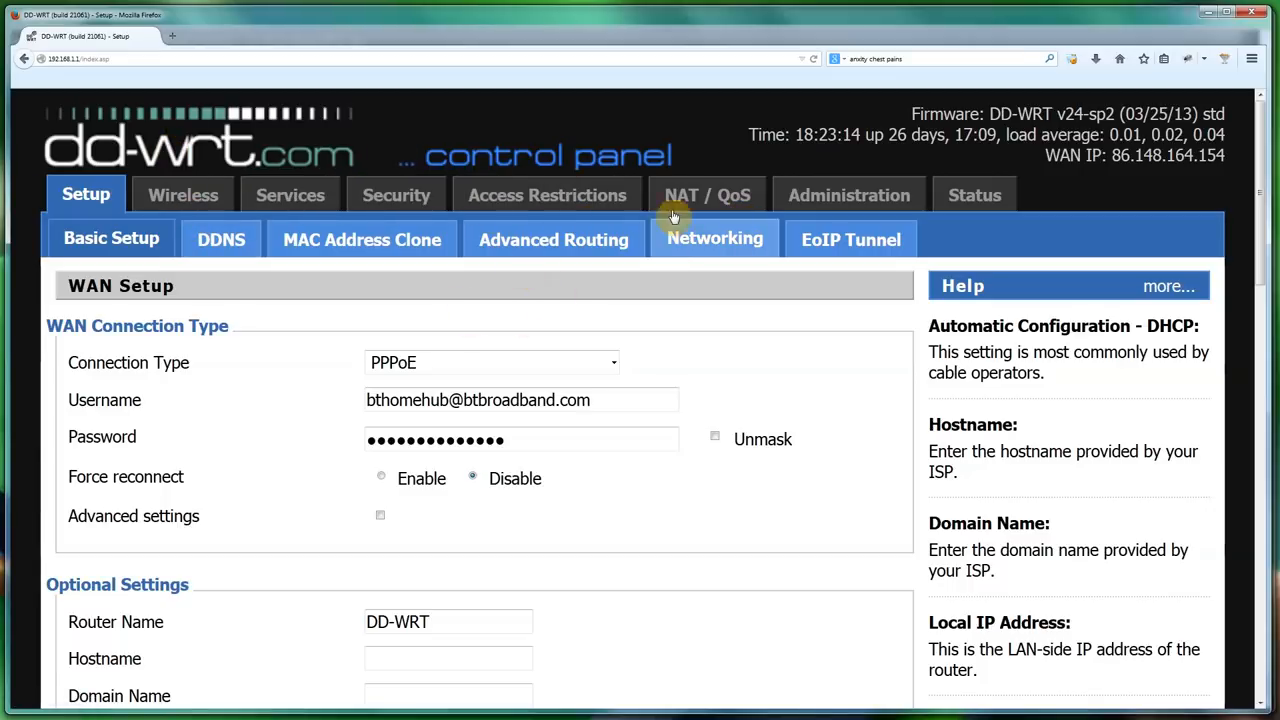
mouse_move(542, 224)
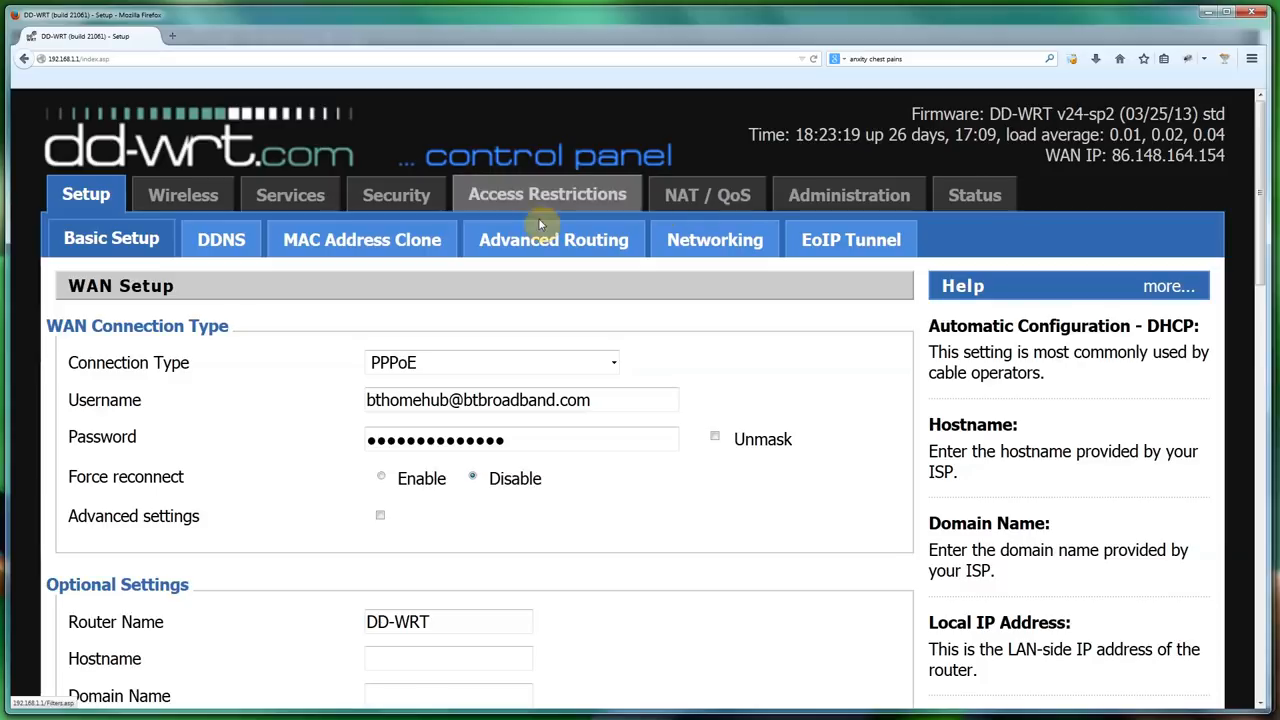
mouse_move(736, 194)
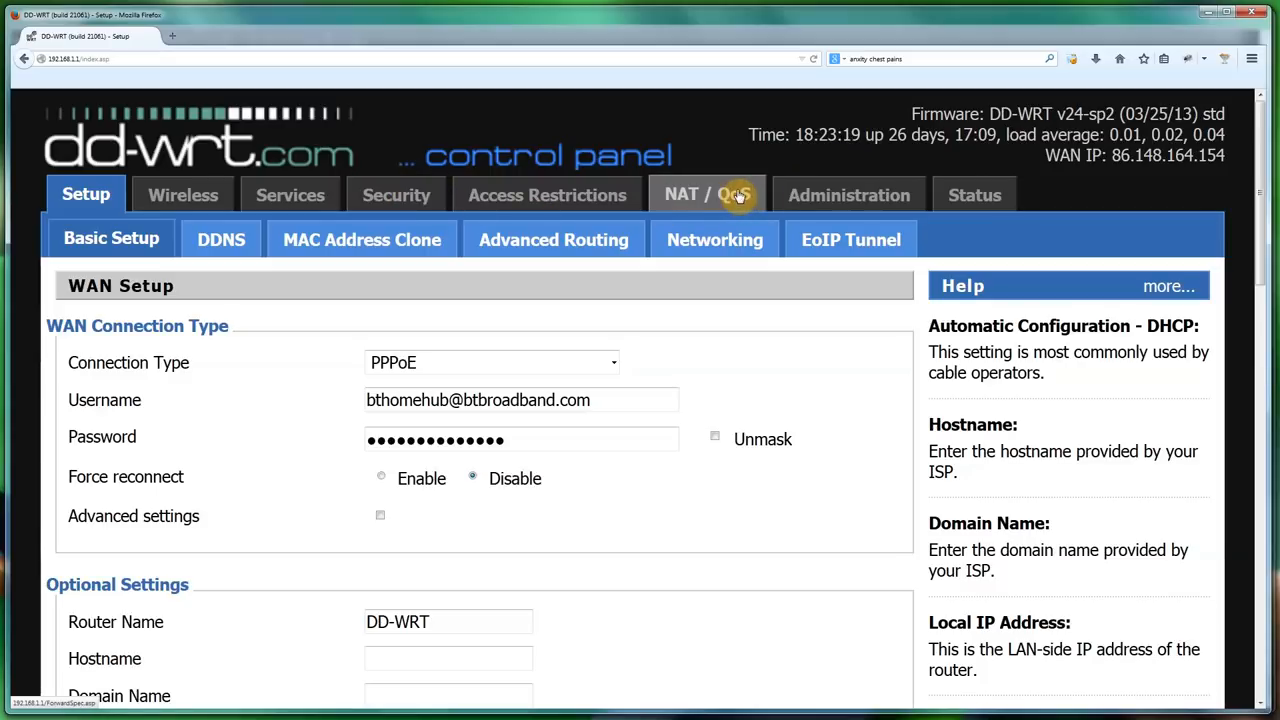
mouse_move(738, 202)
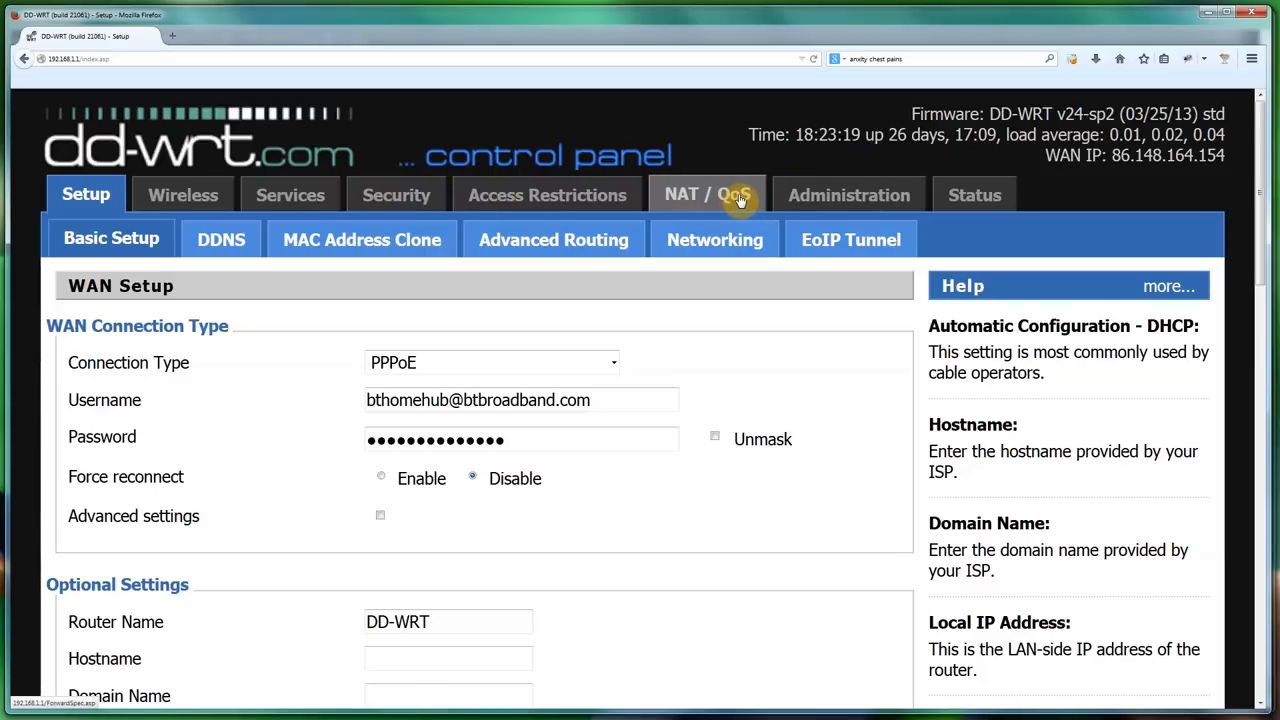
Step: Go to the NAT / QoS section to reach the router's Port Forwarding page
left_click(736, 196)
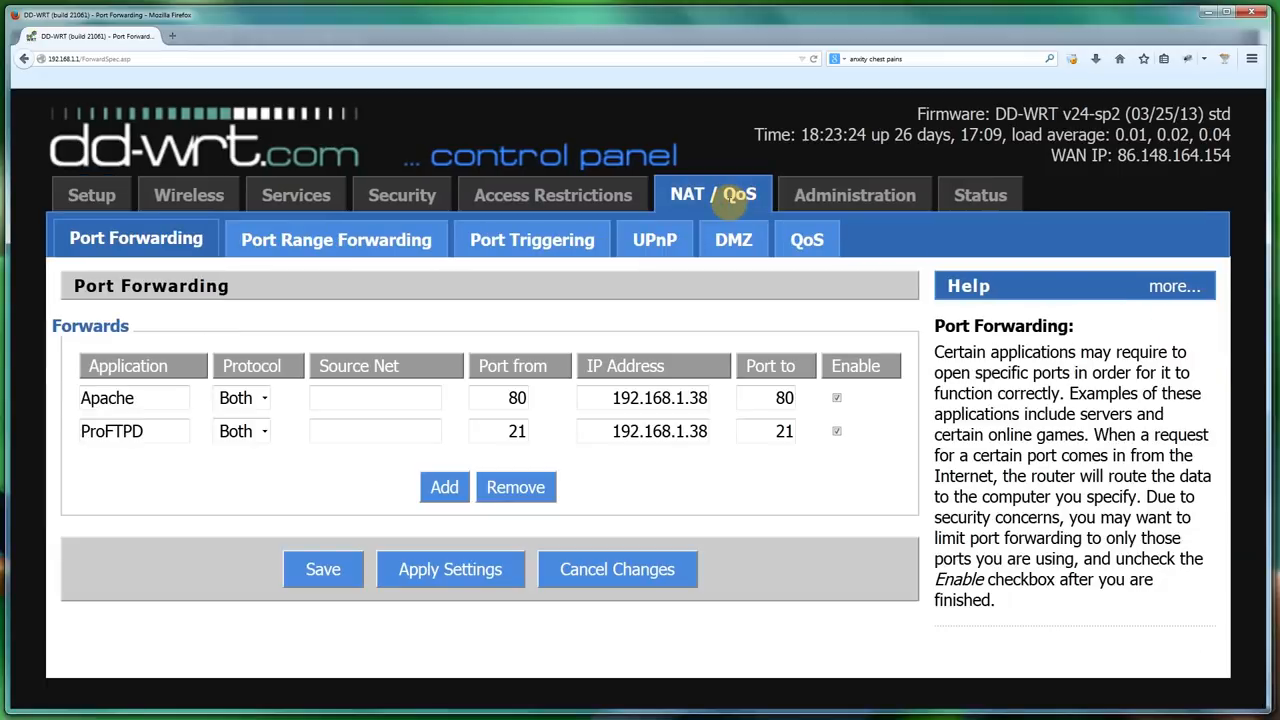
mouse_move(264, 244)
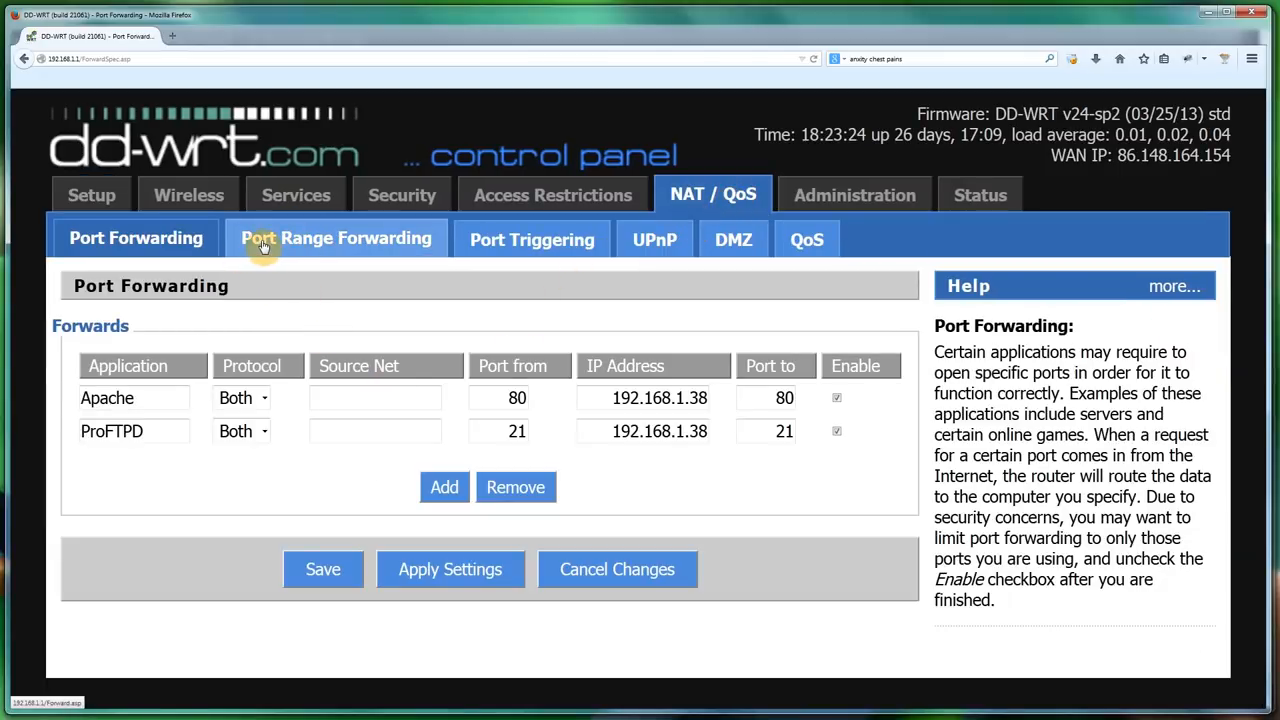
Step: Switch to Port Range Forwarding and enter the SteamCMD range start 27000 and end 27040
left_click(336, 238)
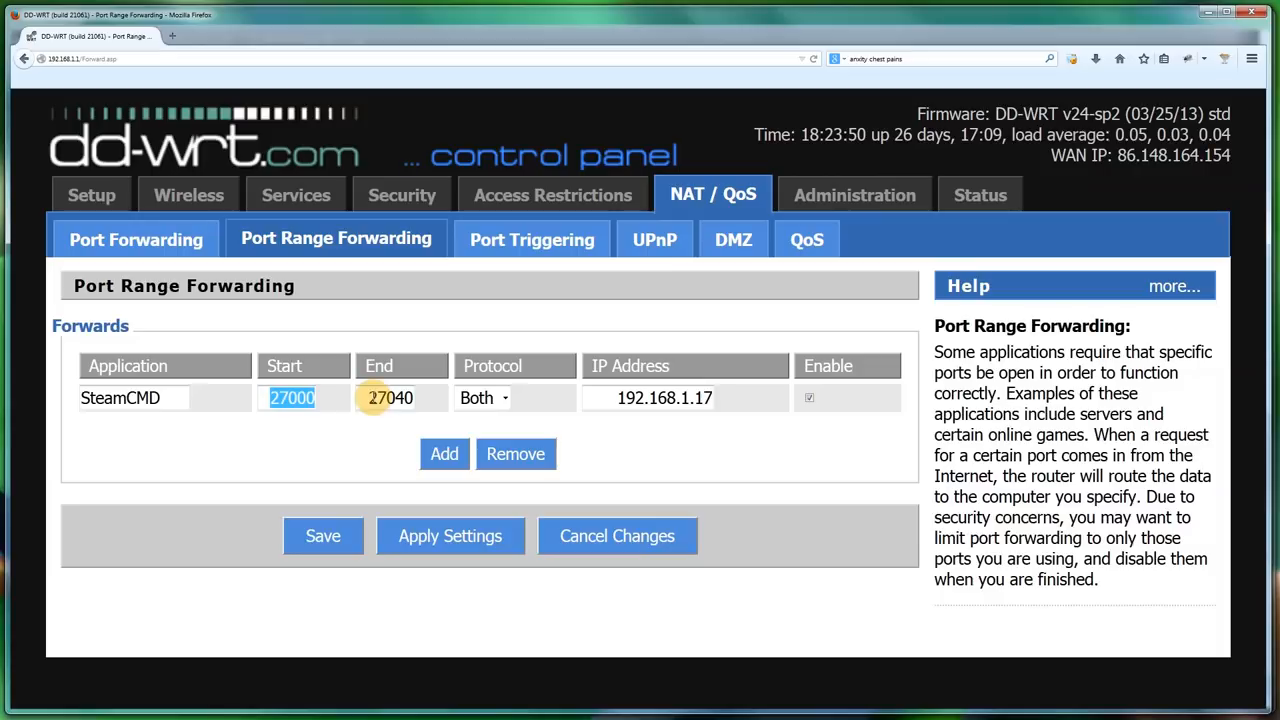
left_click(394, 398)
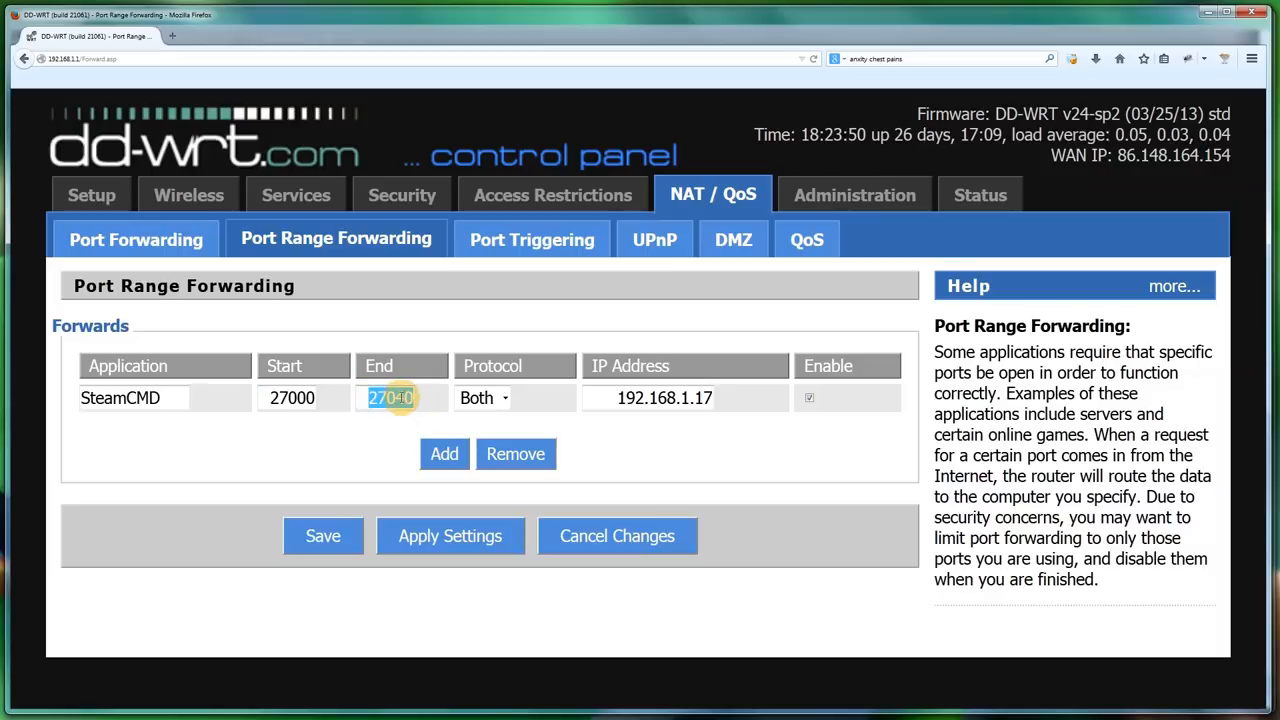
left_click(504, 398)
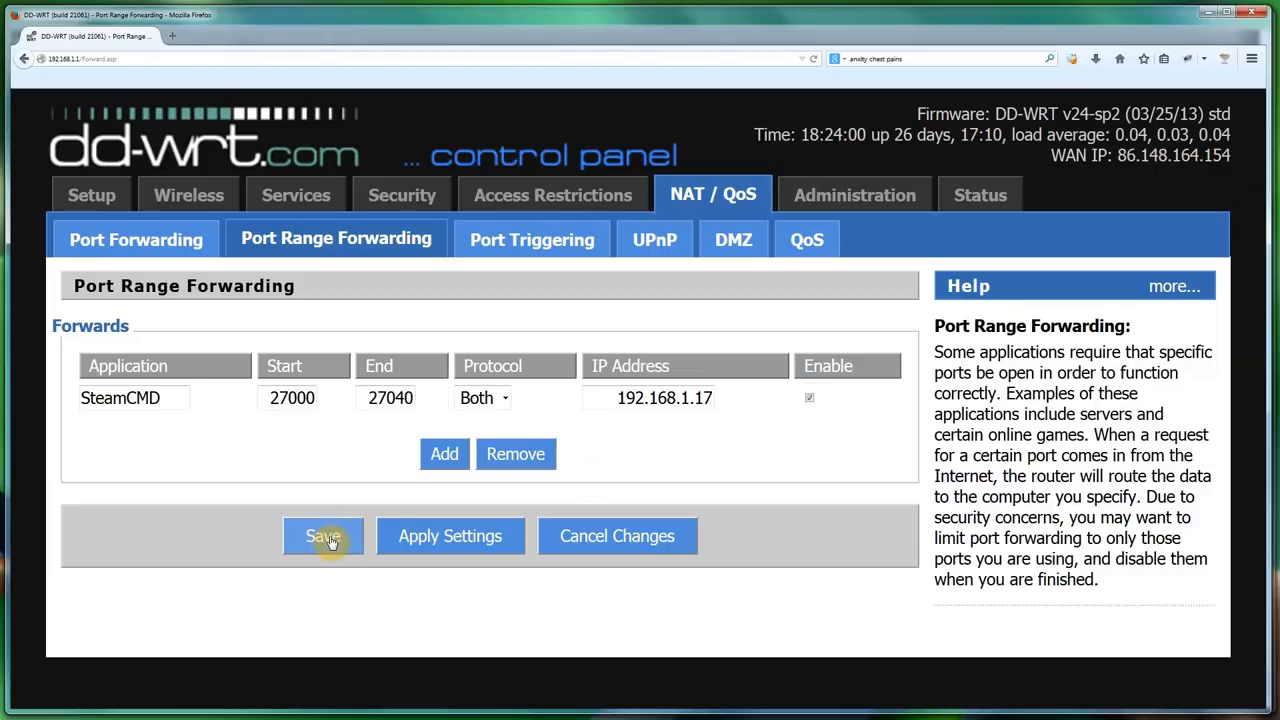
mouse_move(456, 548)
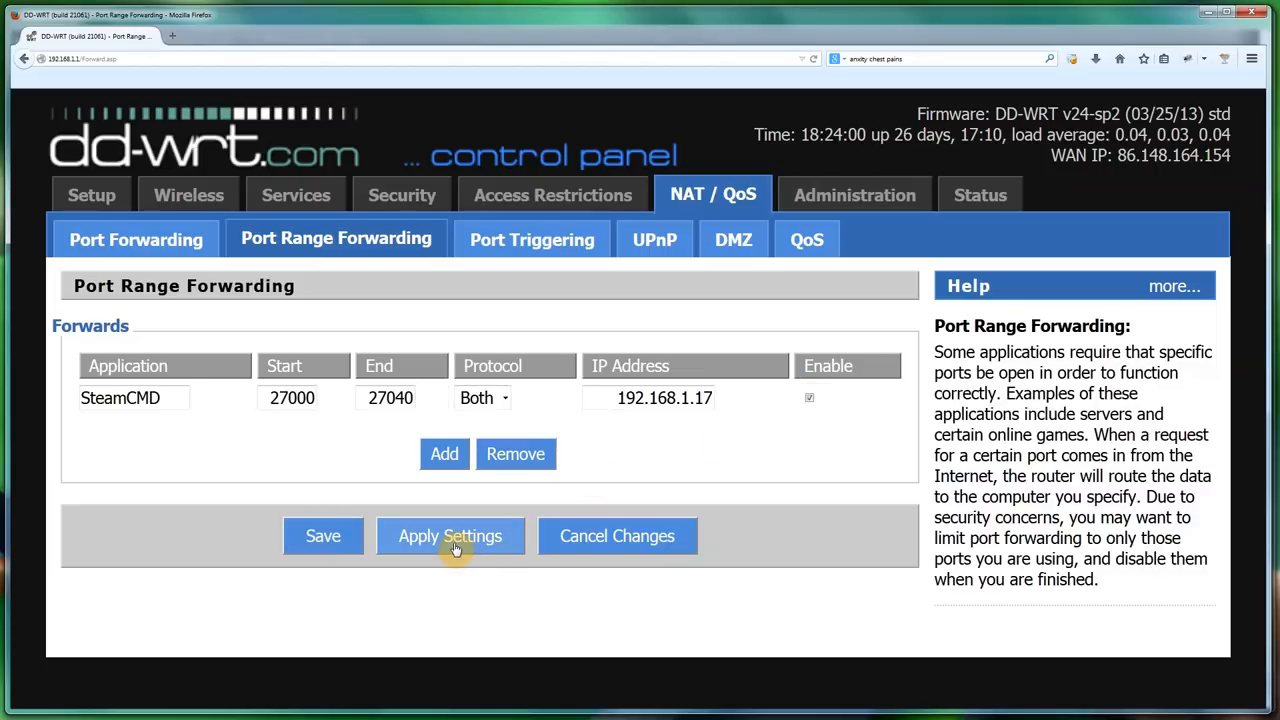
mouse_move(408, 560)
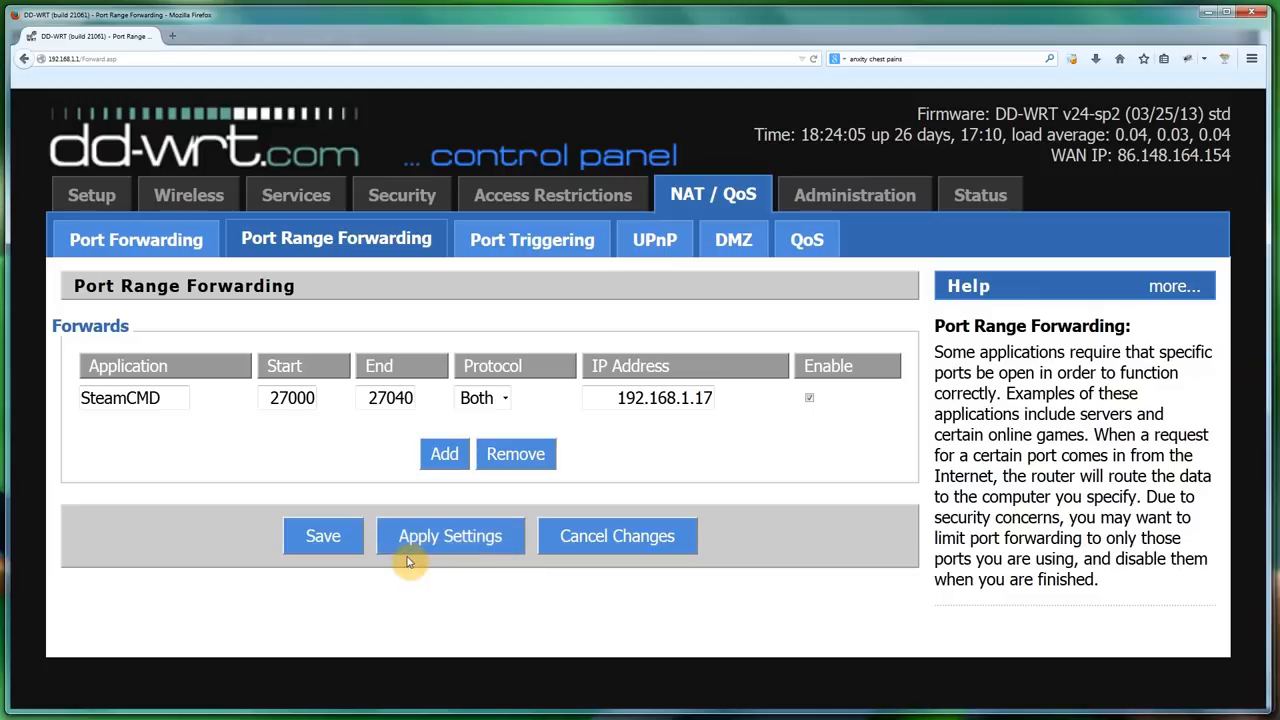